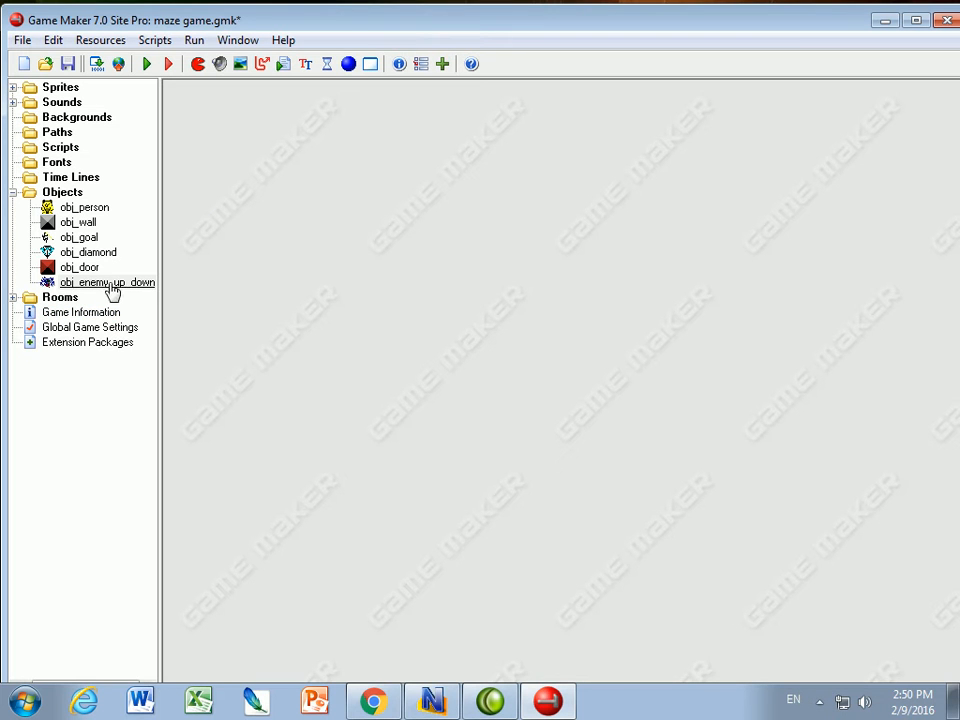
Step: Duplicate obj_enemy_up_down from the Objects folder context menu
right_click(108, 282)
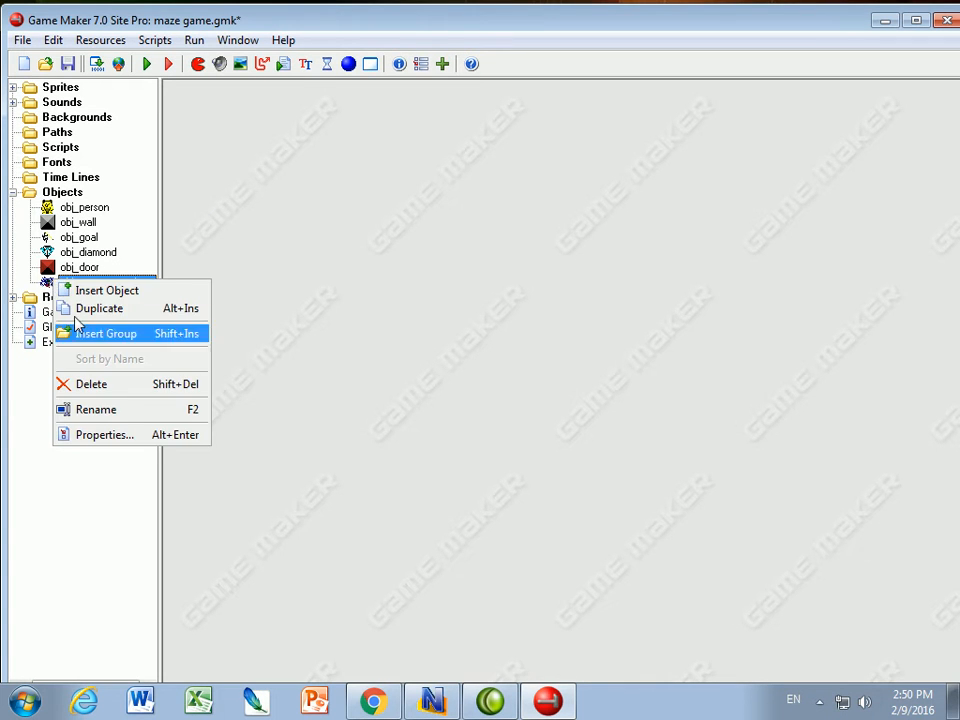
mouse_move(100, 308)
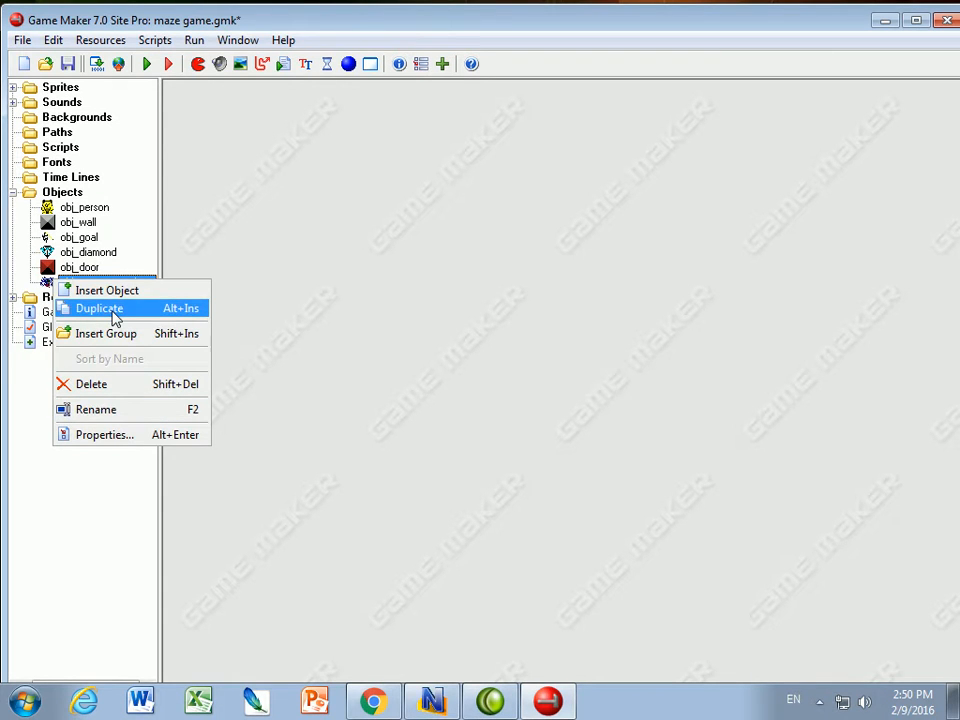
left_click(106, 290)
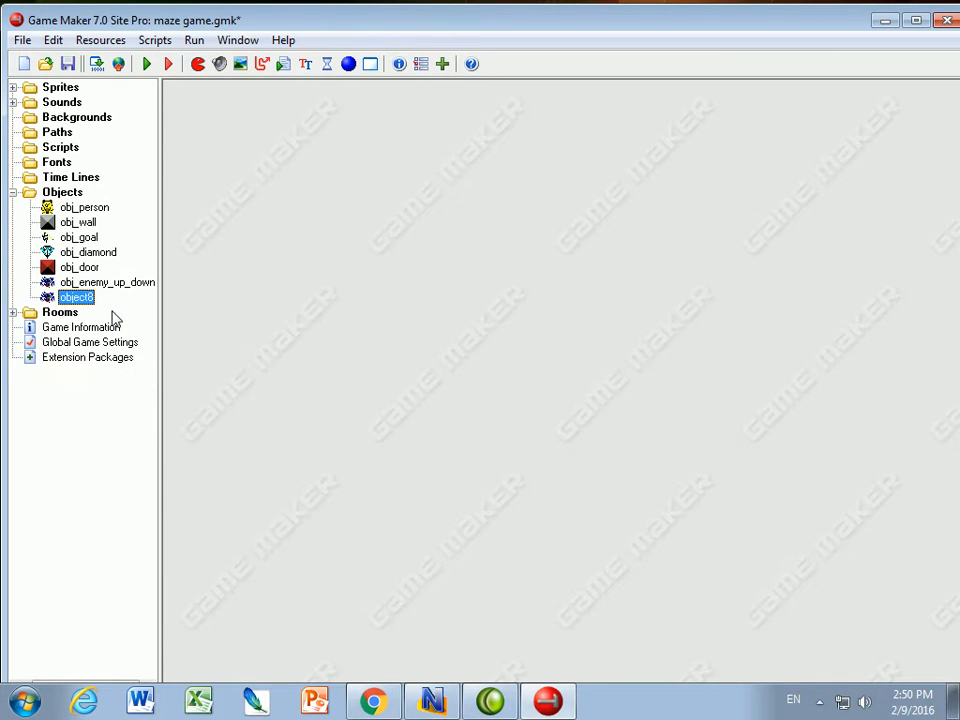
Step: Rename the copied object to obj_enemy_LR and assign it the spr_enemy_LR sprite
double_click(76, 296)
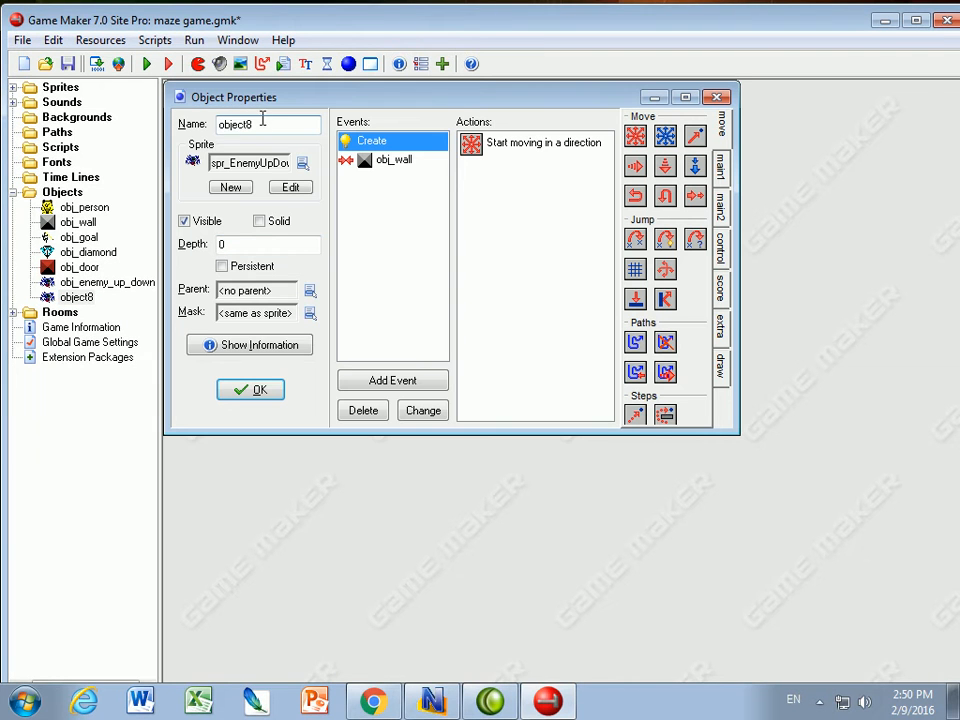
triple_click(264, 124)
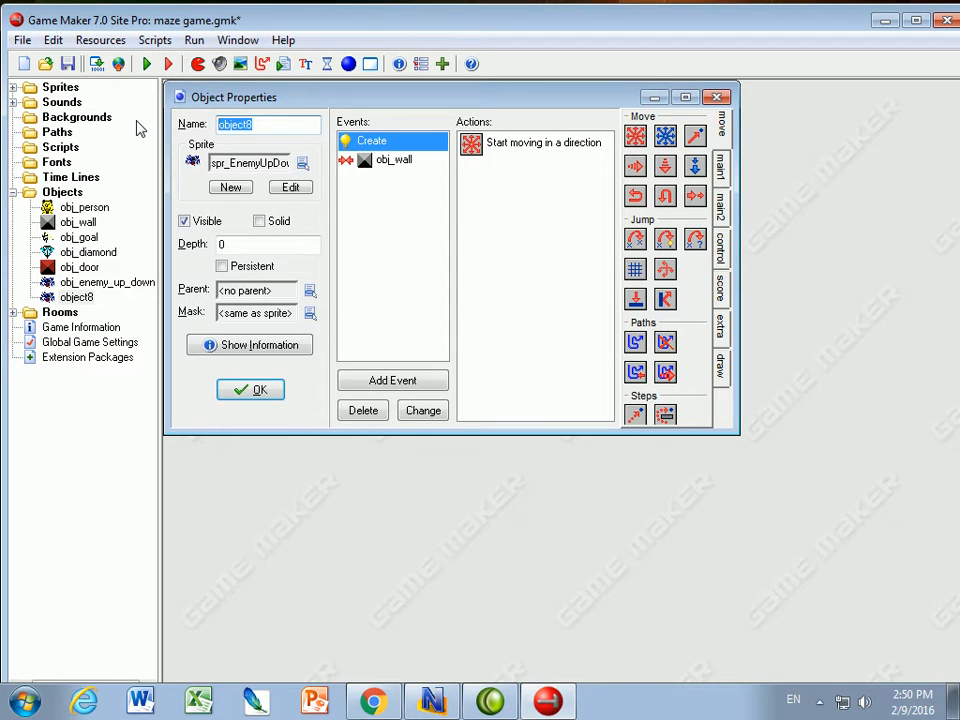
type("obj_enemy_")
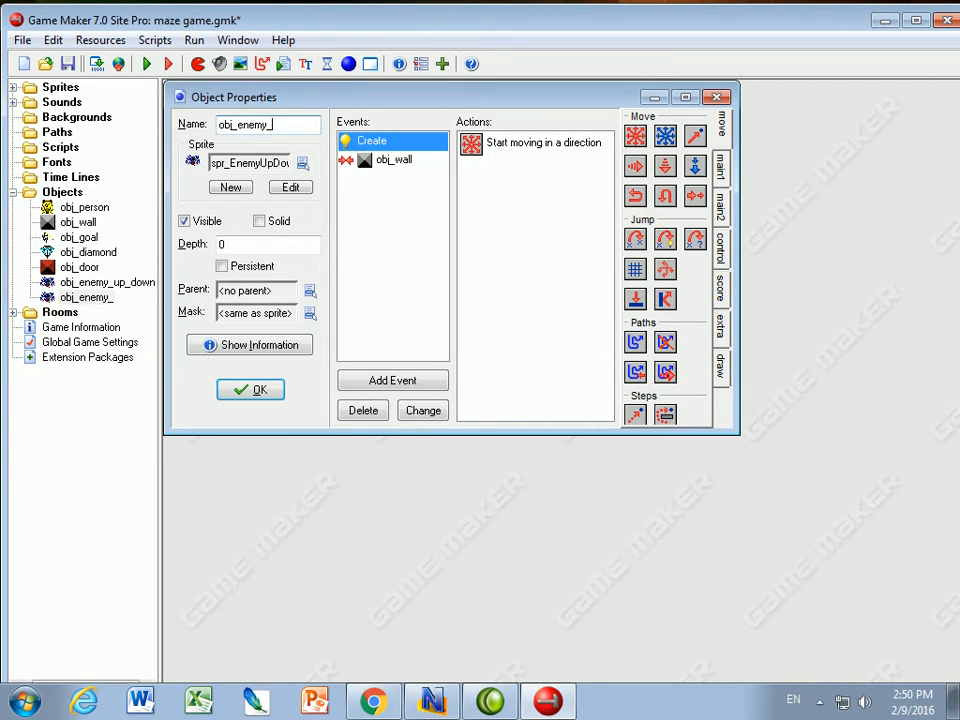
type("LR")
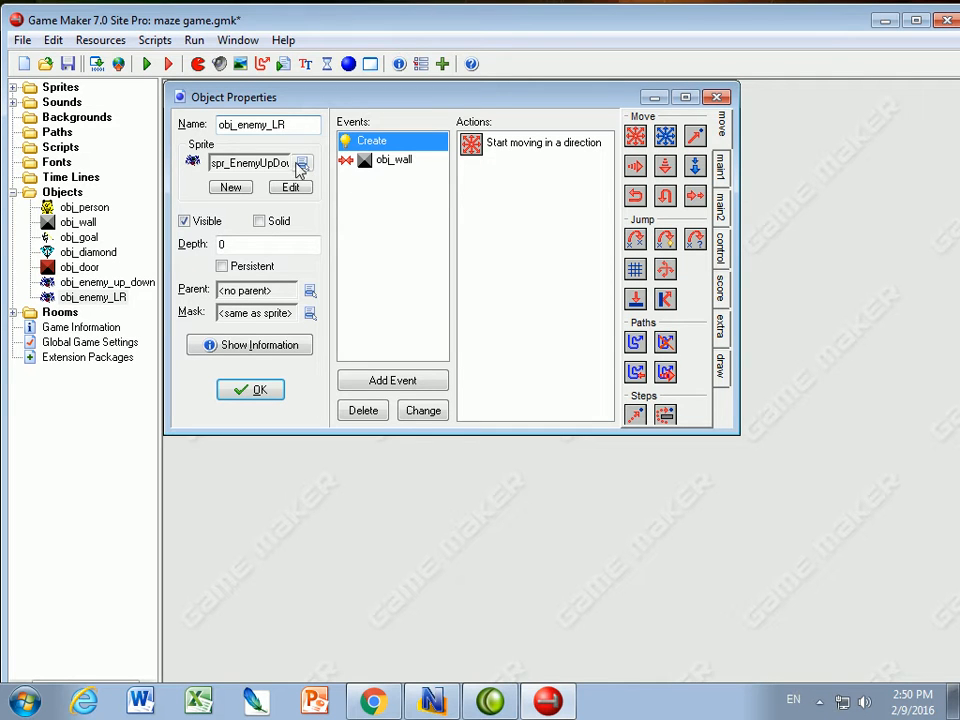
left_click(302, 162)
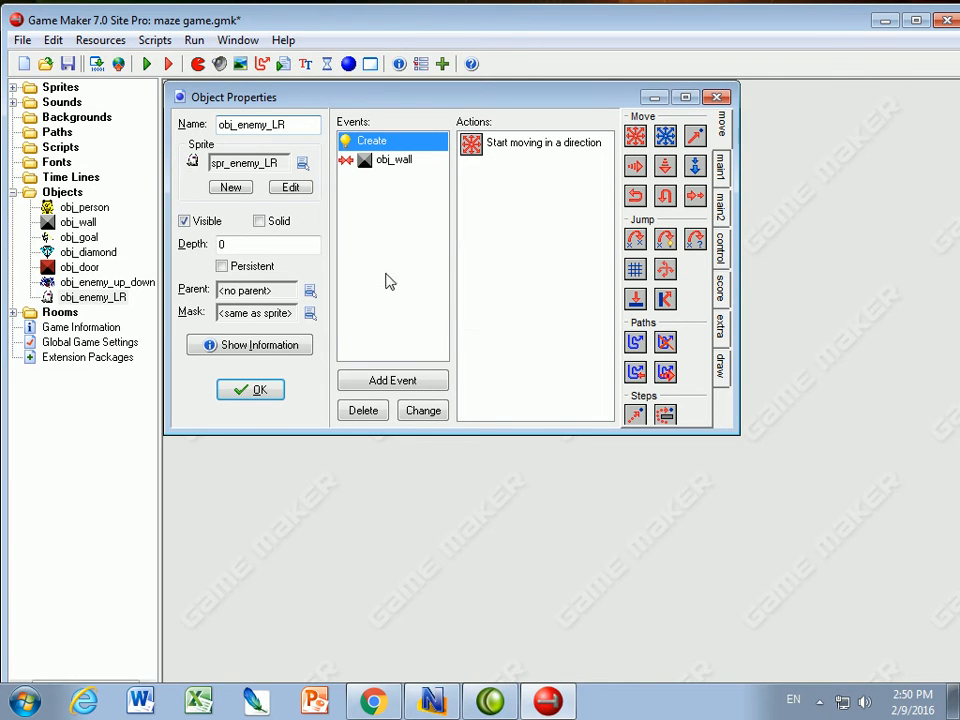
Step: Change the Create event's Move Fixed action to left and right directions
double_click(536, 144)
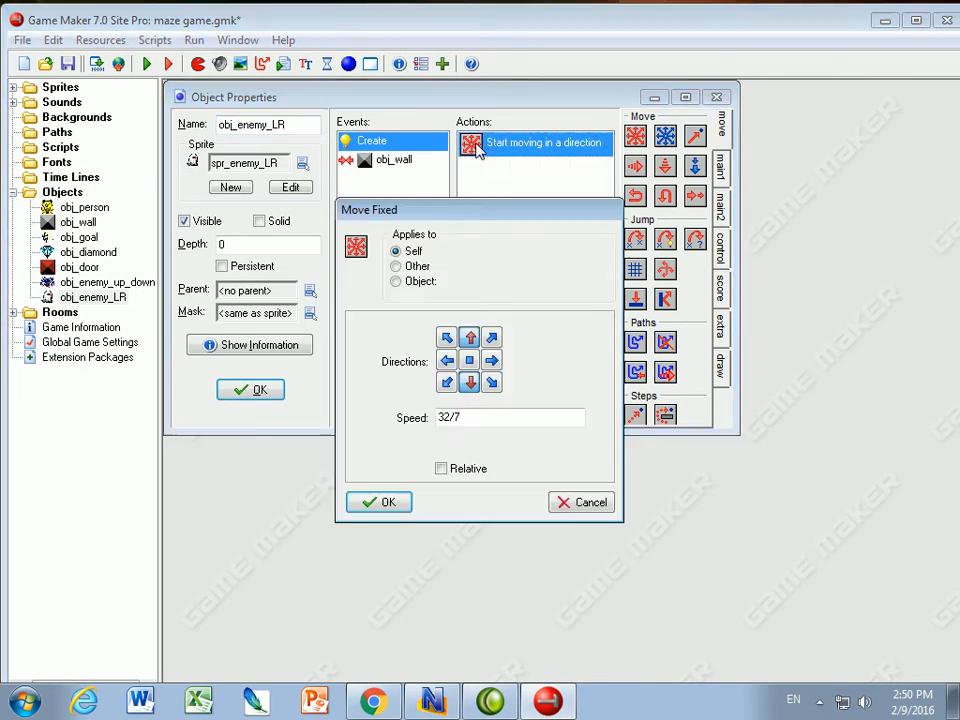
left_click(448, 360)
type("6")
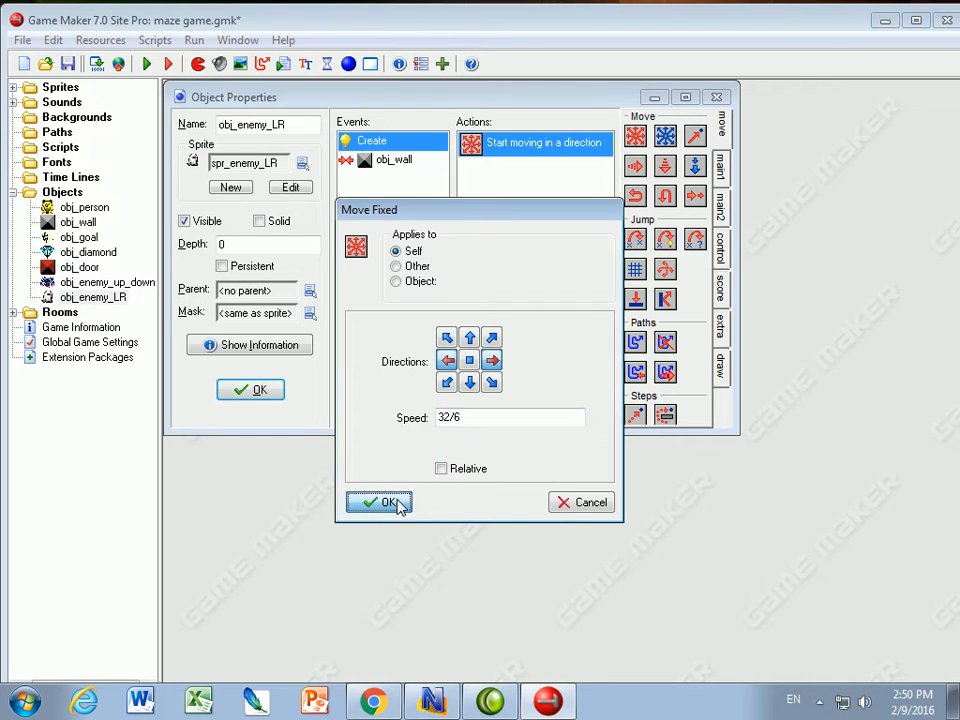
left_click(380, 502)
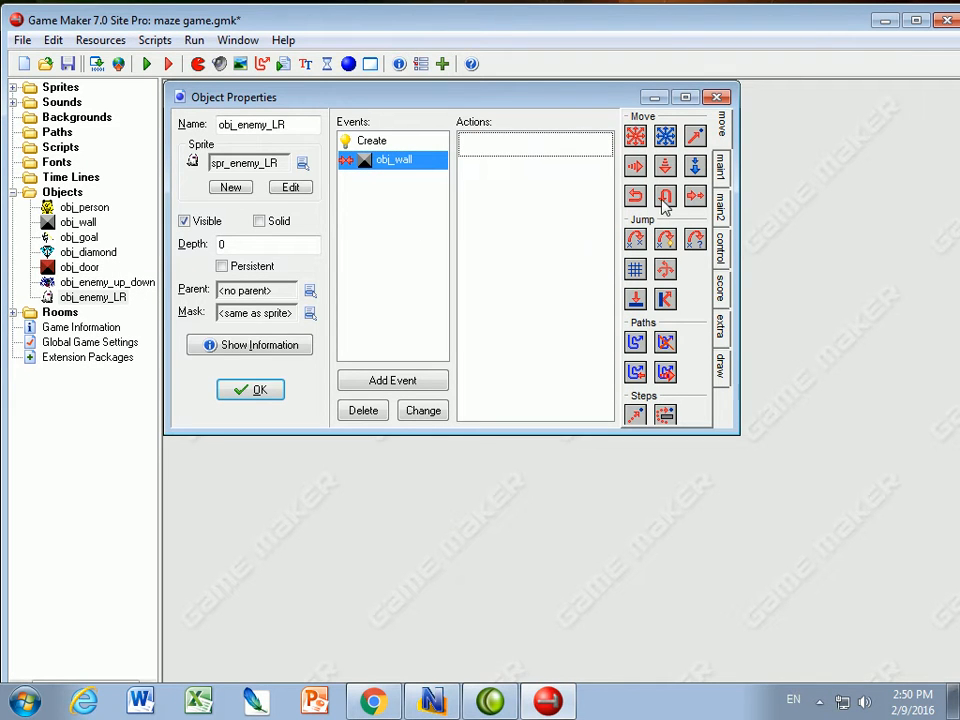
Step: Add Reverse Horizontal to the obj_wall collision and close obj_enemy_LR's properties
left_click(664, 196)
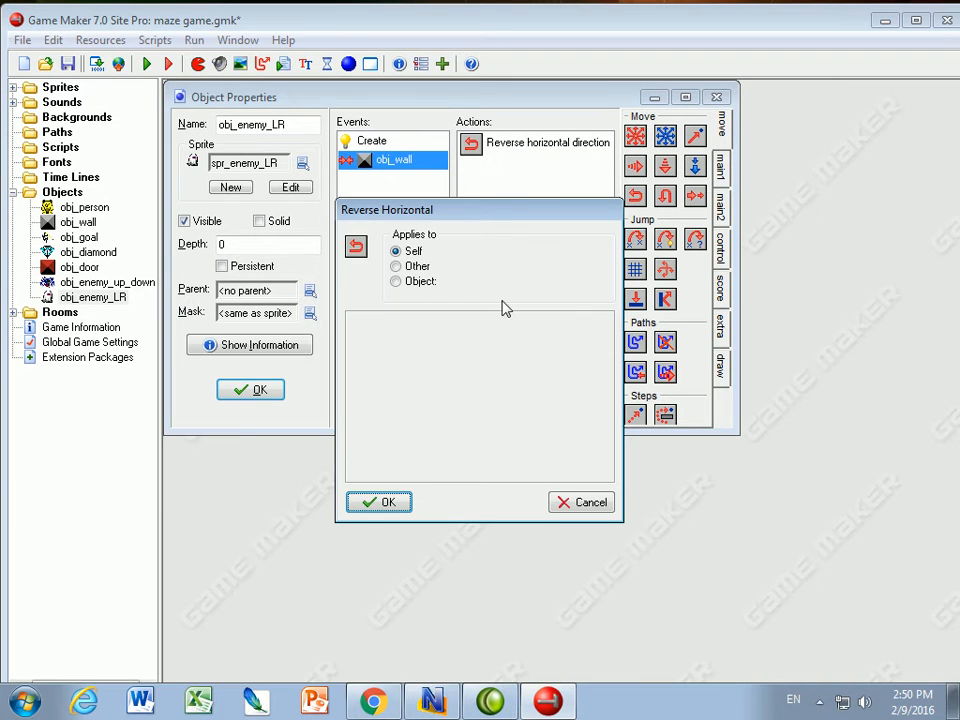
left_click(380, 500)
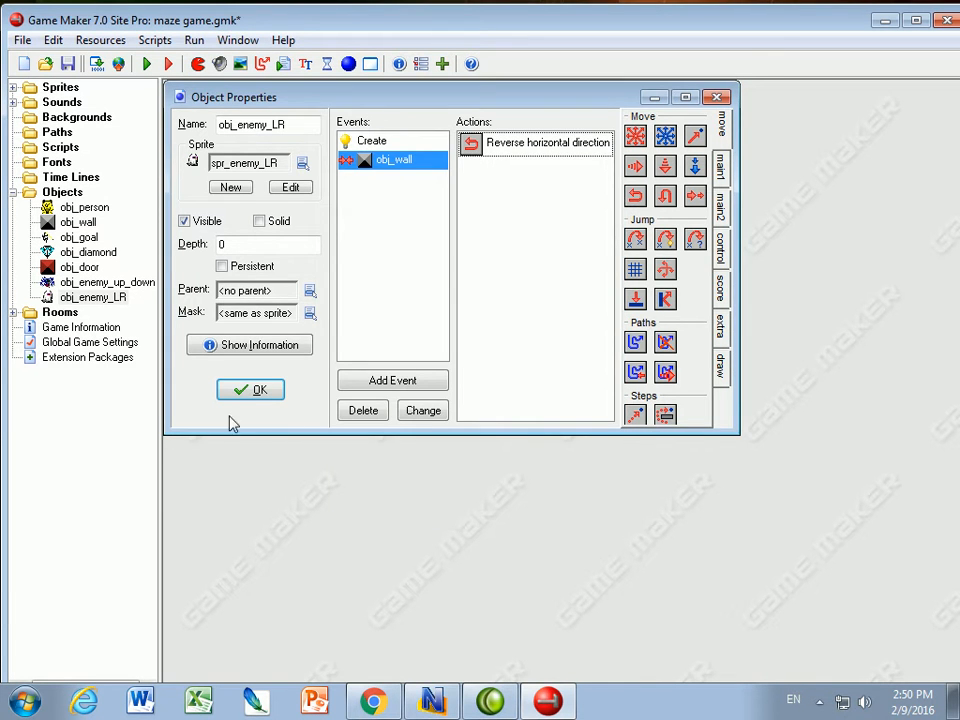
left_click(250, 388)
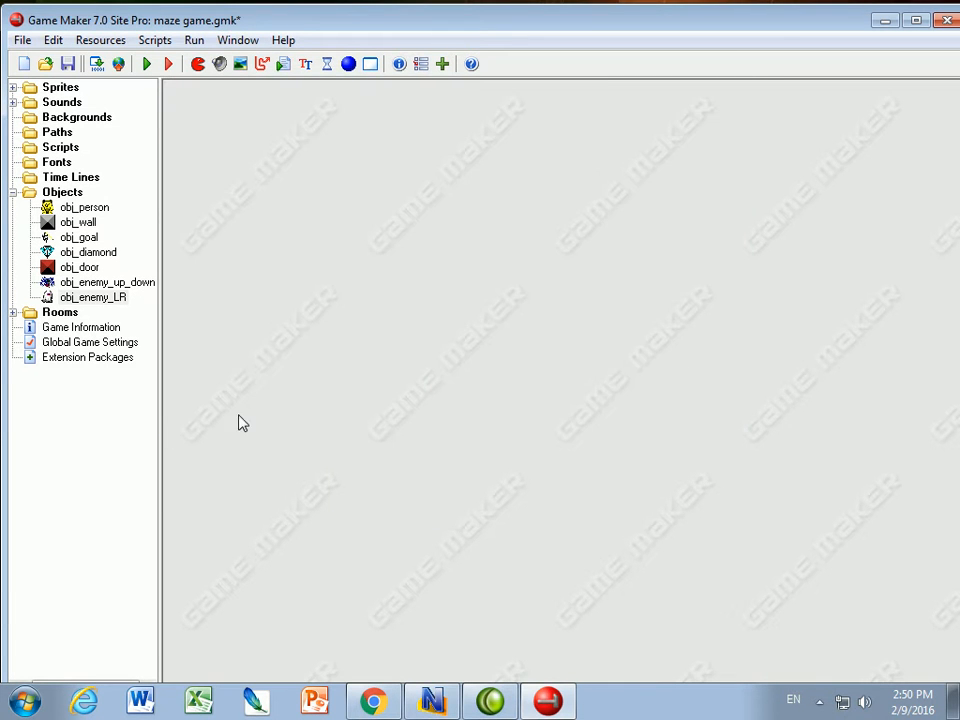
mouse_move(112, 382)
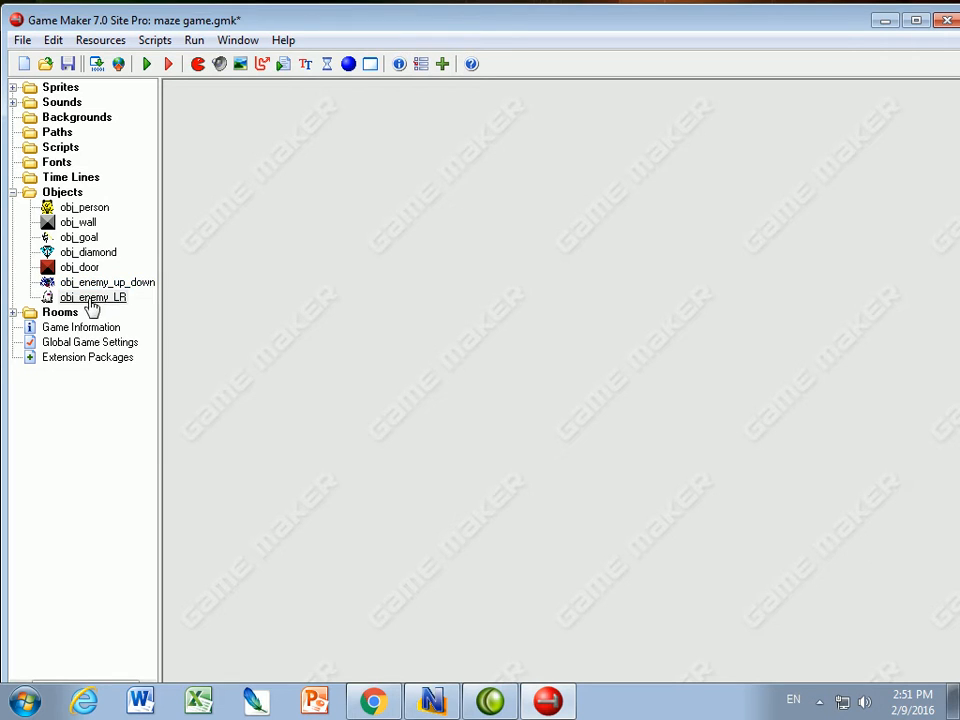
Step: Duplicate obj_enemy_LR as obj_enemy_all with the spr_monster_all sprite and edit its start movement
left_click(442, 62)
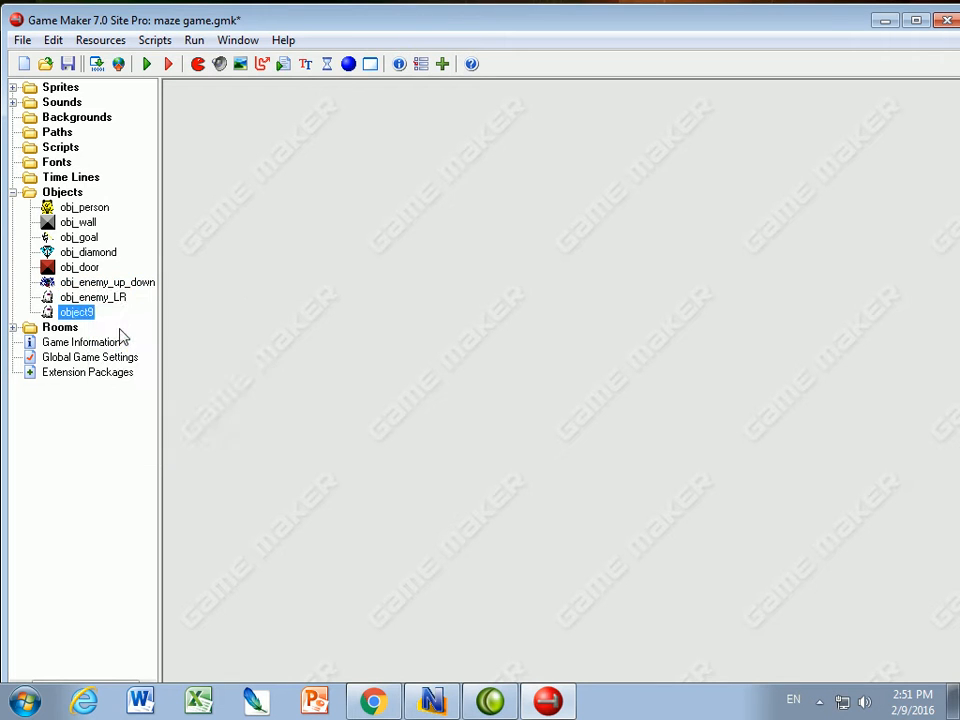
mouse_move(356, 258)
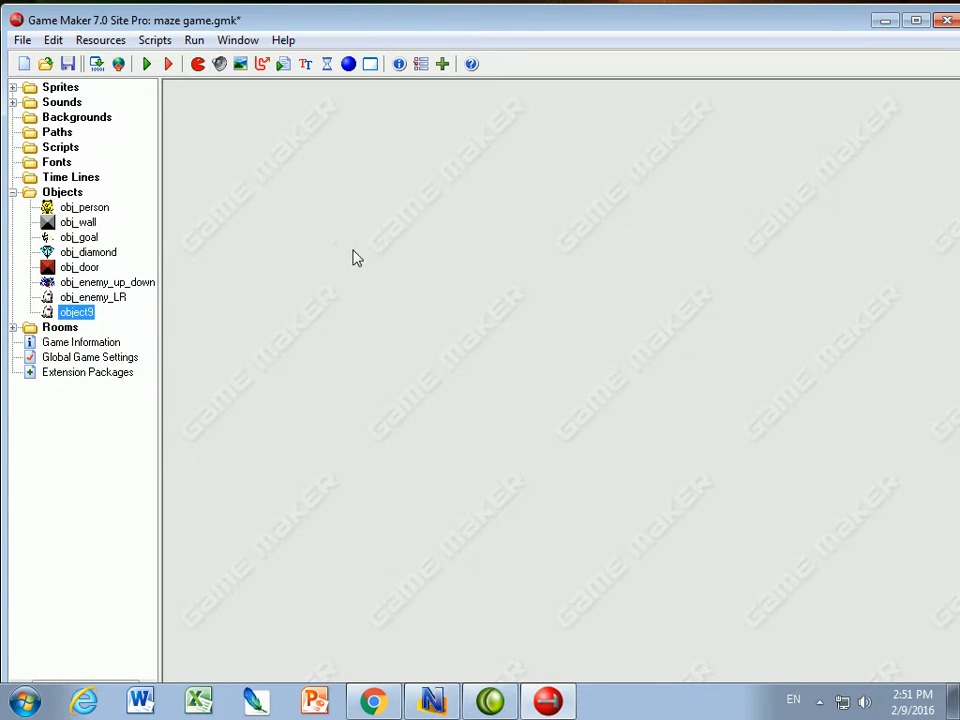
double_click(76, 312)
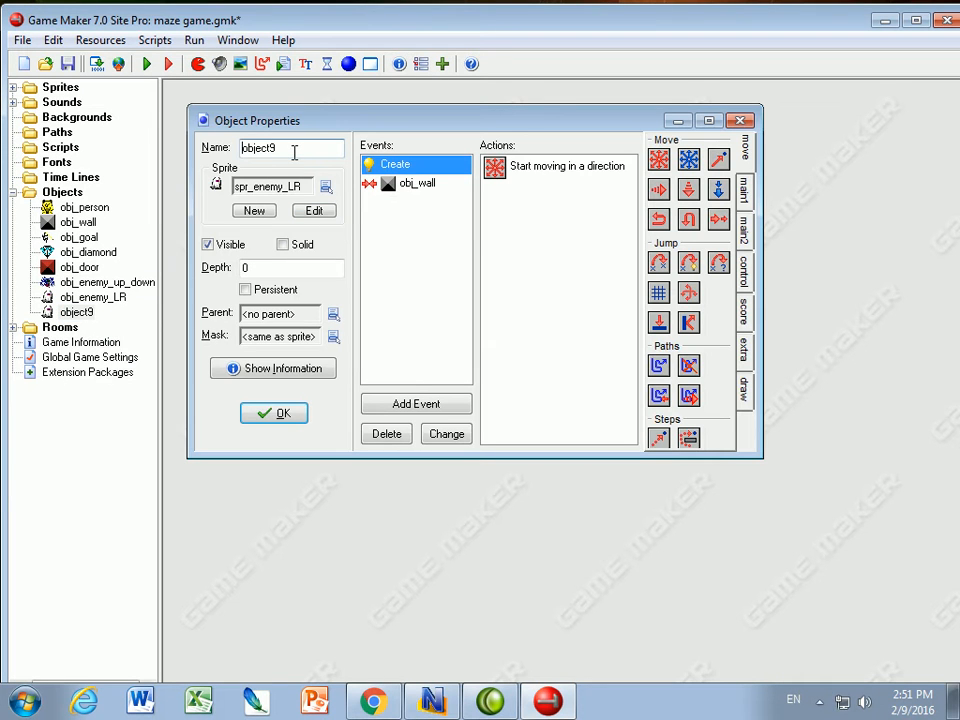
type("obj_enemy_all")
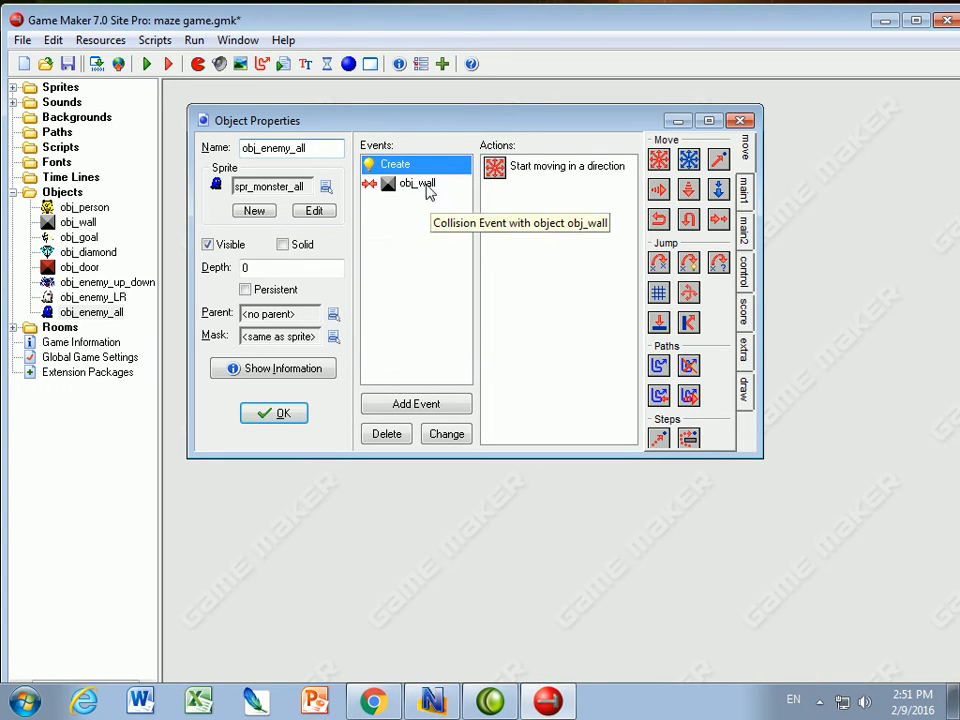
double_click(556, 166)
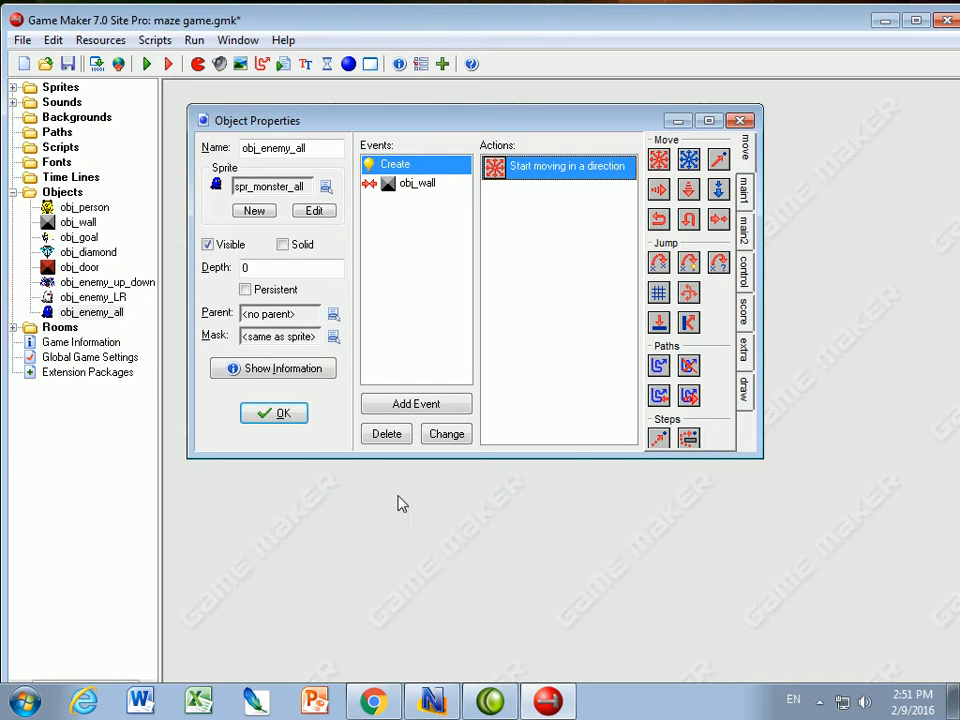
Step: Remove the Reverse Horizontal action from obj_enemy_all's wall collision event
left_click(416, 184)
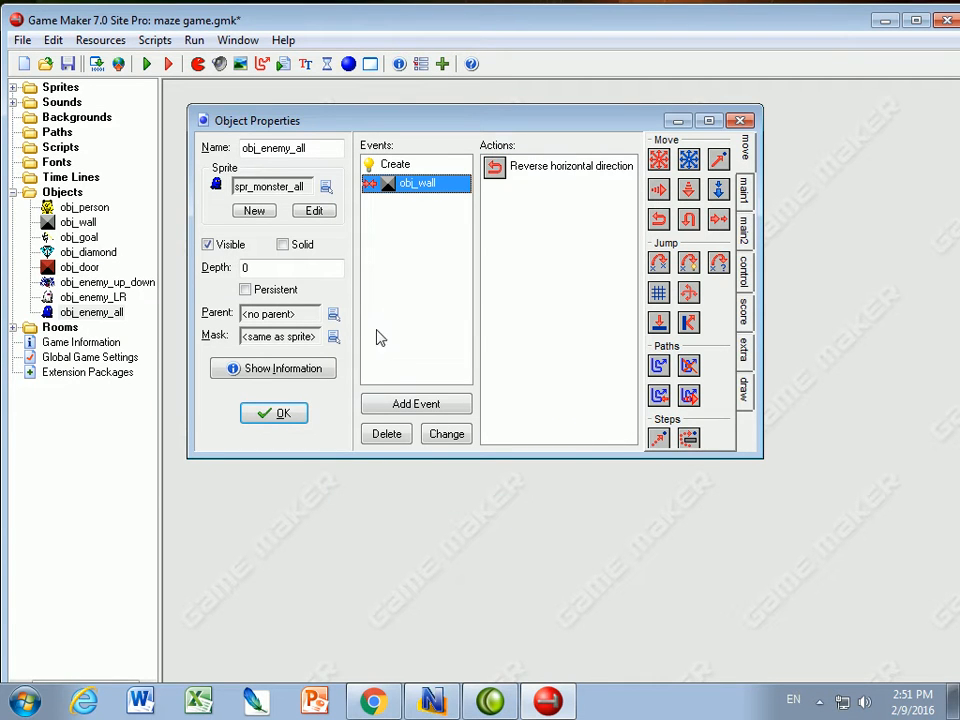
left_click(570, 166)
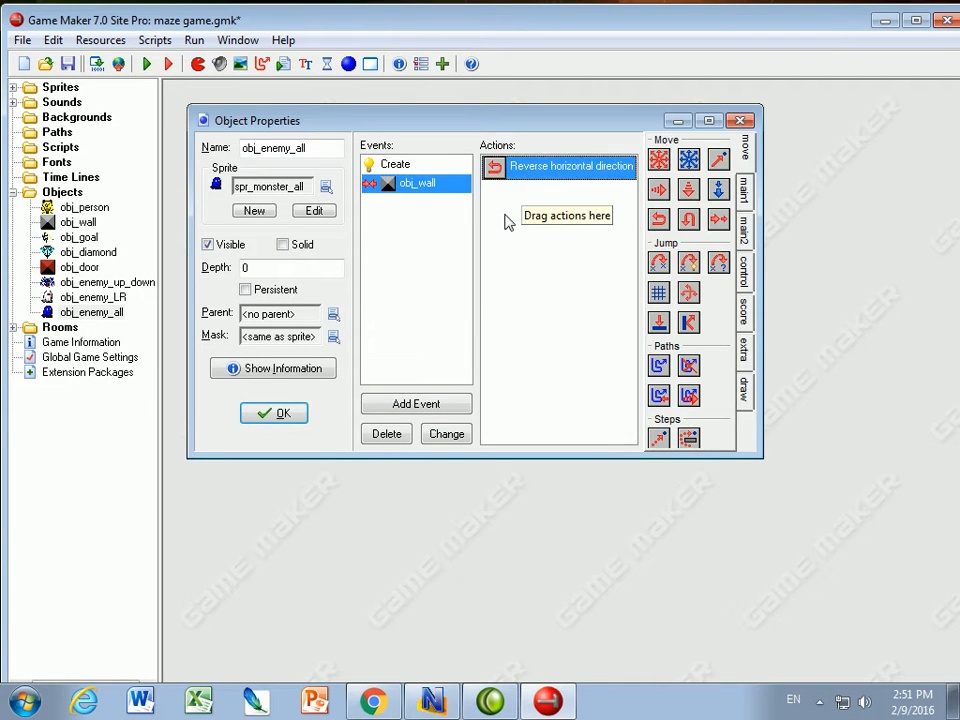
mouse_move(604, 244)
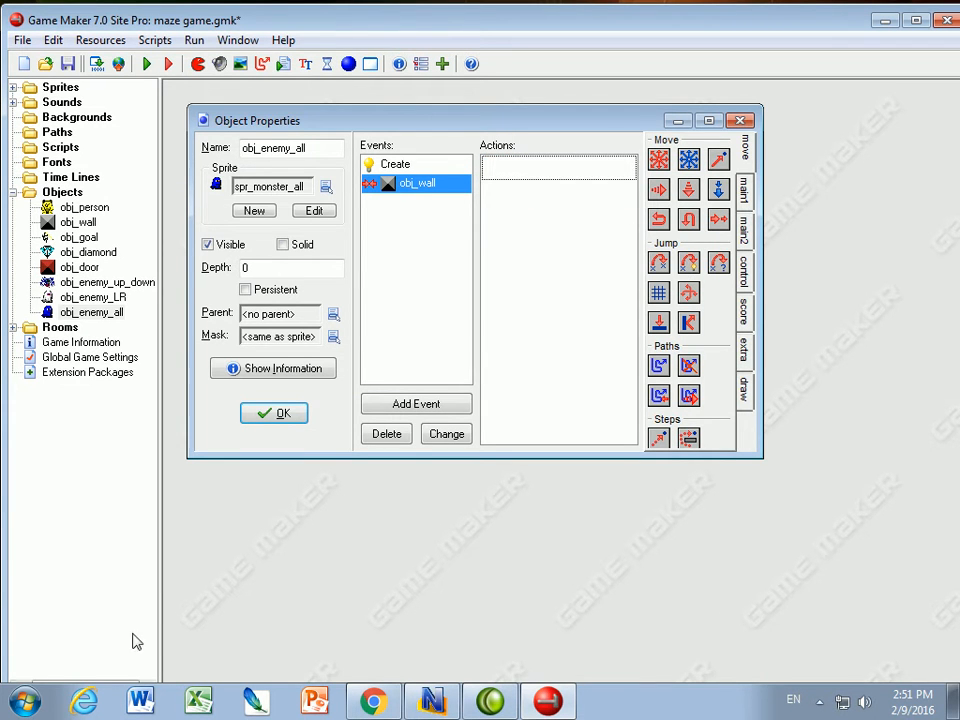
left_click(140, 700)
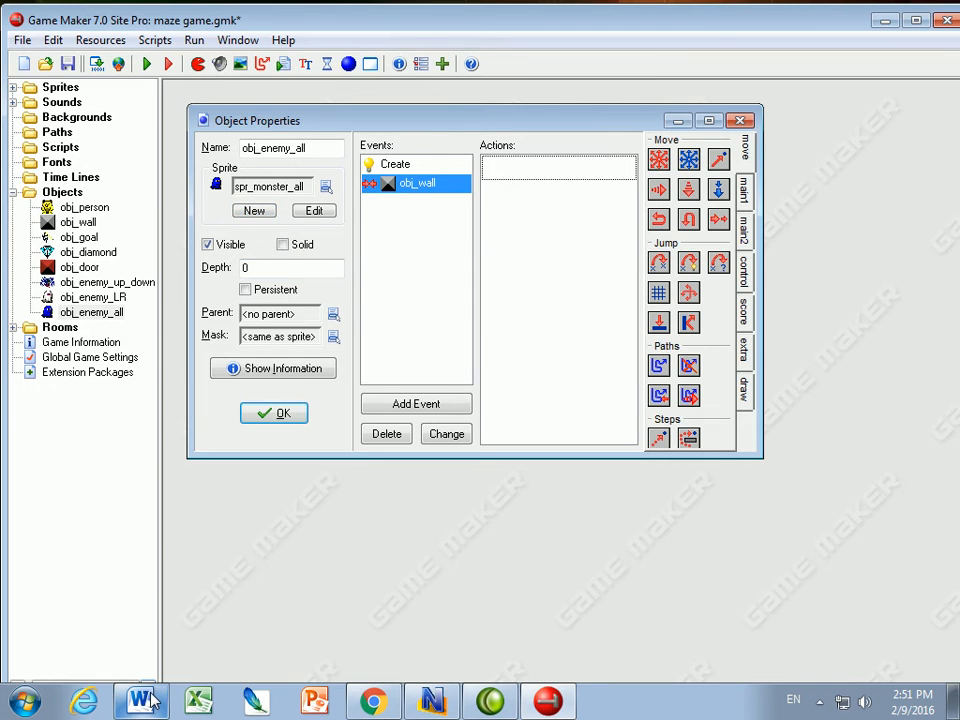
Step: Switch to Microsoft Word with a new blank document showing the Insert options
left_click(140, 700)
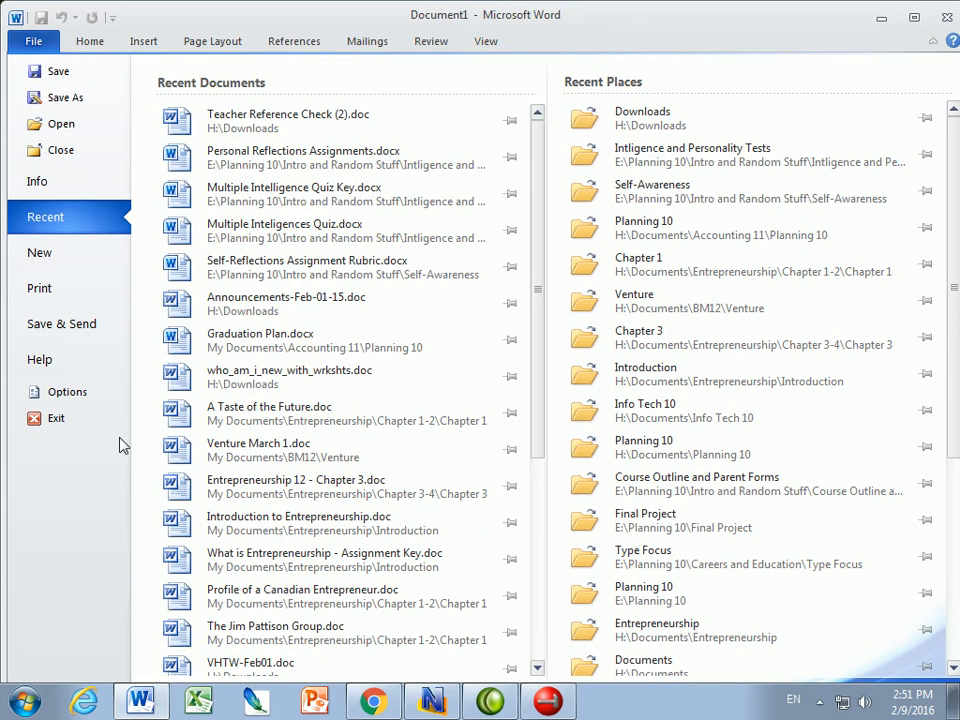
left_click(40, 252)
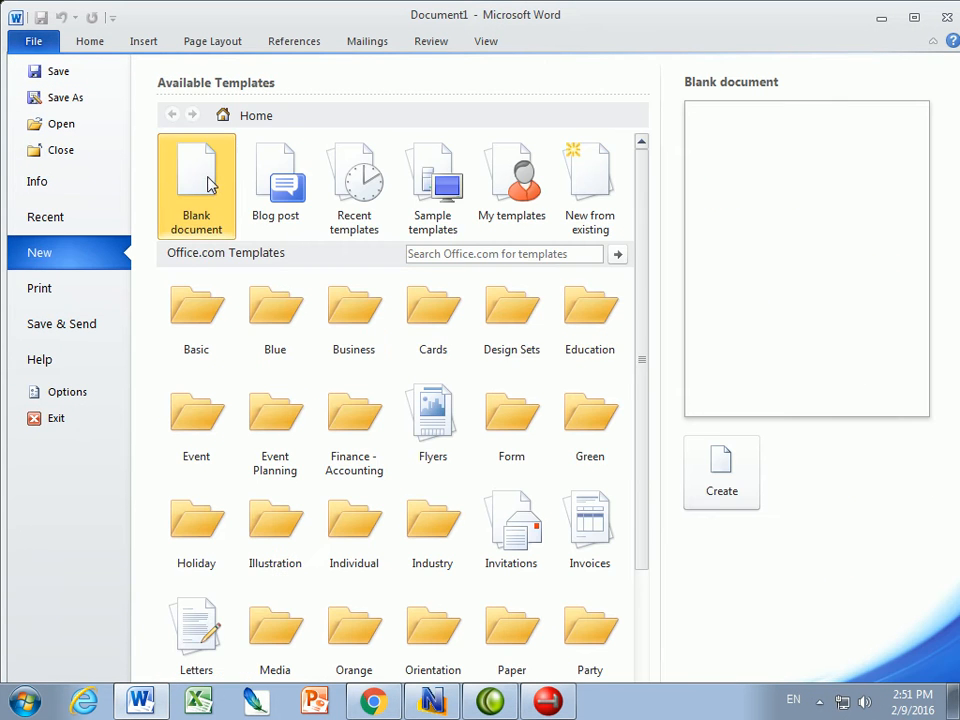
left_click(720, 472)
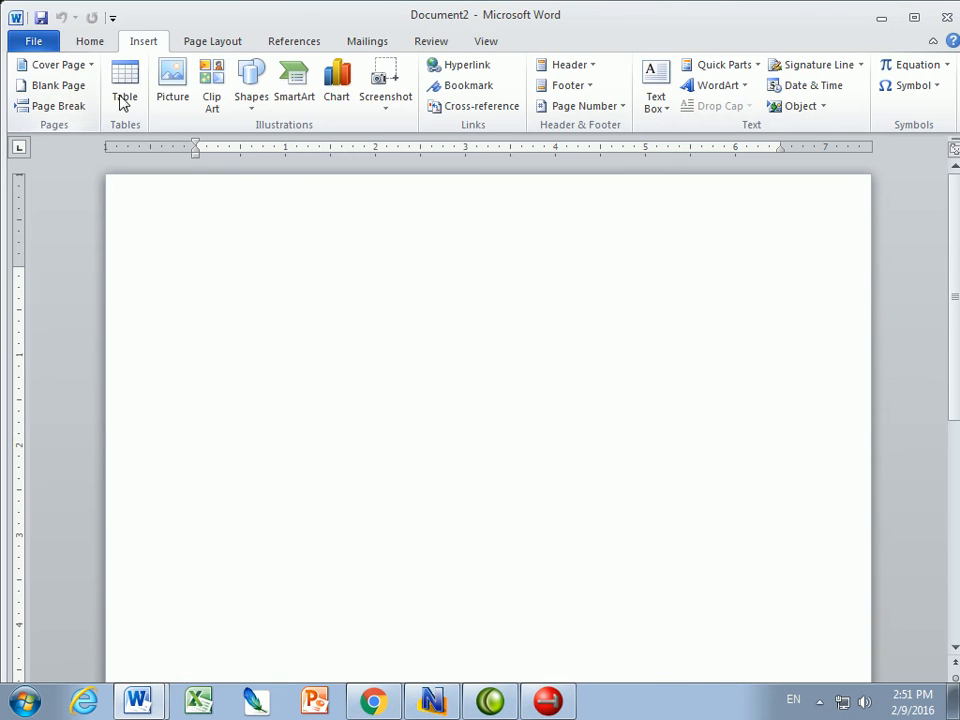
Step: Insert monster3.png from Info Tech 10 > GM Tutorial - Third Game > Resources into the document
left_click(172, 76)
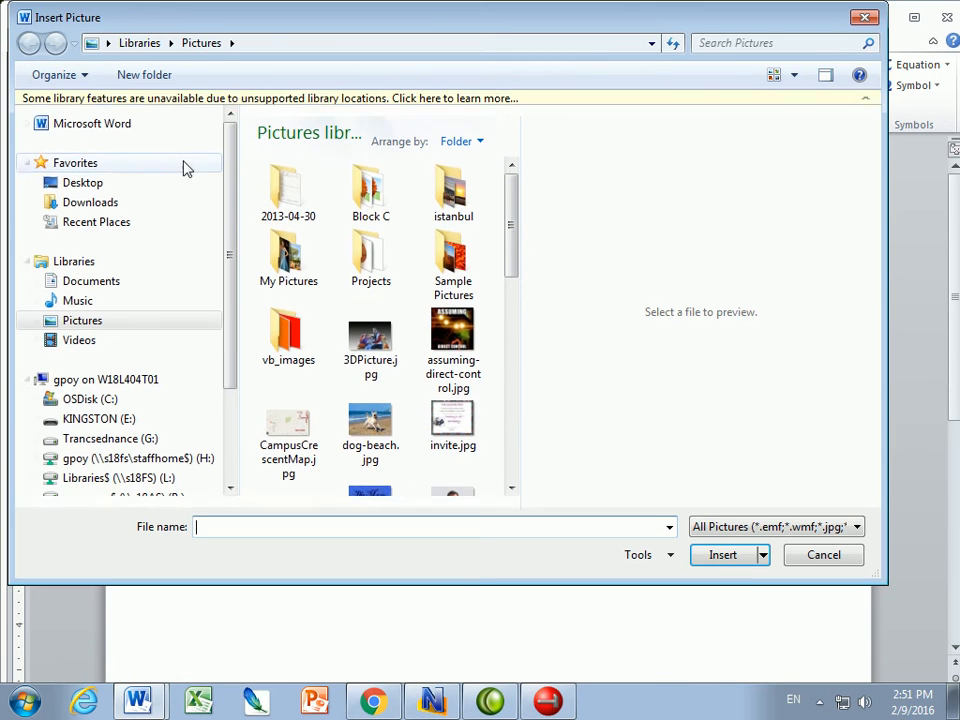
left_click(136, 458)
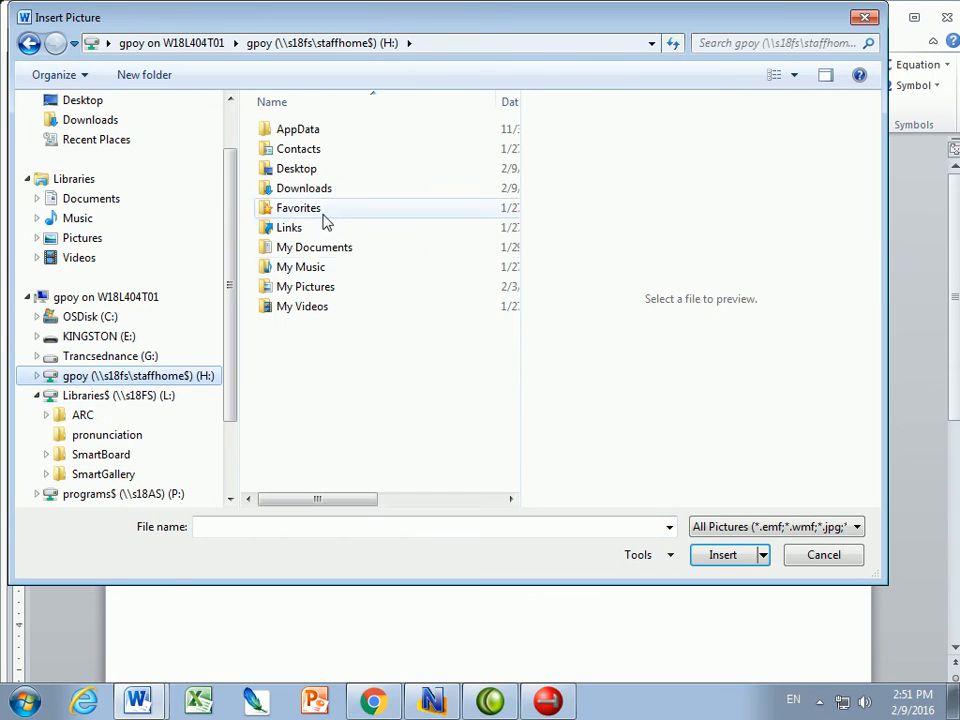
double_click(314, 248)
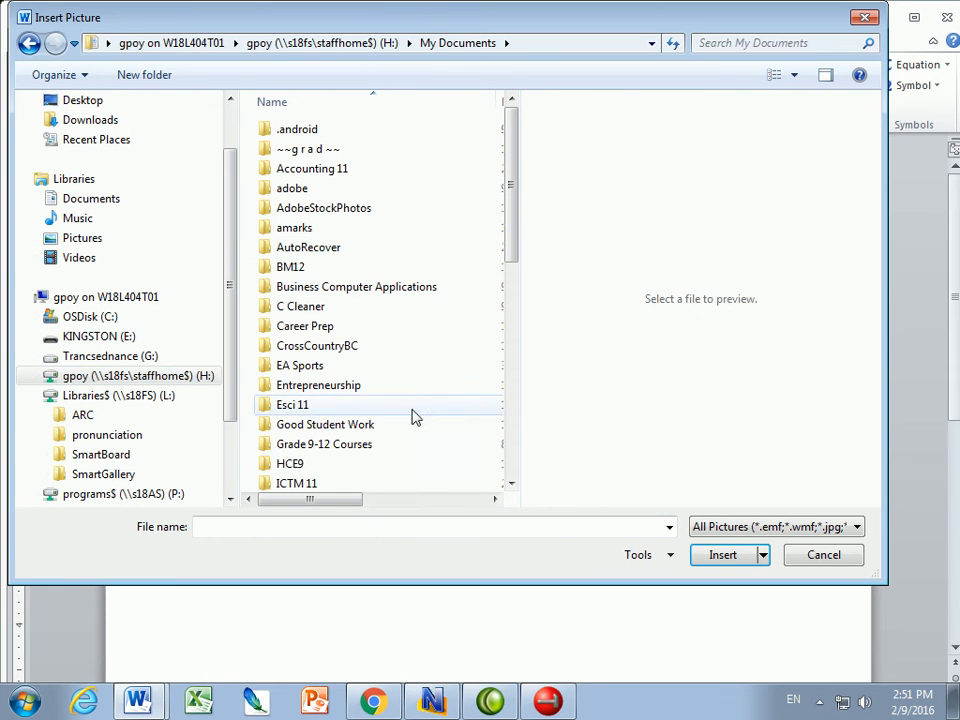
scroll("down", 3)
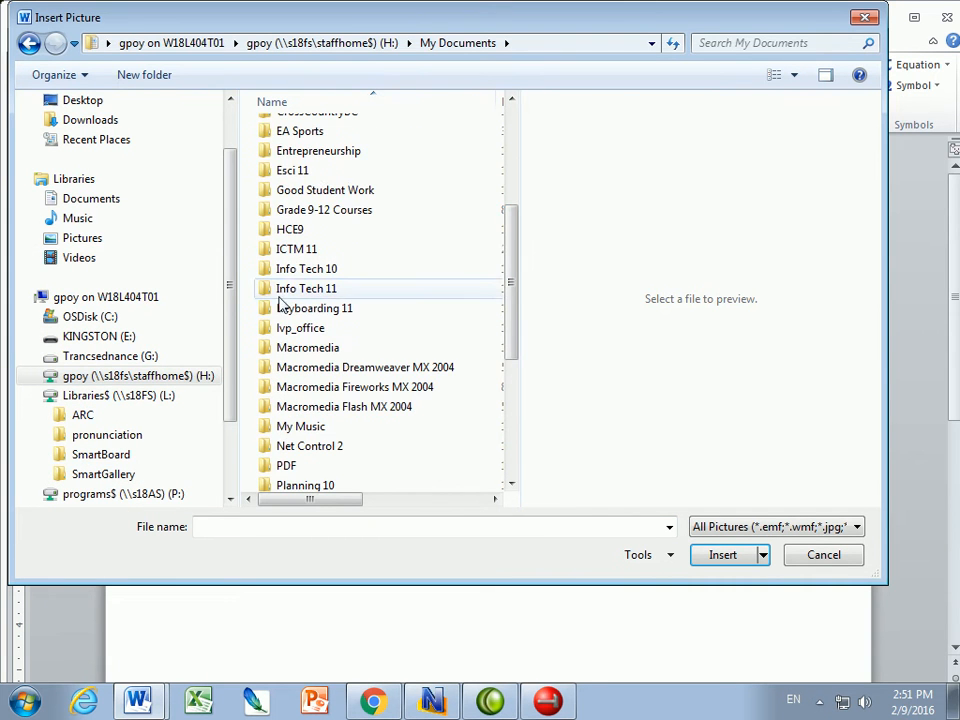
double_click(306, 288)
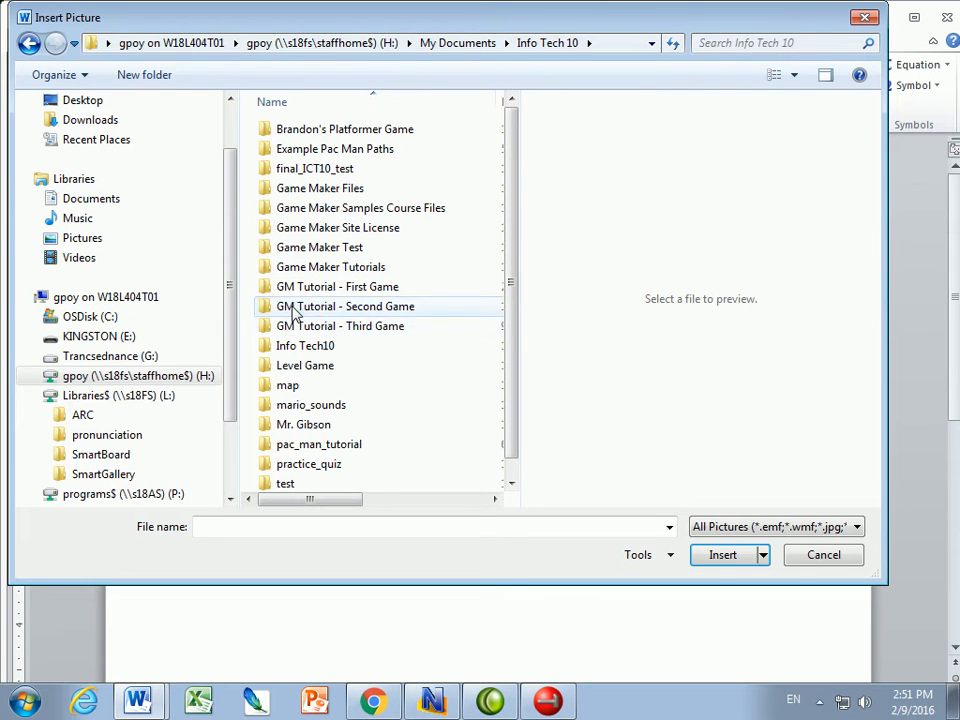
double_click(344, 306)
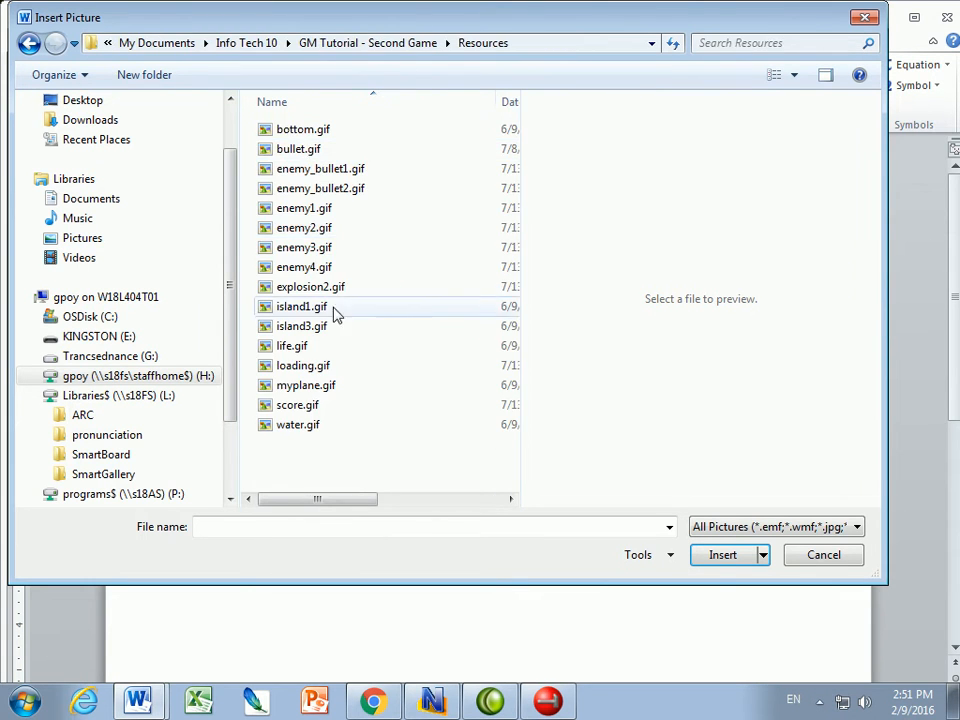
left_click(28, 42)
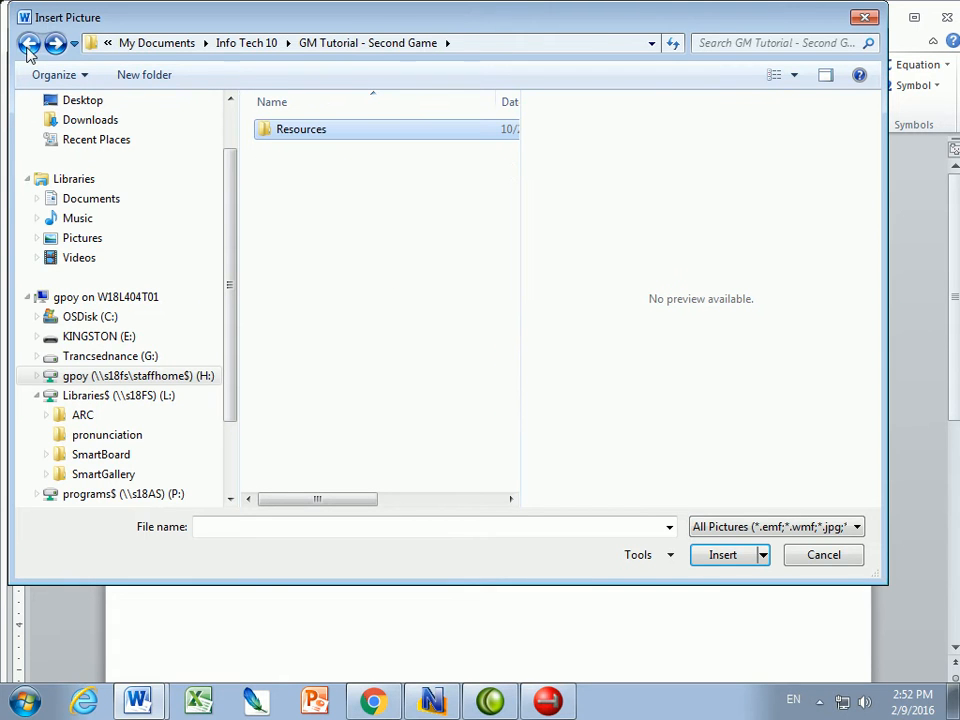
left_click(28, 42)
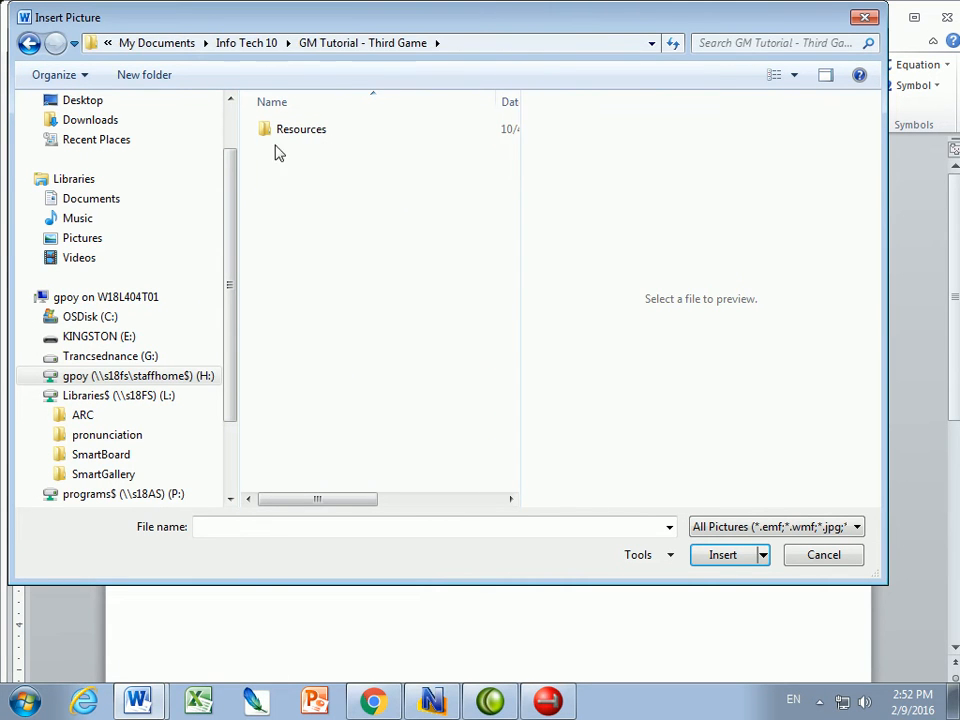
double_click(300, 128)
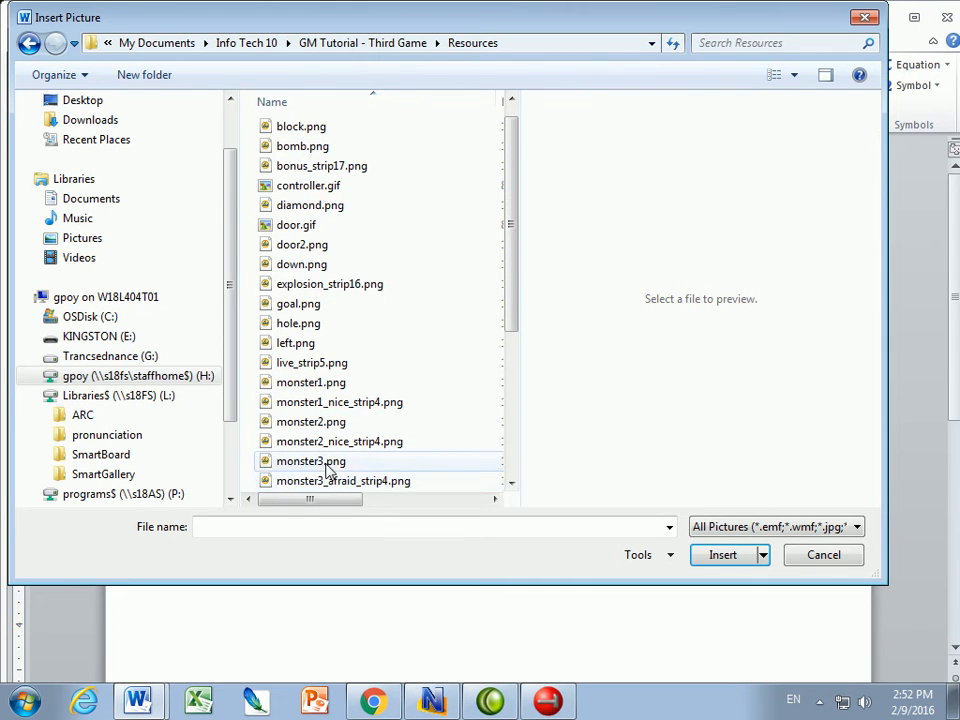
left_click(724, 556)
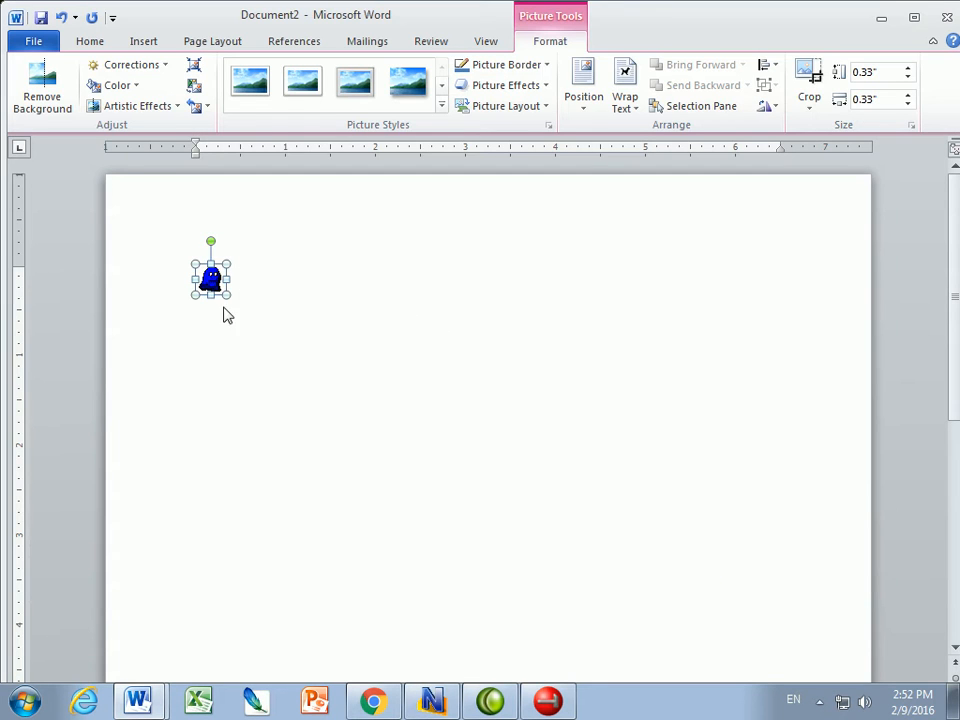
Step: Enlarge the blue monster picture to about 1.67 inches square
left_click_drag(228, 294, 346, 414)
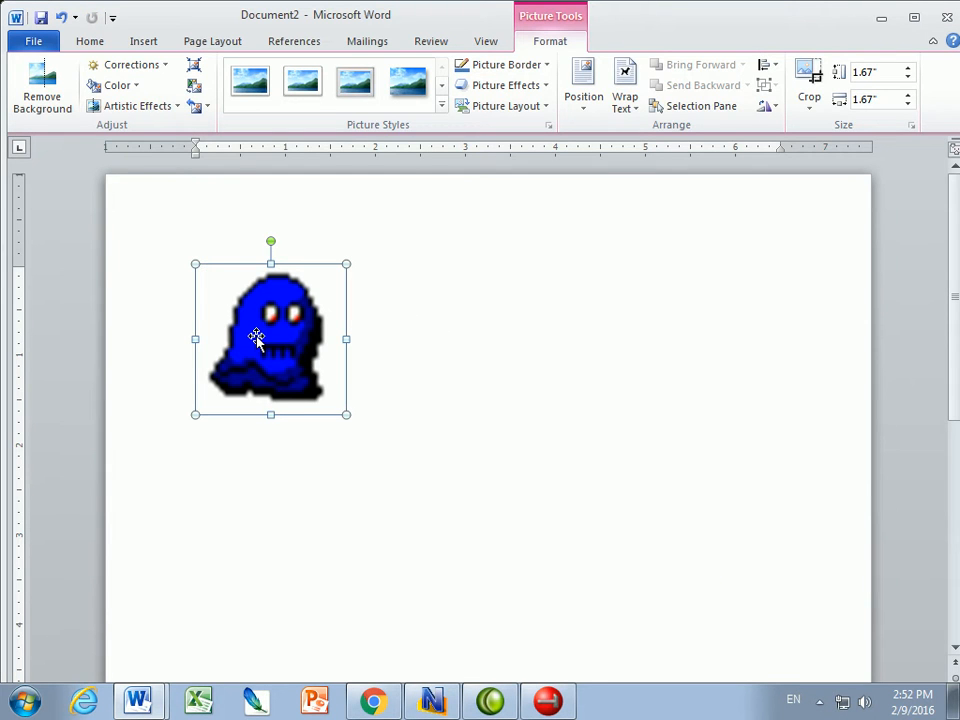
right_click(256, 336)
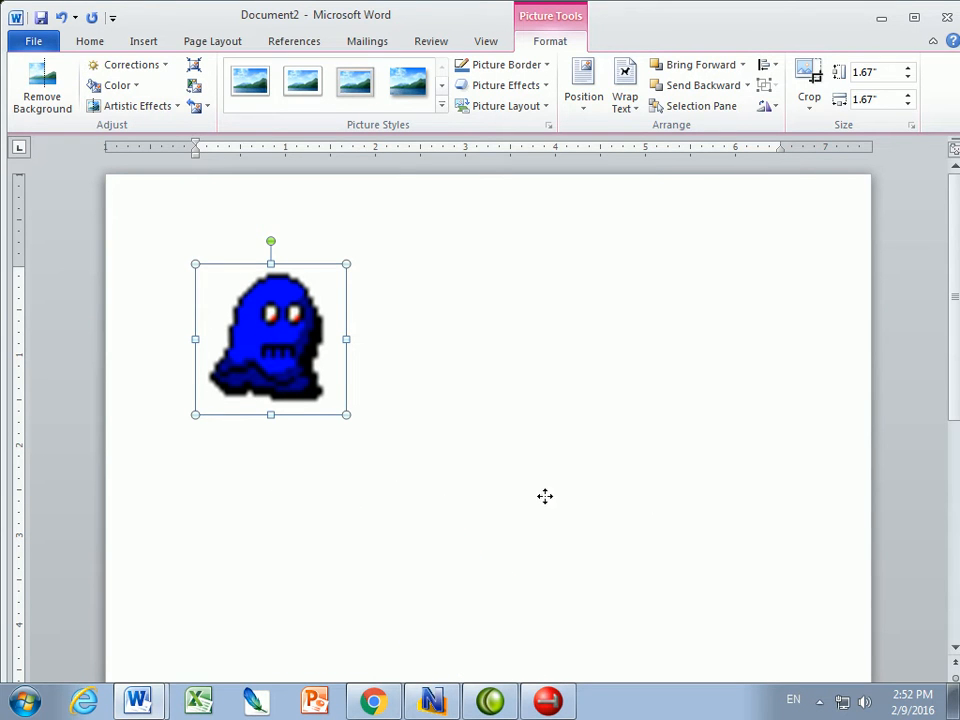
mouse_move(790, 488)
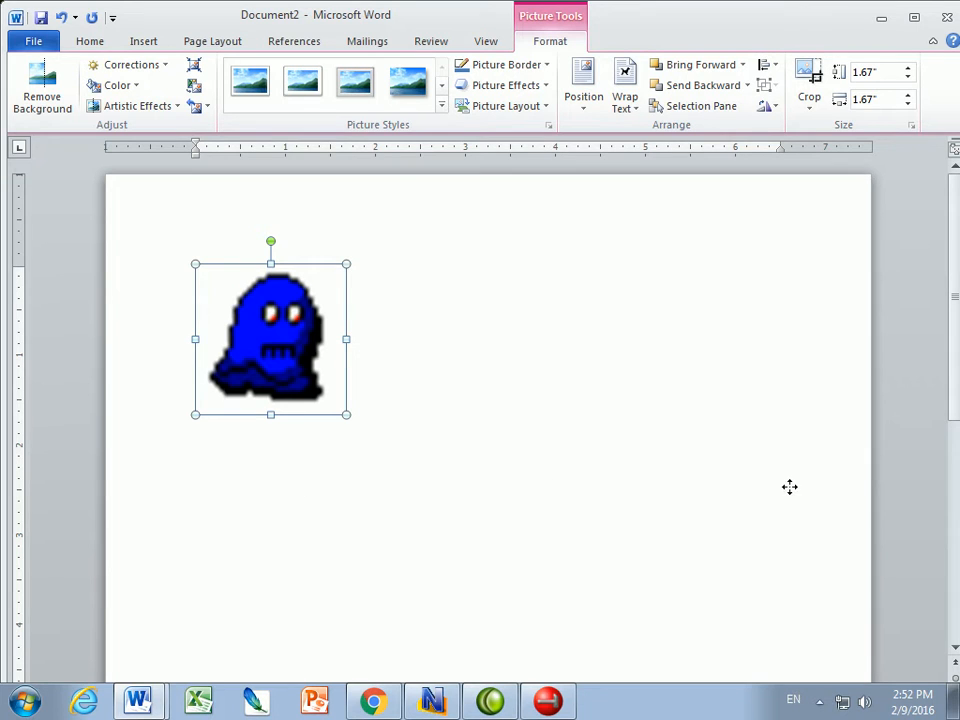
left_click_drag(270, 338, 764, 488)
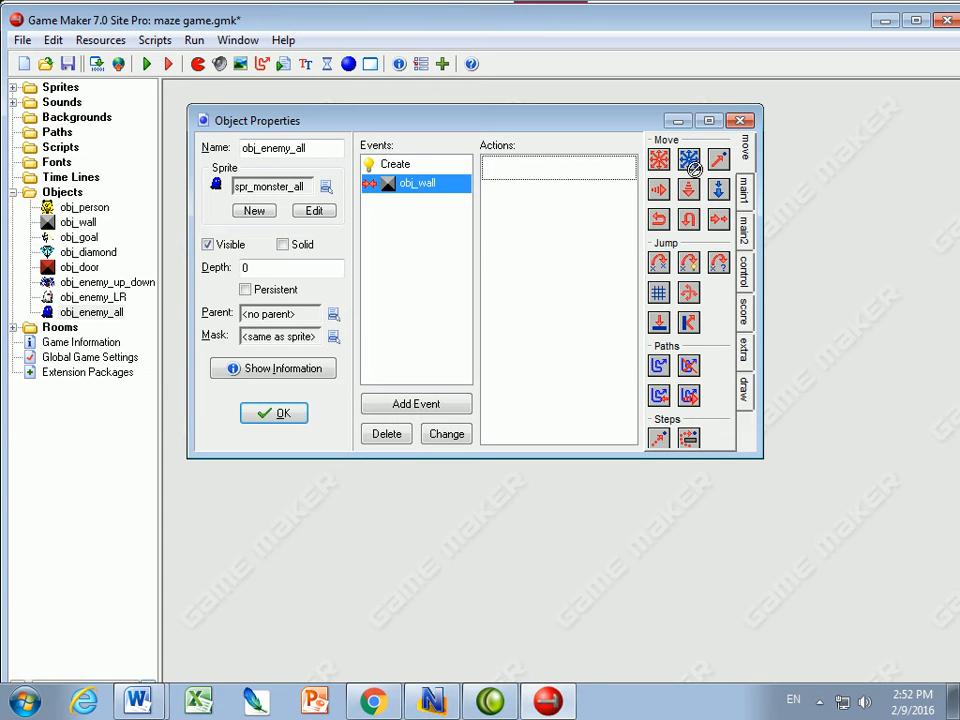
Step: Add a Move Free action with direction 'direction + 90' and speed 32/6 to the wall collision
left_click(688, 160)
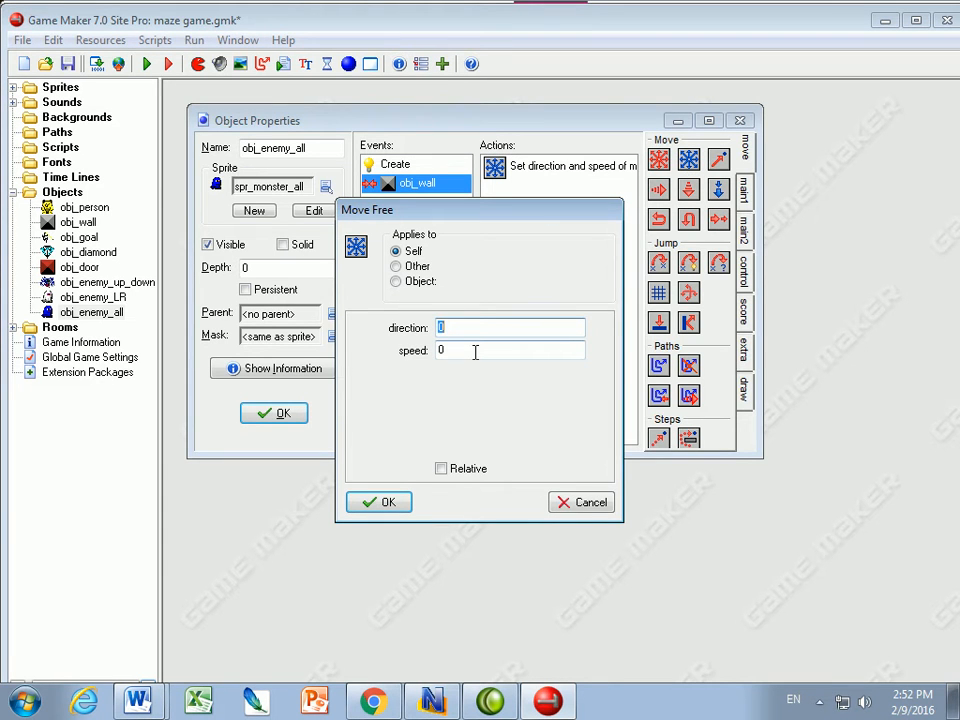
type("direction")
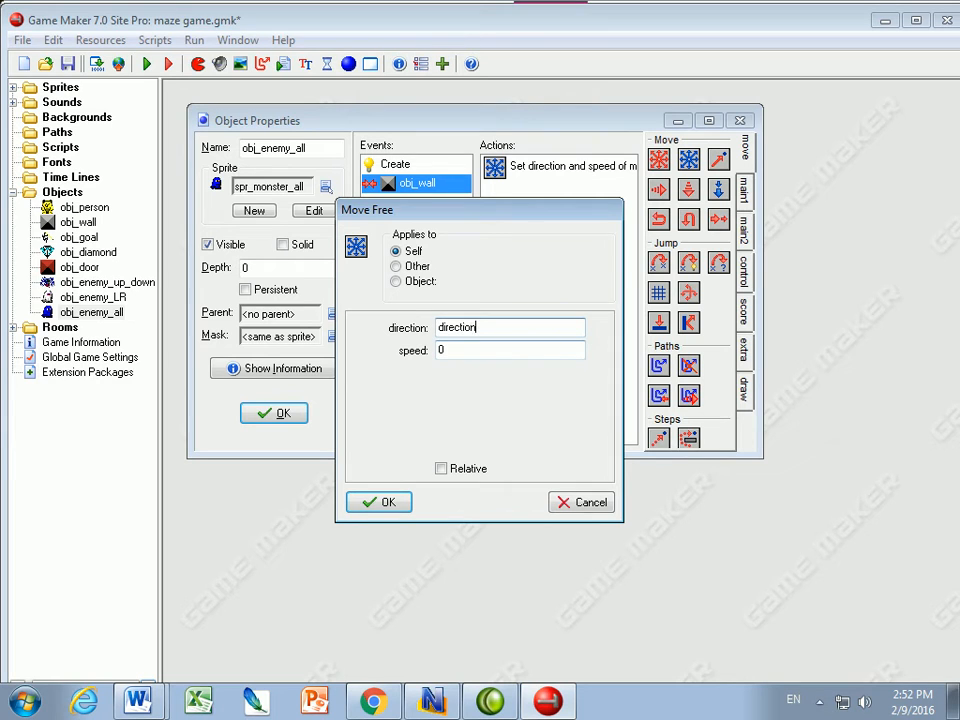
type("+ 90")
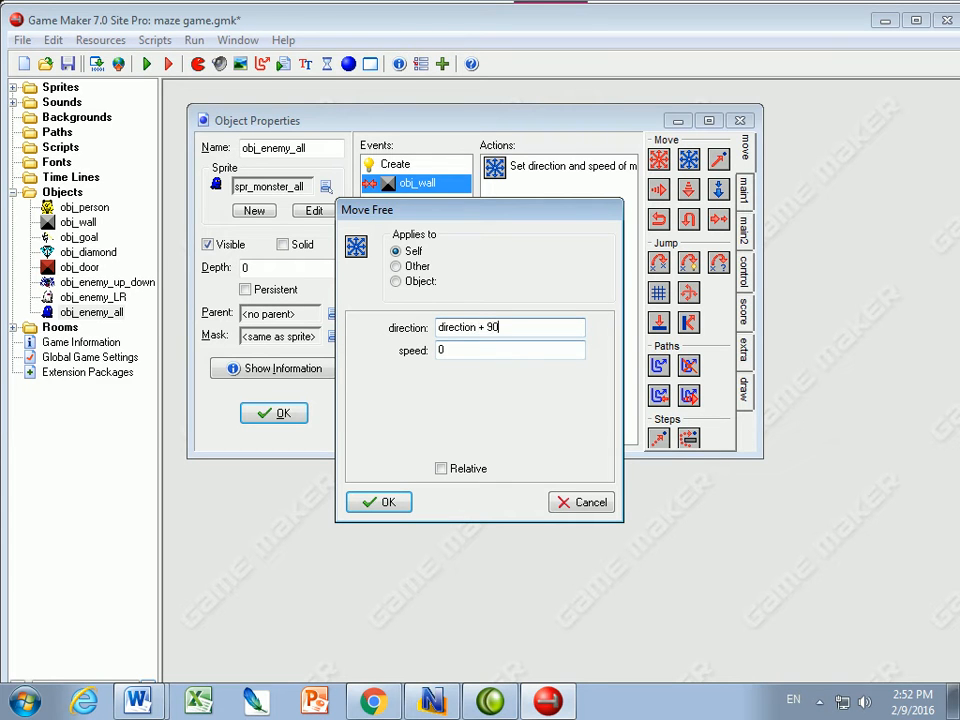
left_click(510, 348)
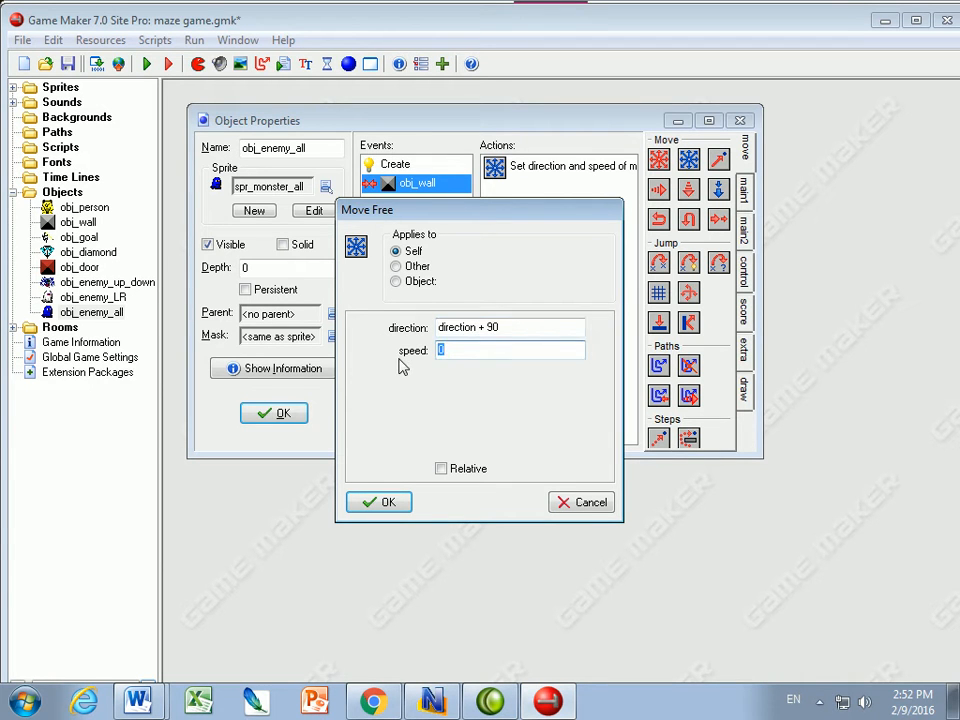
type("32/6")
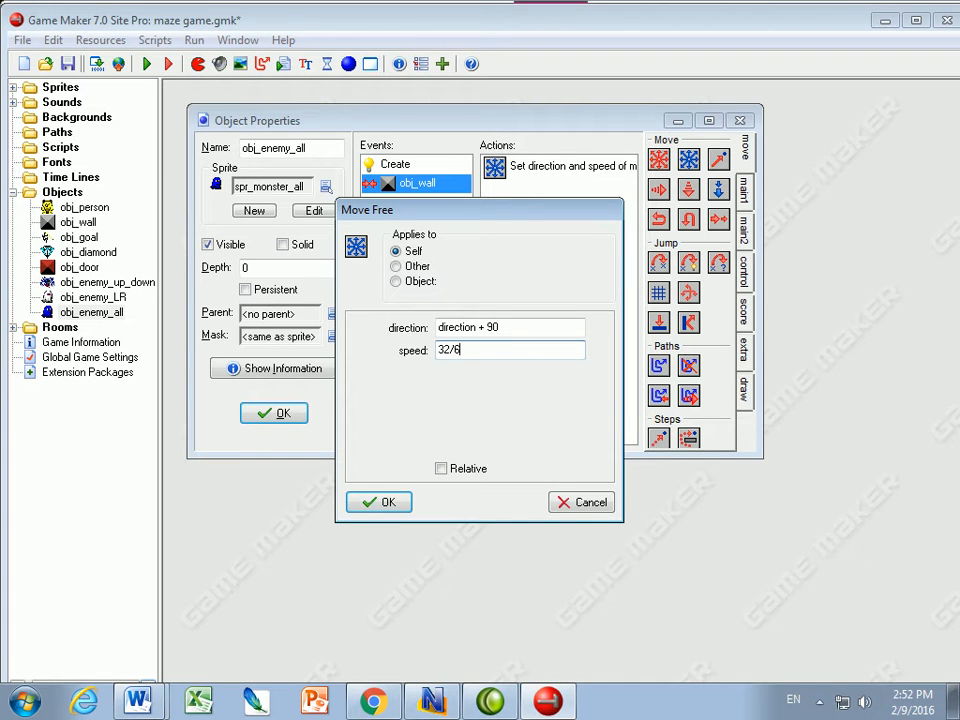
mouse_move(452, 460)
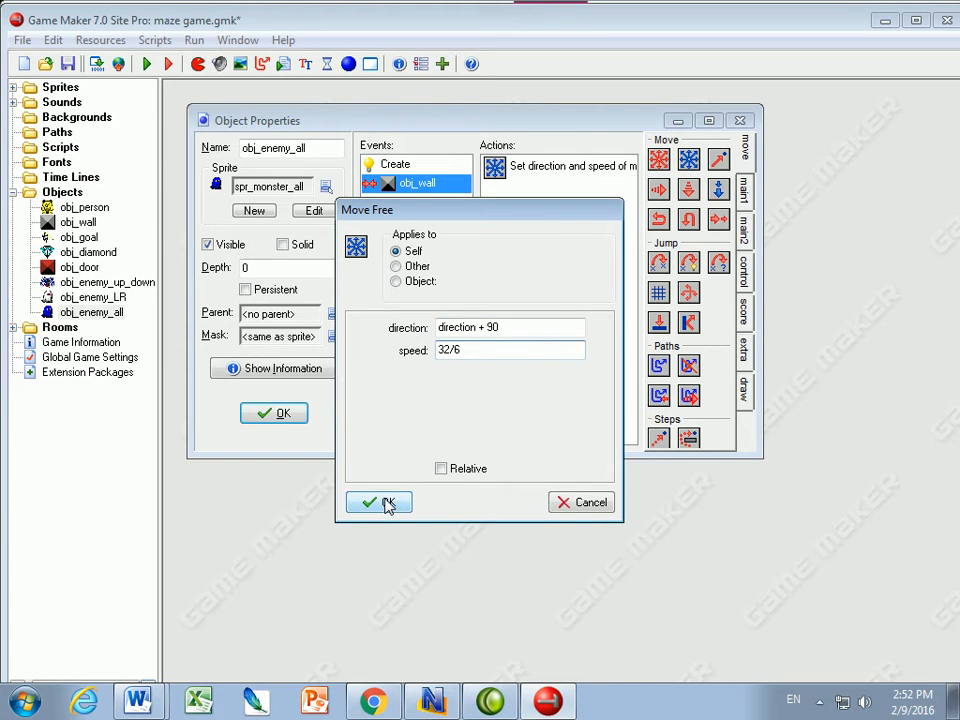
left_click(380, 502)
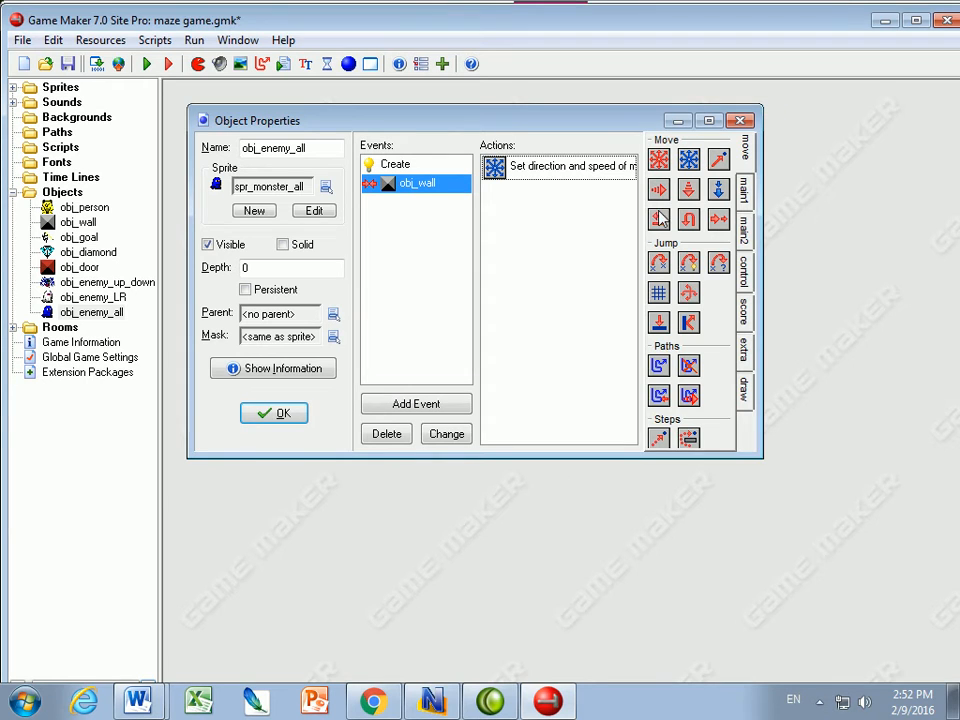
Step: Add a Check Empty action at x hspeed, y vspeed, only solid, relative to the enemy
left_click(744, 230)
type("hspeed")
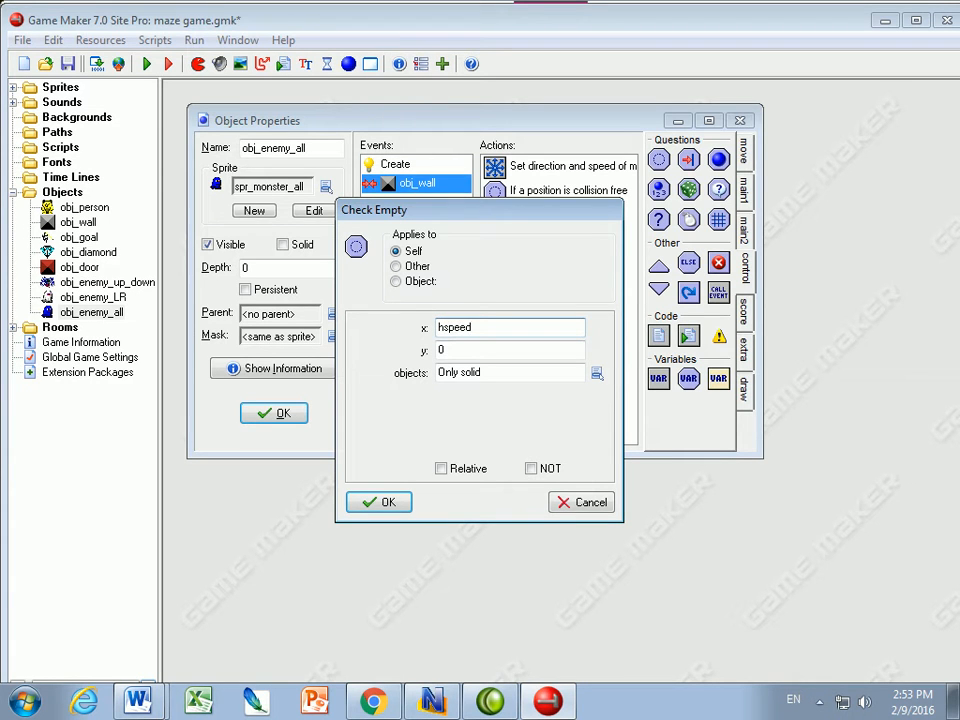
mouse_move(452, 448)
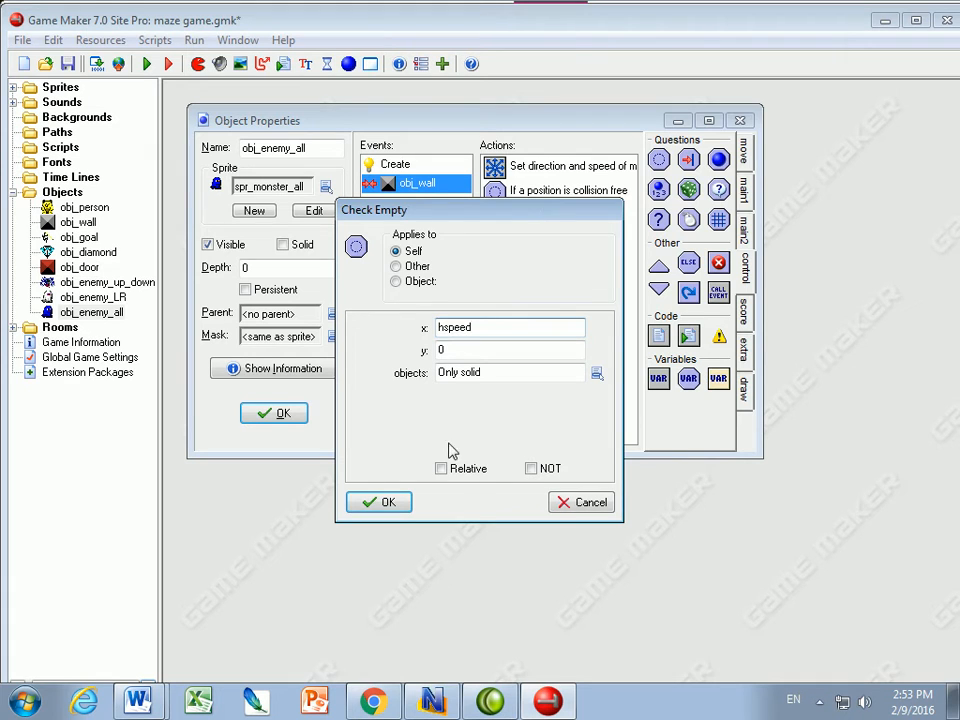
left_click(440, 468)
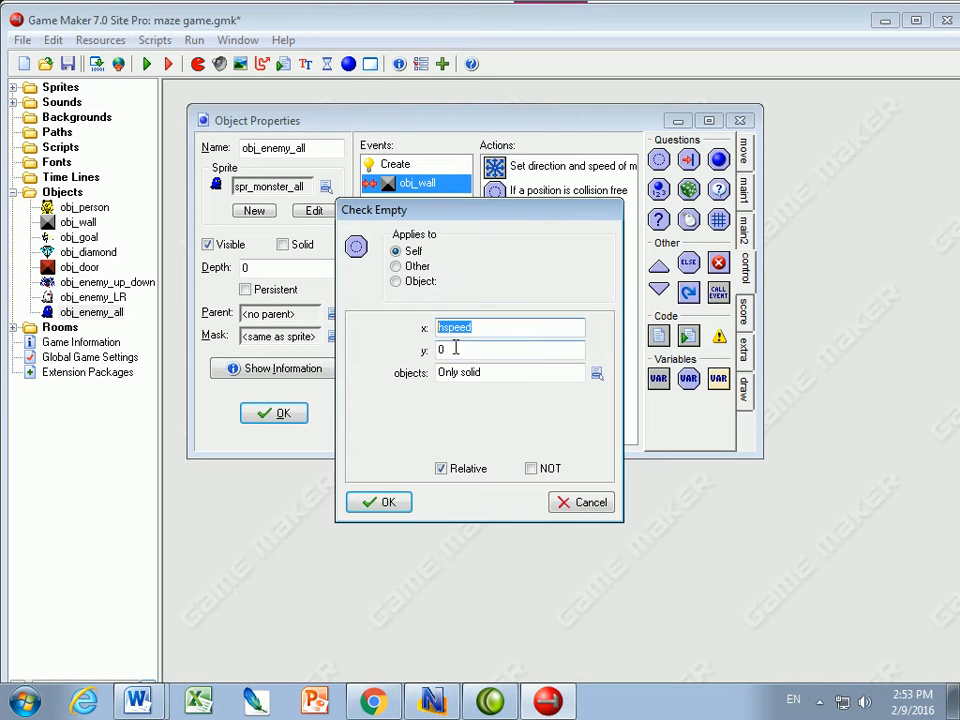
left_click(510, 348)
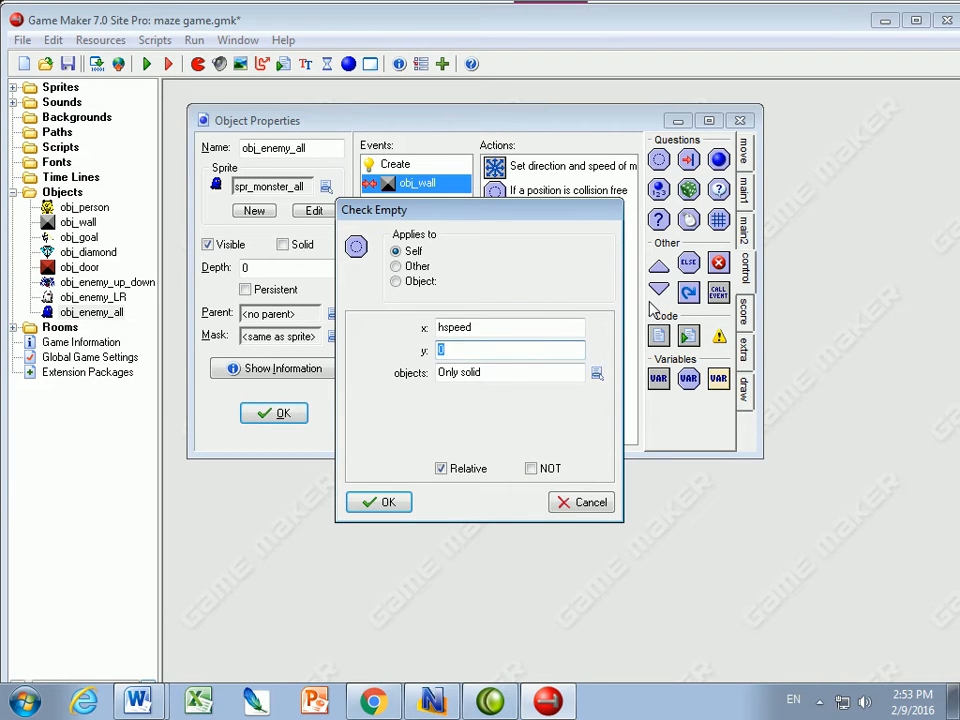
type("c")
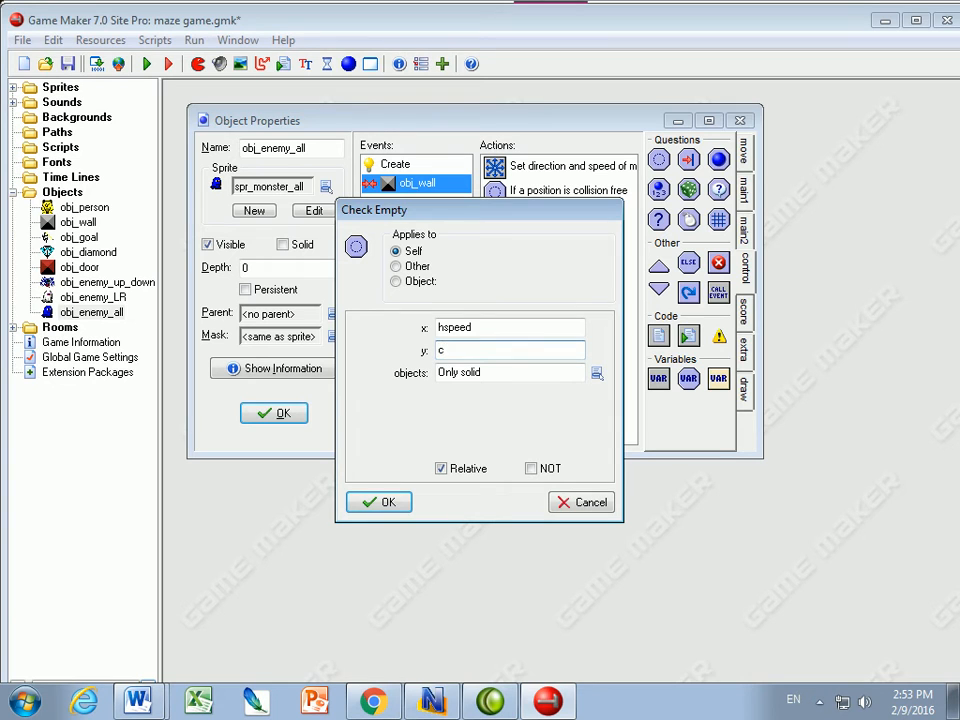
type("vspeed")
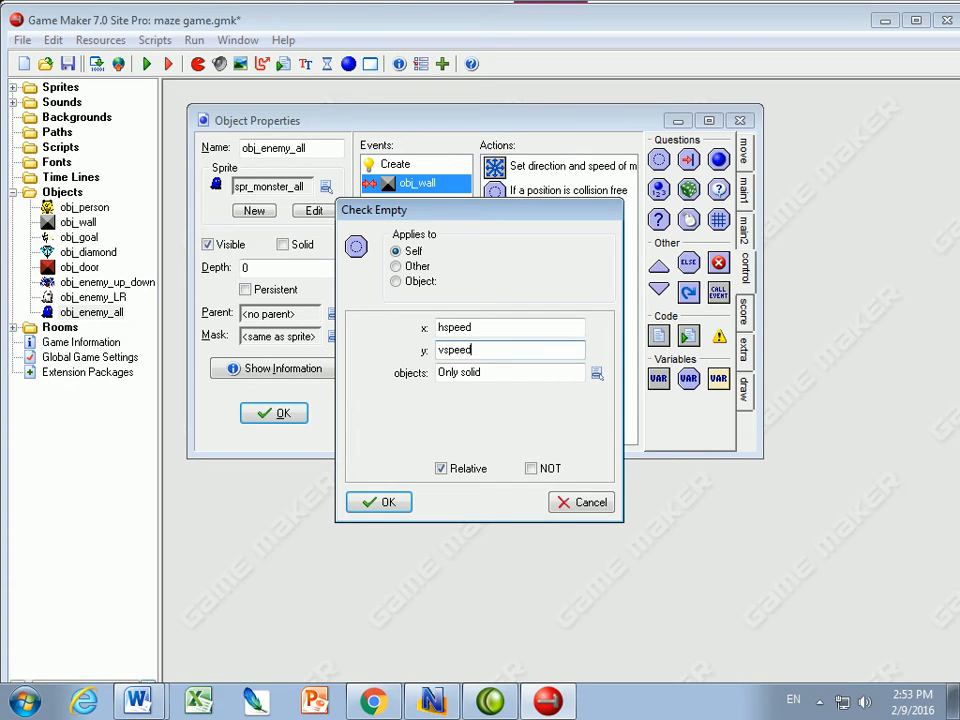
mouse_move(484, 520)
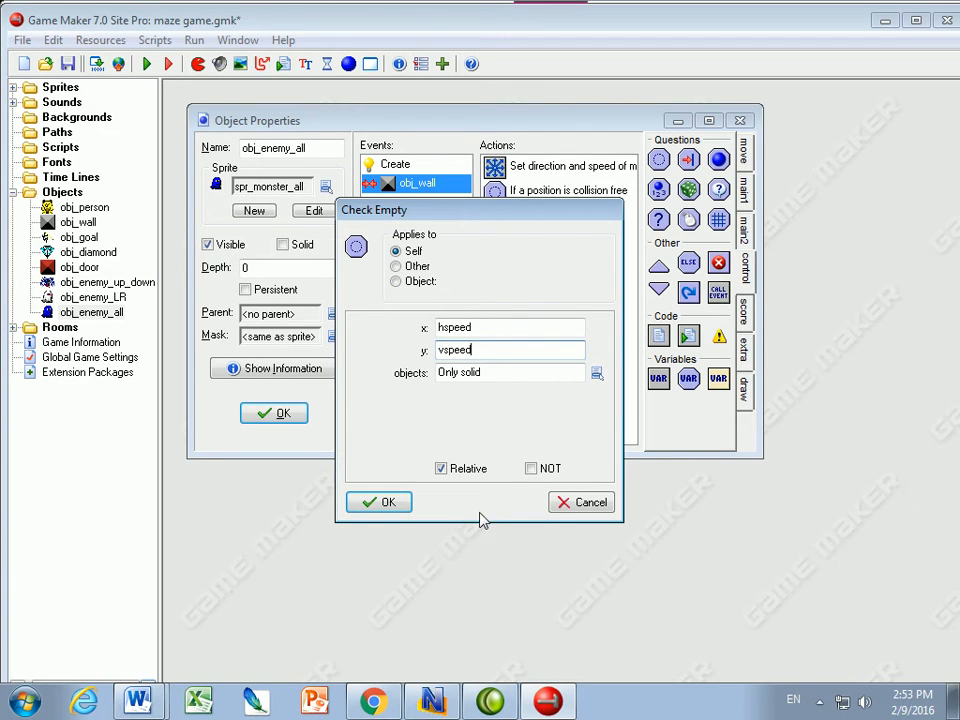
triple_click(510, 328)
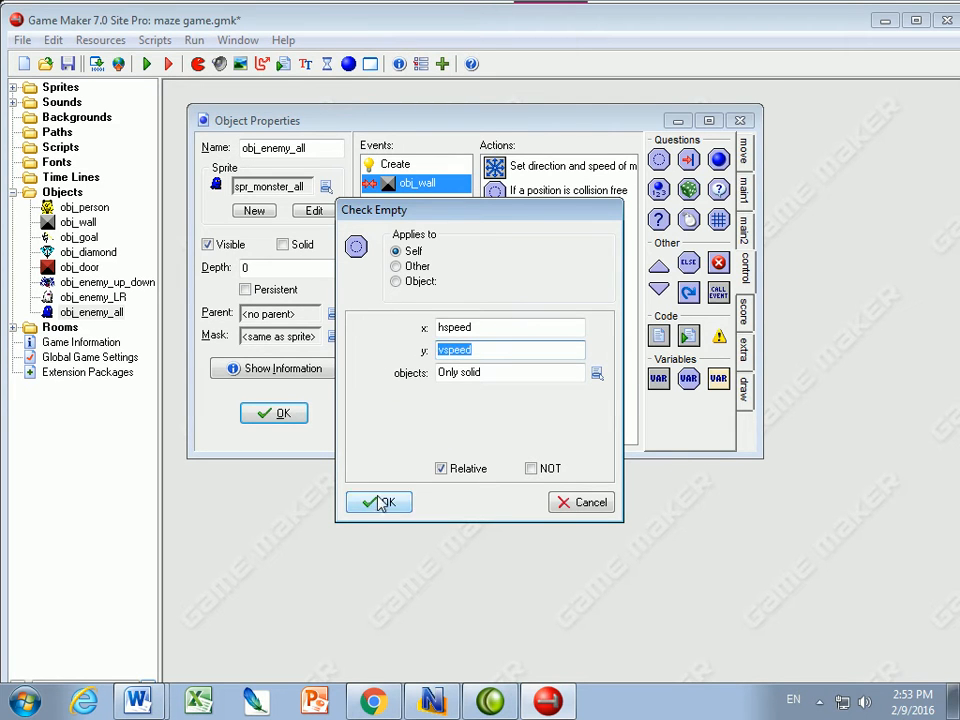
left_click(378, 502)
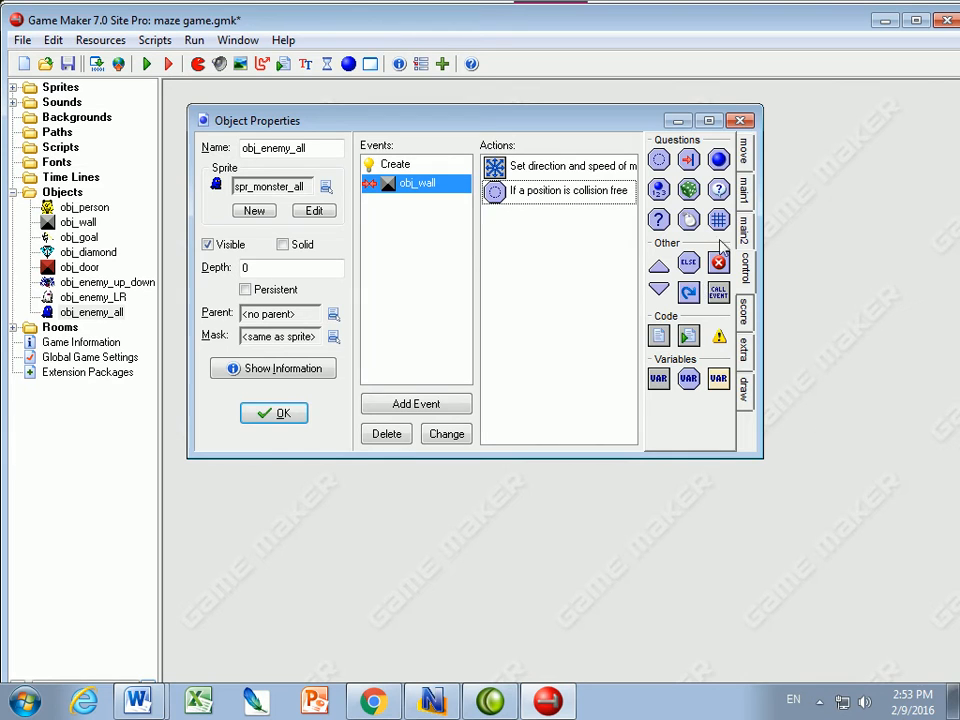
Step: Add Exit This Event after the free-position check in the wall collision
left_click(718, 262)
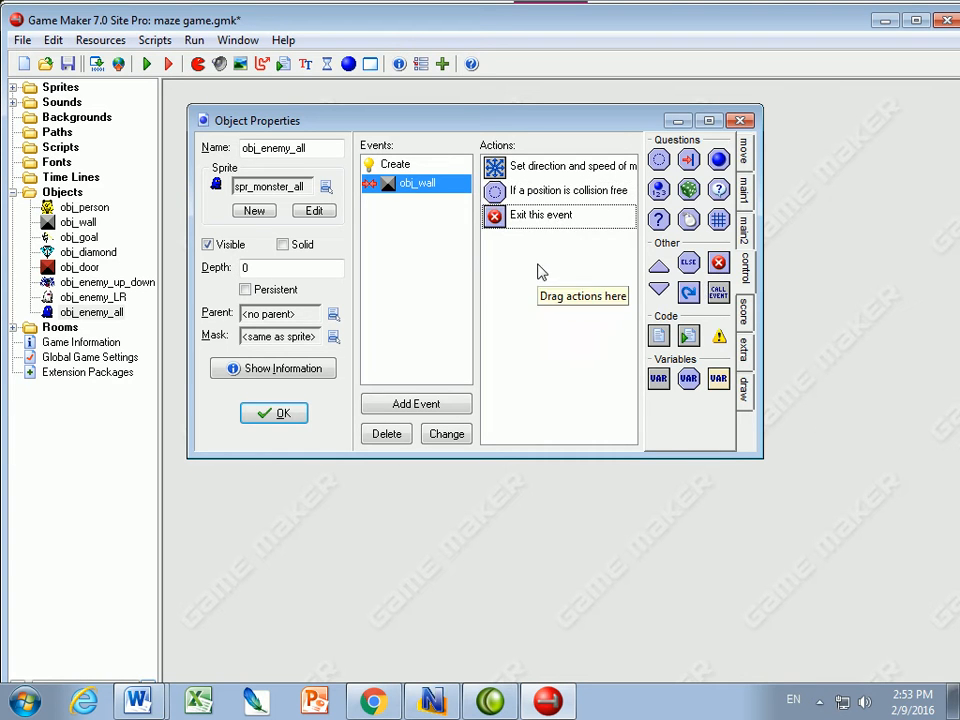
mouse_move(312, 652)
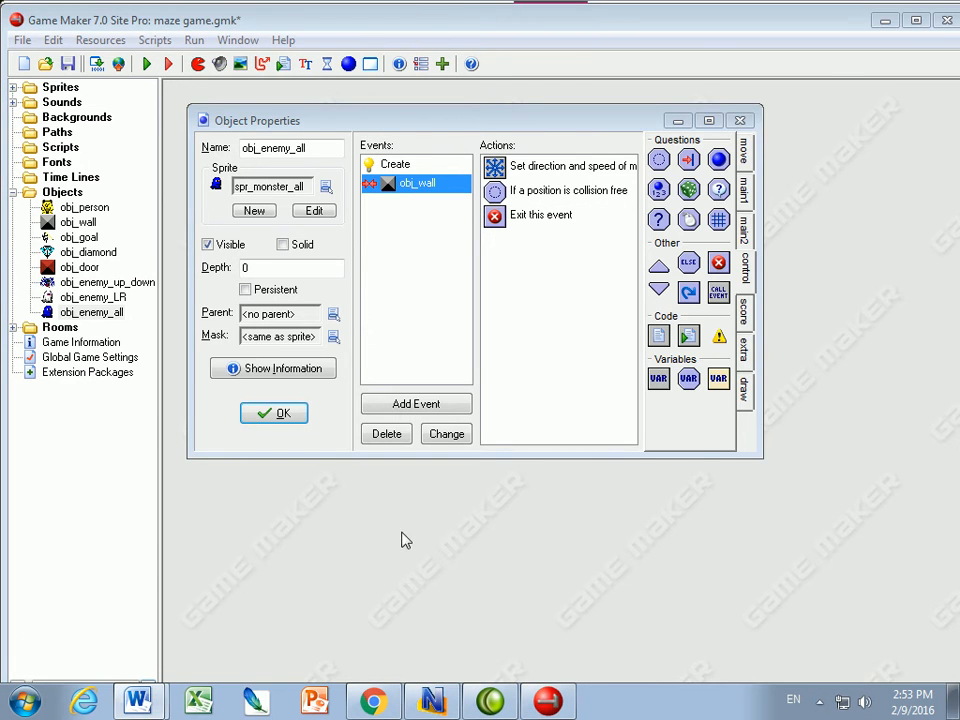
Step: Rotate the blue monster picture in Word via its rotation handle so it faces the opposite way
left_click(138, 700)
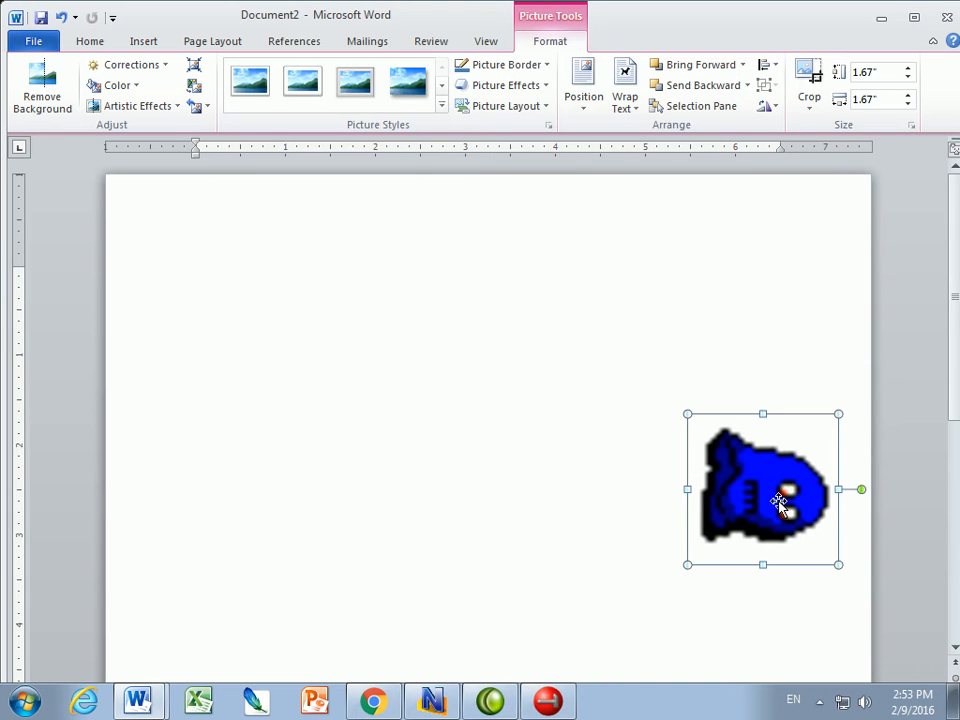
left_click_drag(764, 490, 776, 590)
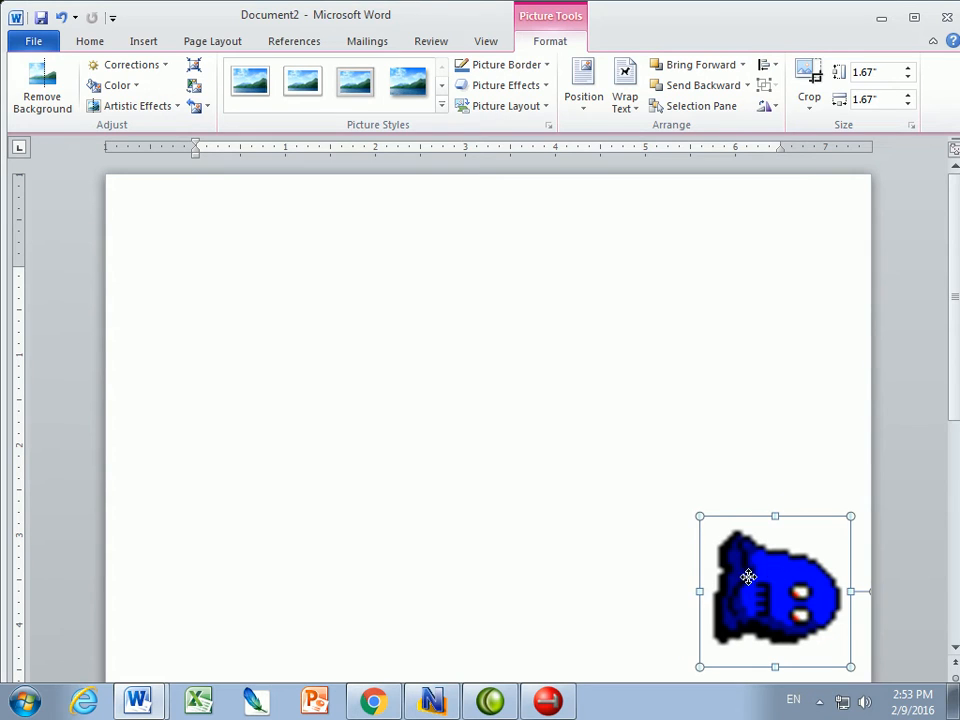
left_click_drag(776, 590, 744, 580)
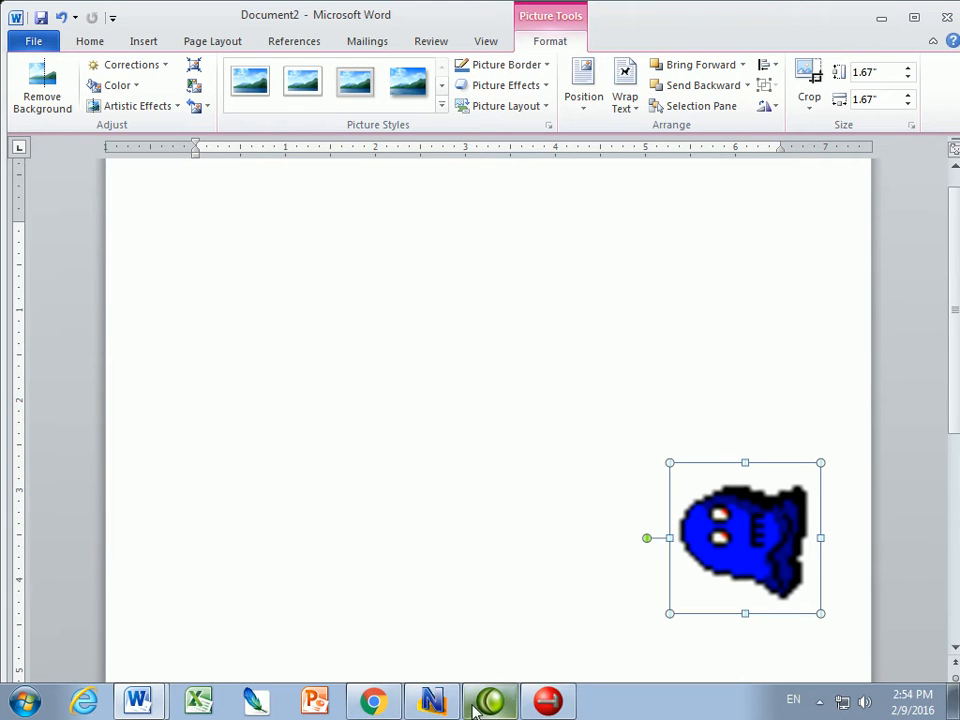
Step: Duplicate the wall-collision actions with the pasted Move Free turning by direction + 180
left_click(548, 700)
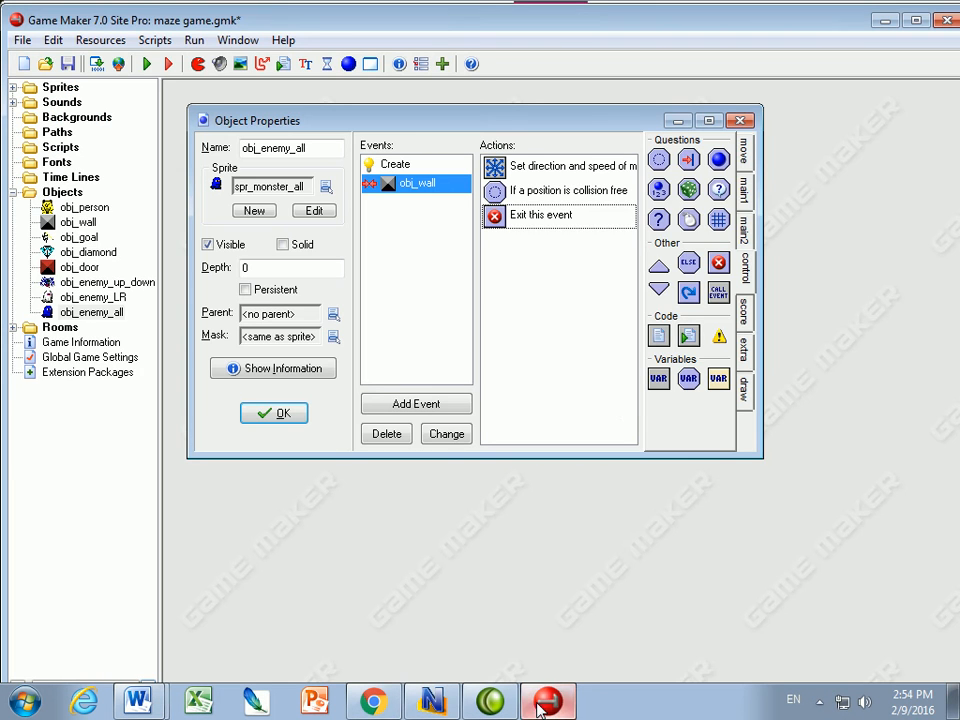
left_click(560, 166)
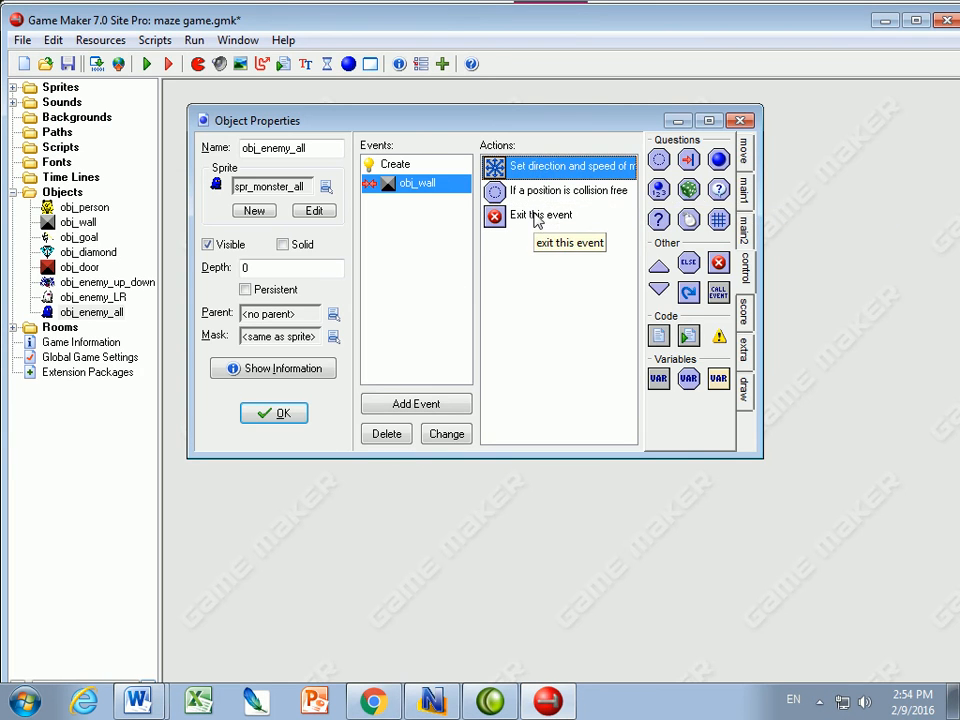
left_click(540, 214)
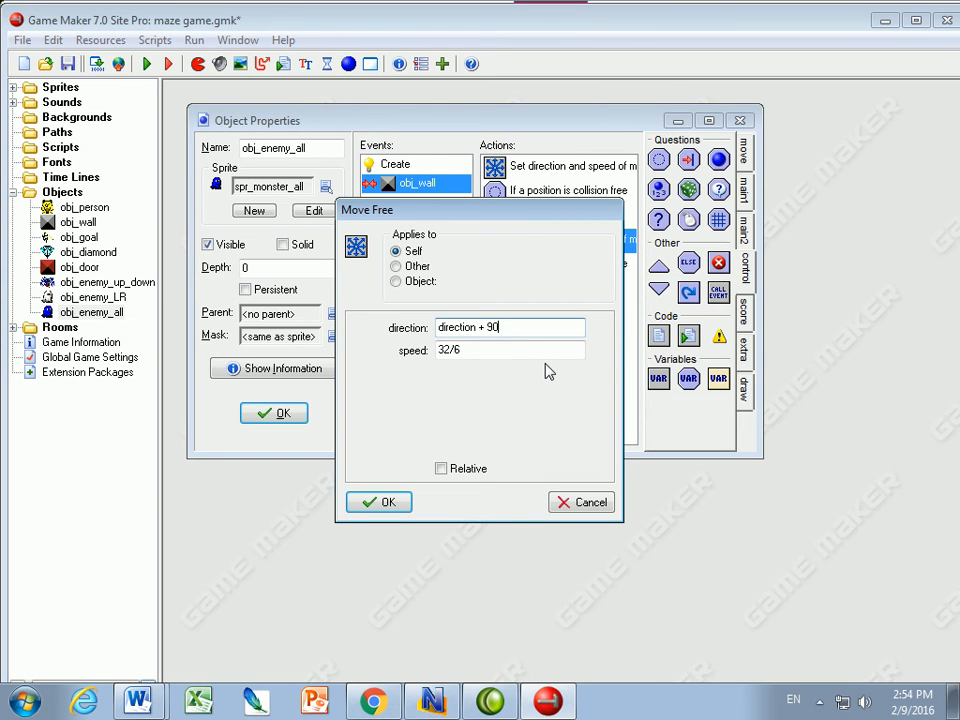
type("180")
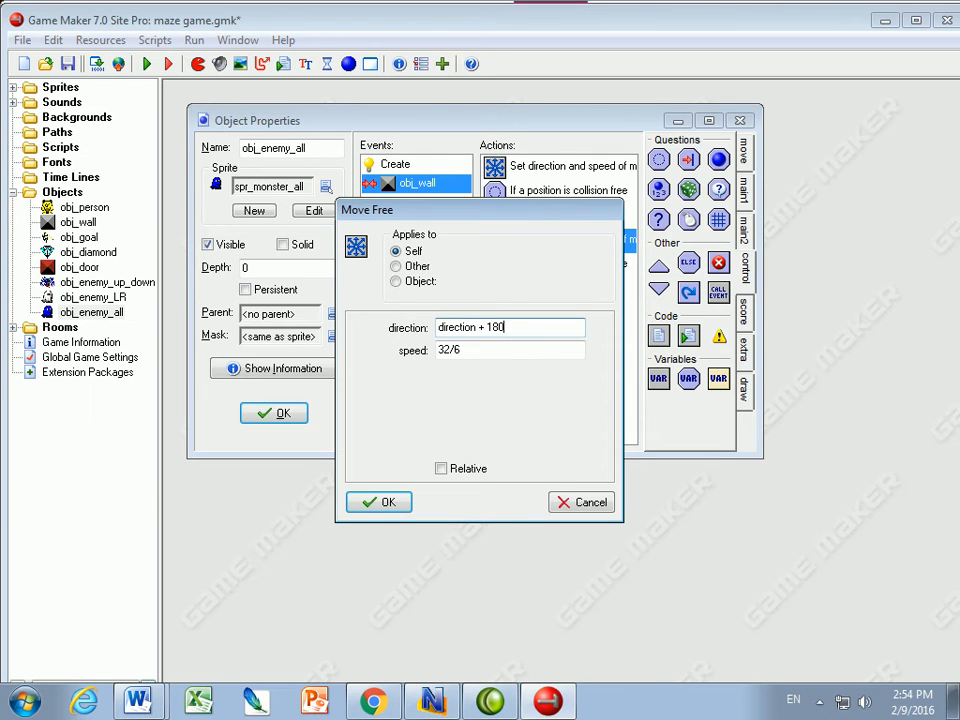
left_click(378, 502)
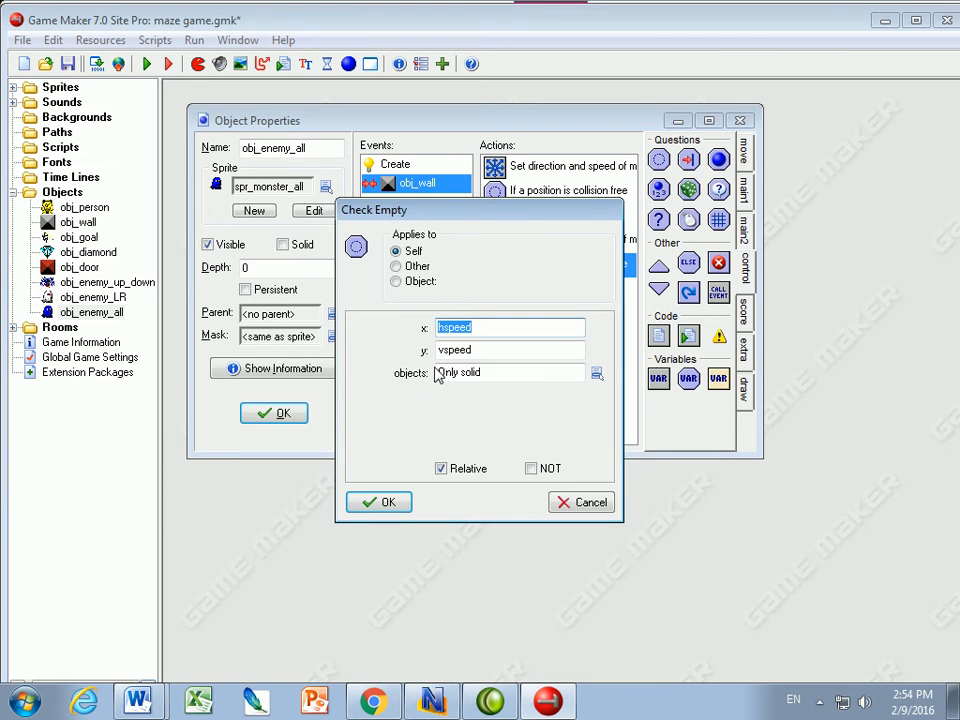
left_click(378, 500)
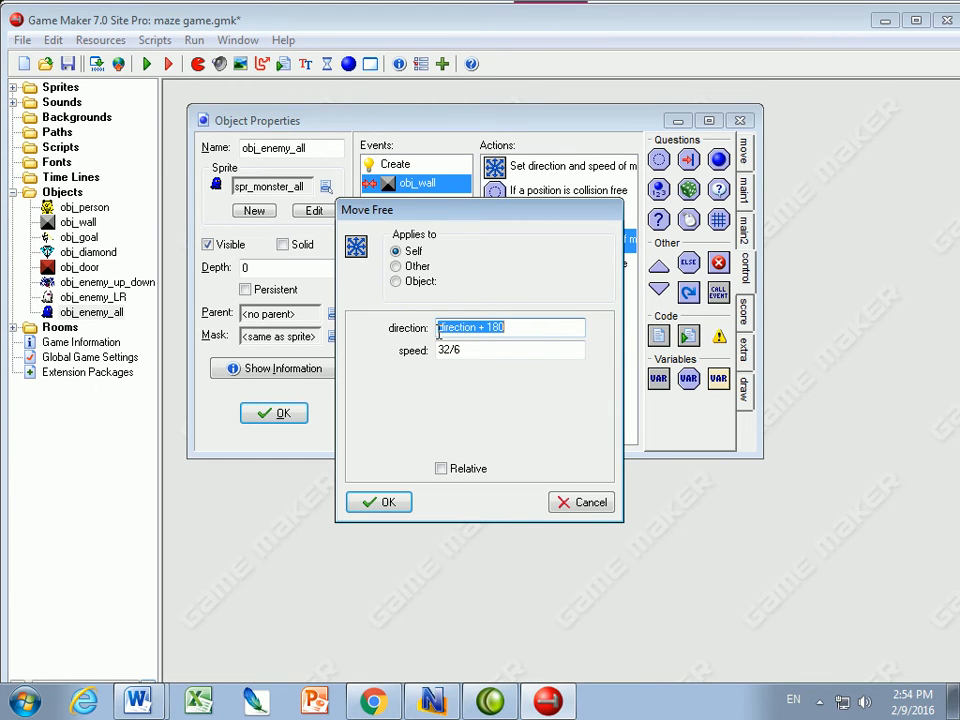
left_click(380, 500)
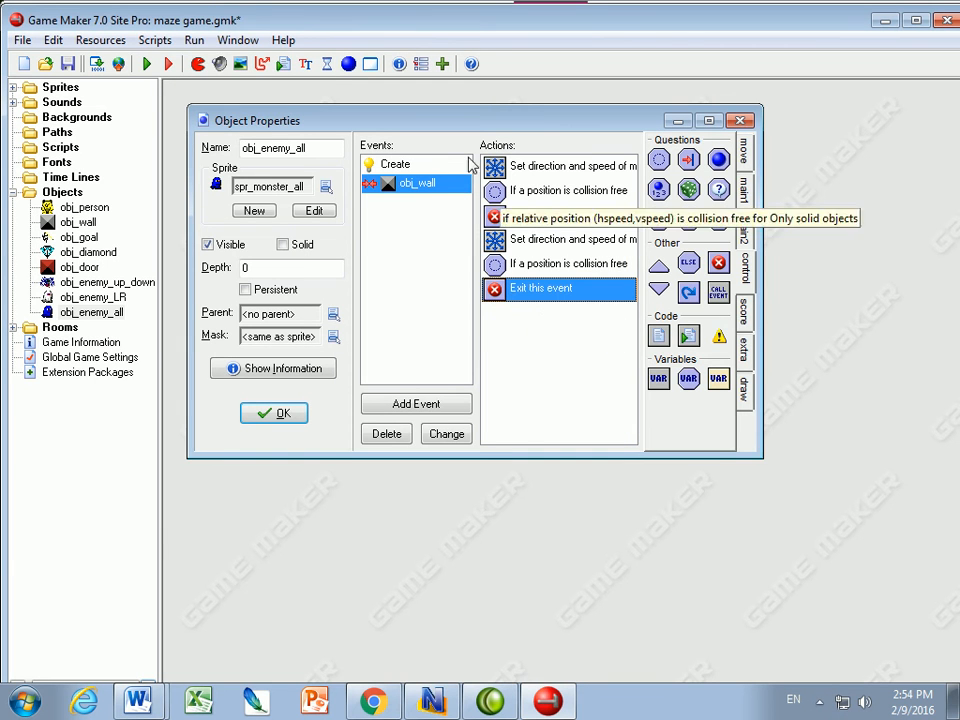
mouse_move(492, 308)
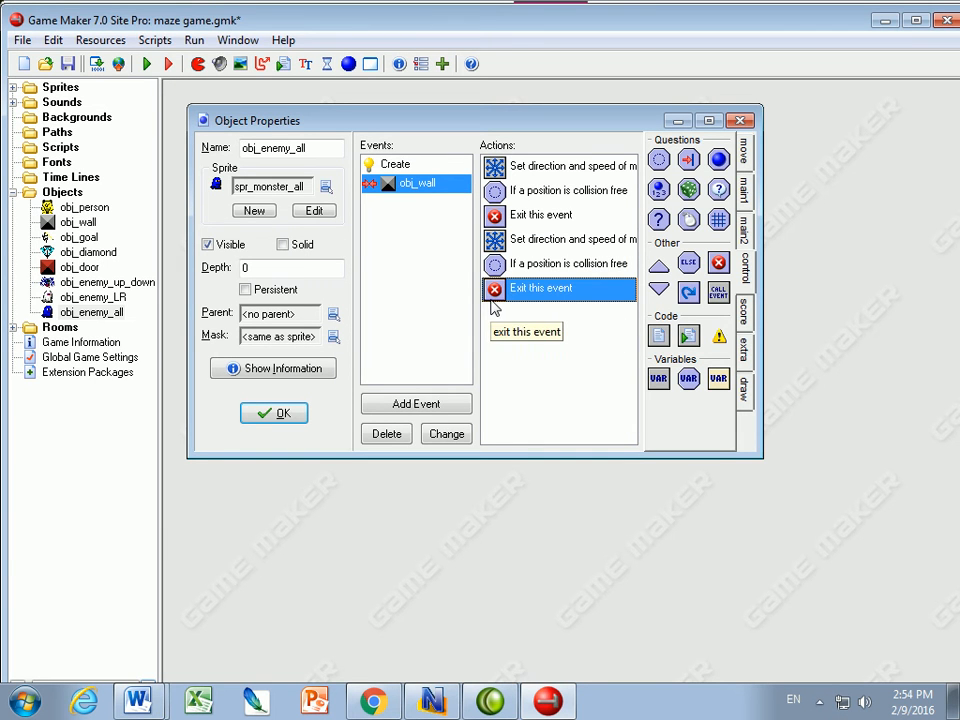
Step: Add a final Move Free action with direction -90 and speed 32/5
left_click(744, 164)
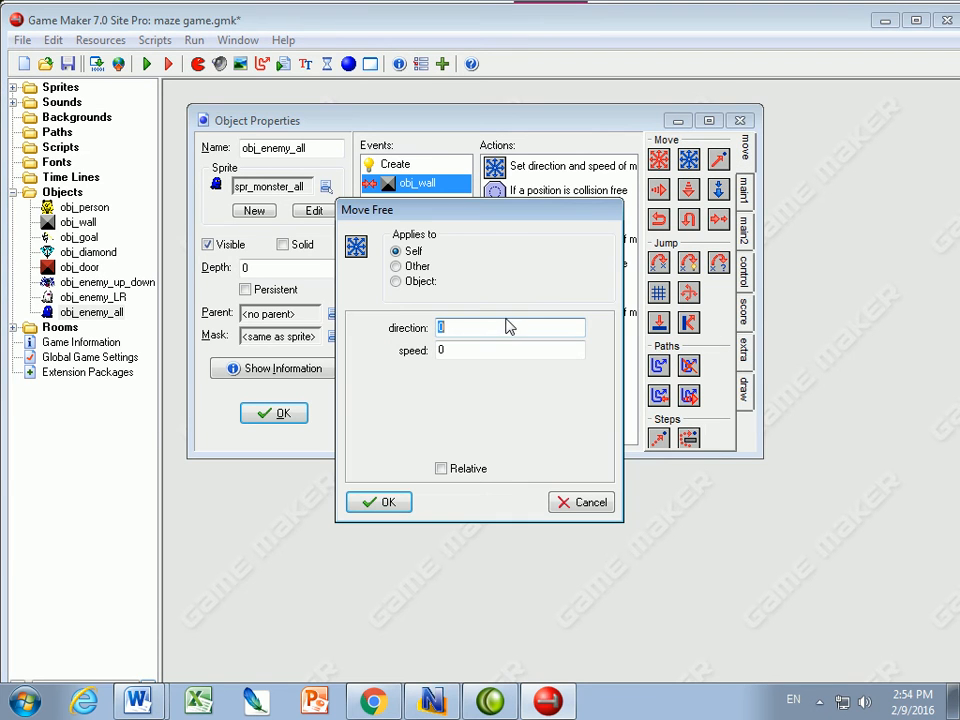
type("d")
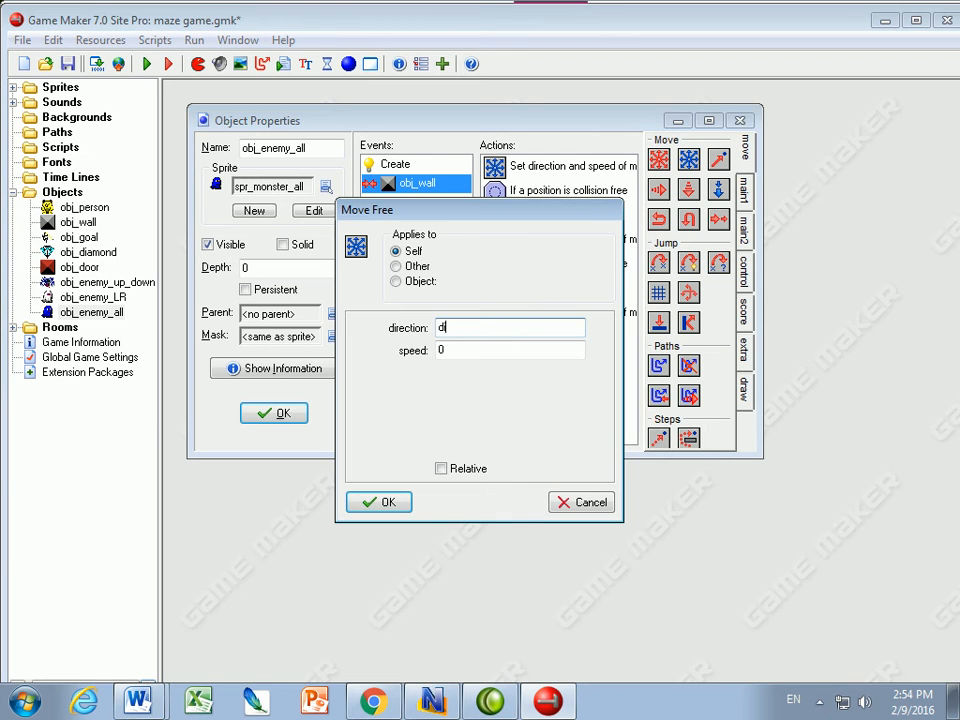
type("irection")
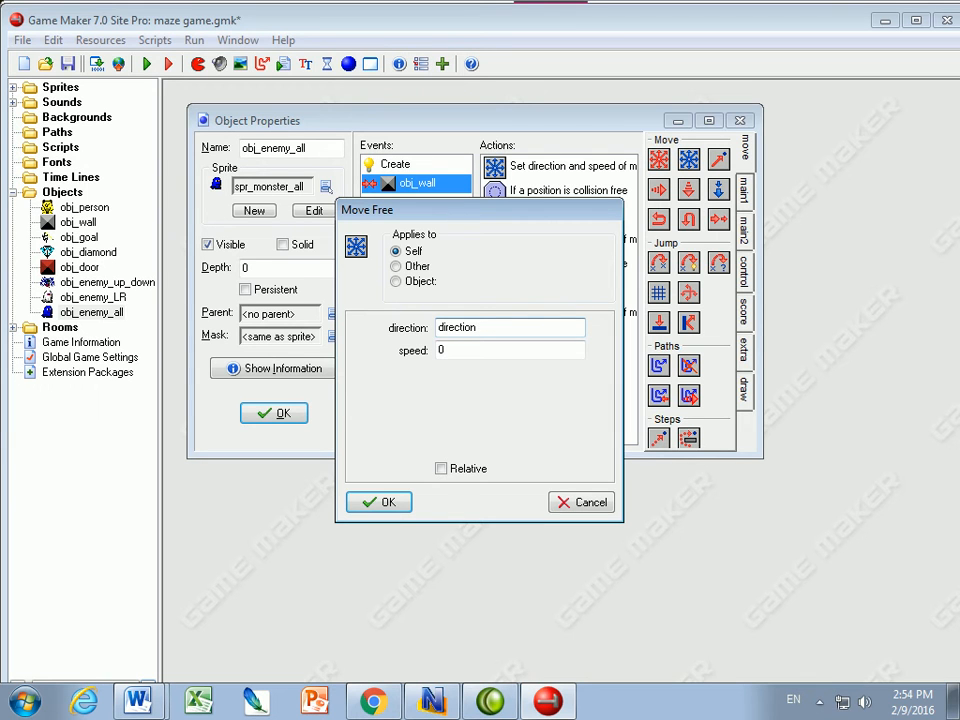
type("-90")
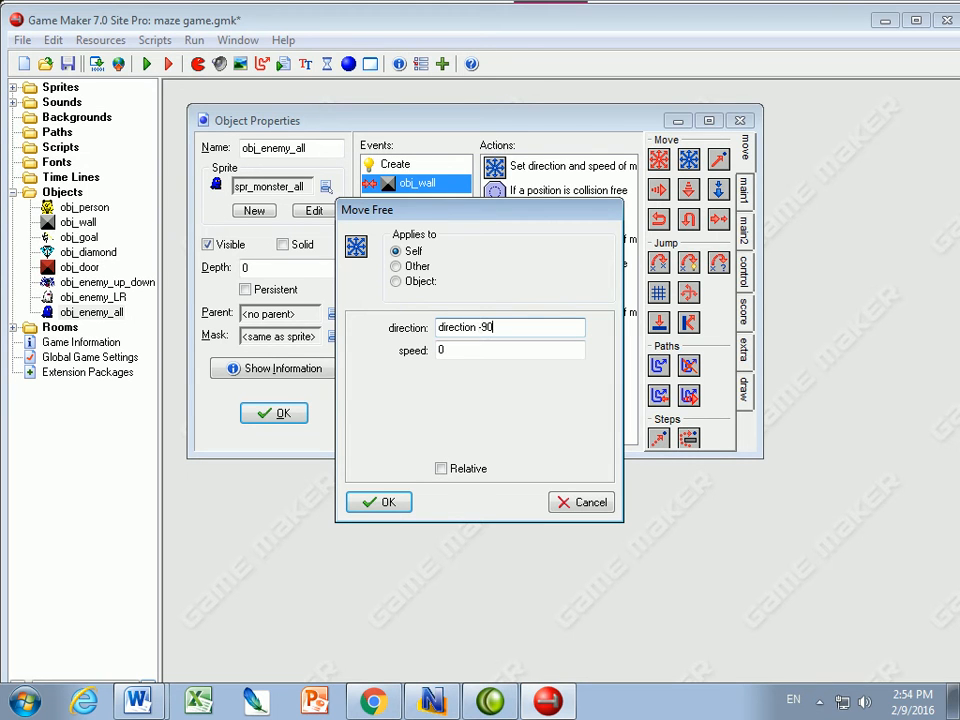
left_click(510, 350)
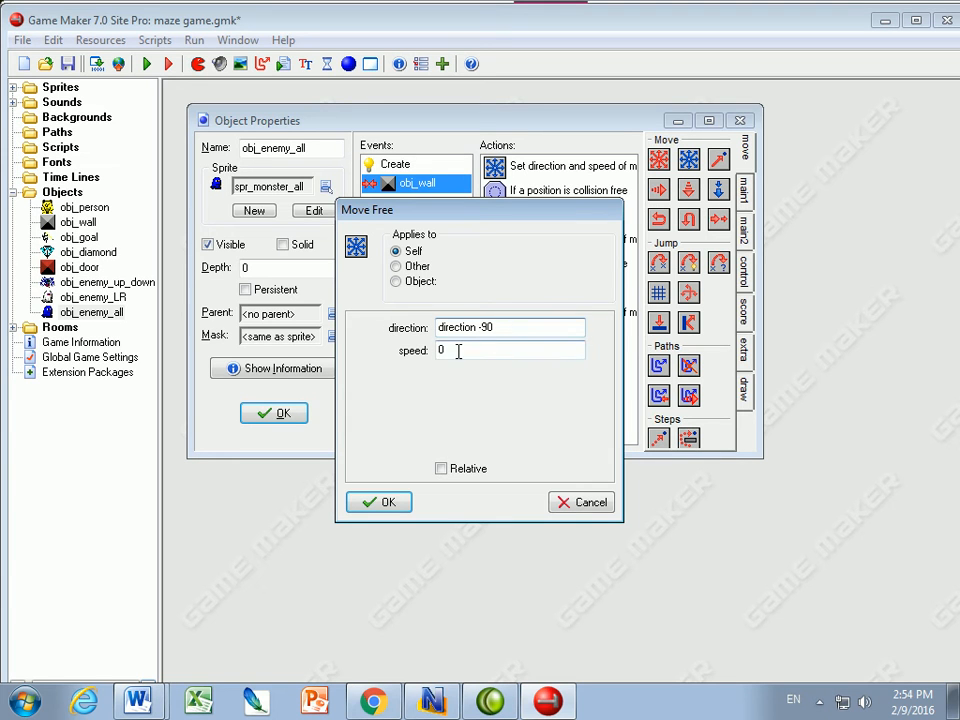
type("32/")
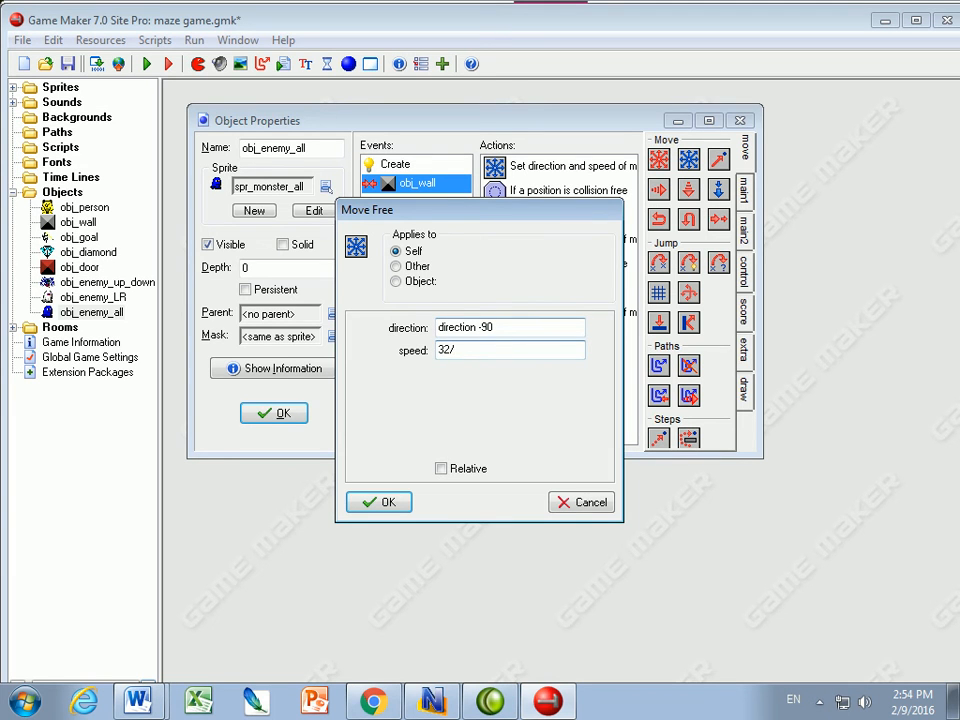
type("5")
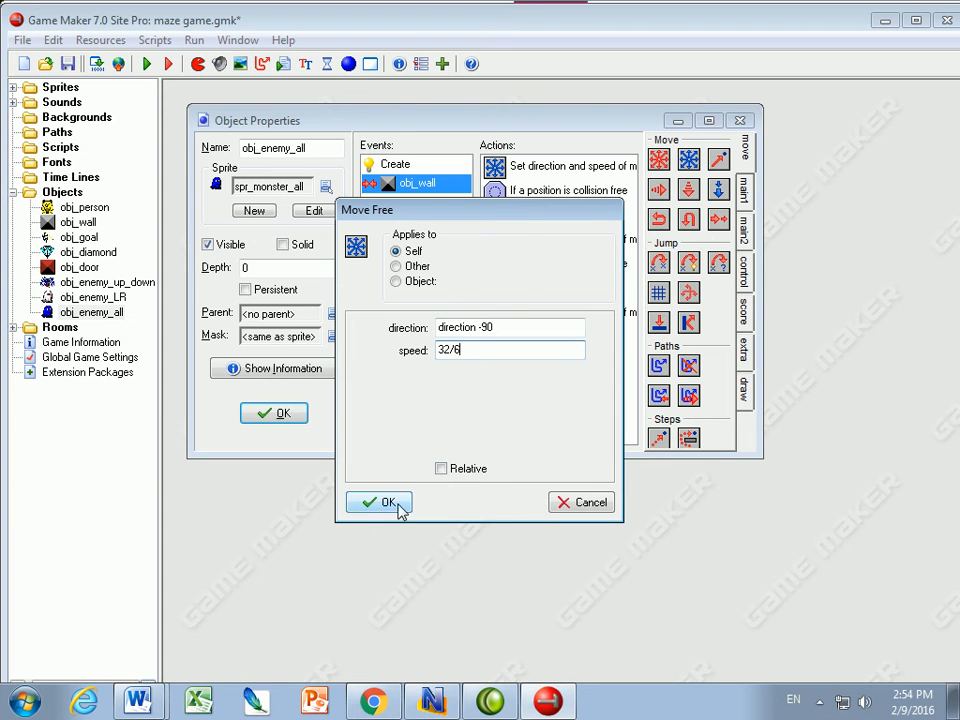
left_click(380, 502)
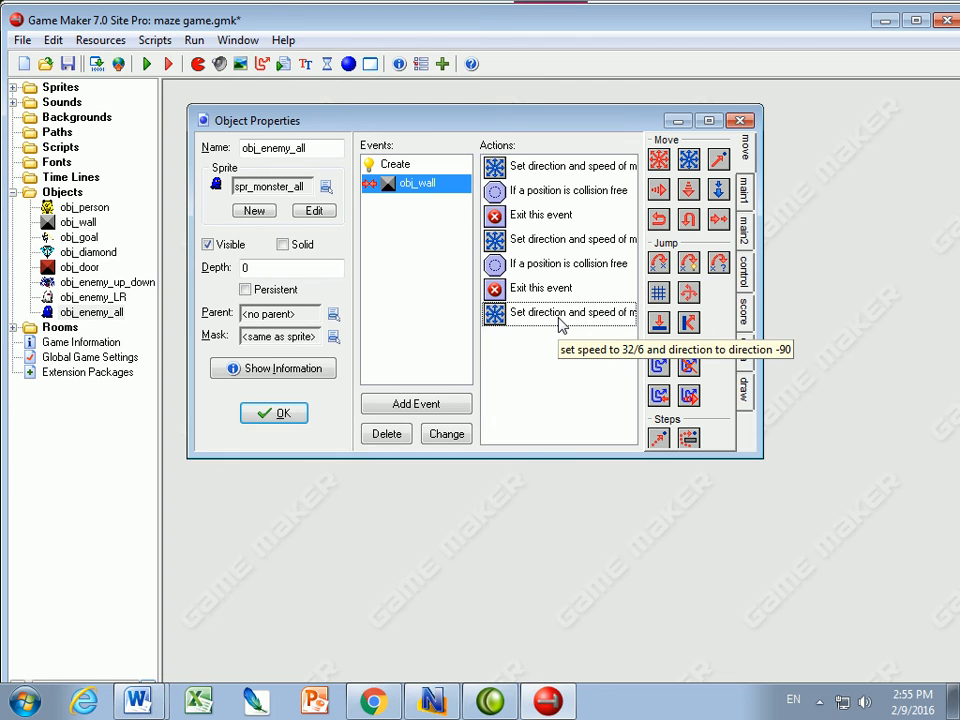
Step: Add a Step event to obj_enemy_all with a 32 by 32 Check Grid and a Start Block
left_click(416, 404)
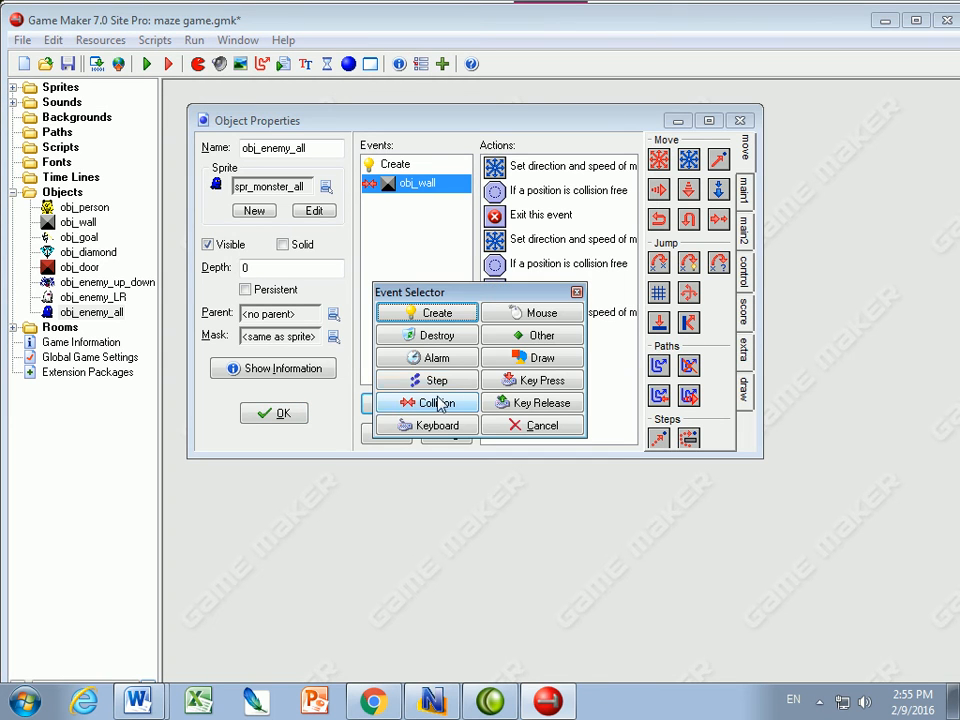
left_click(426, 380)
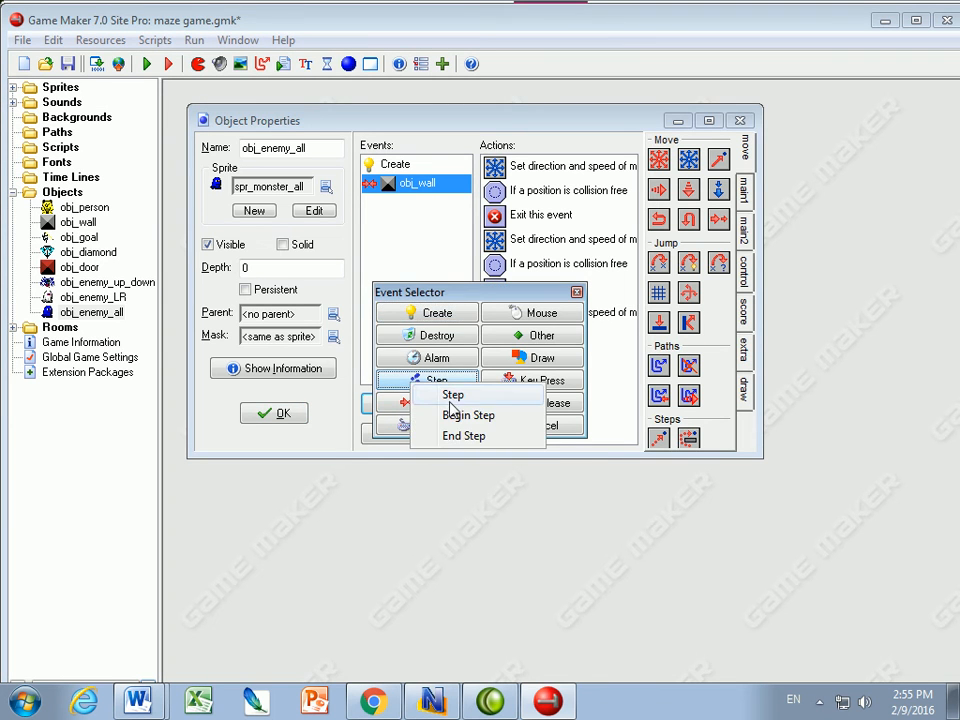
left_click(452, 394)
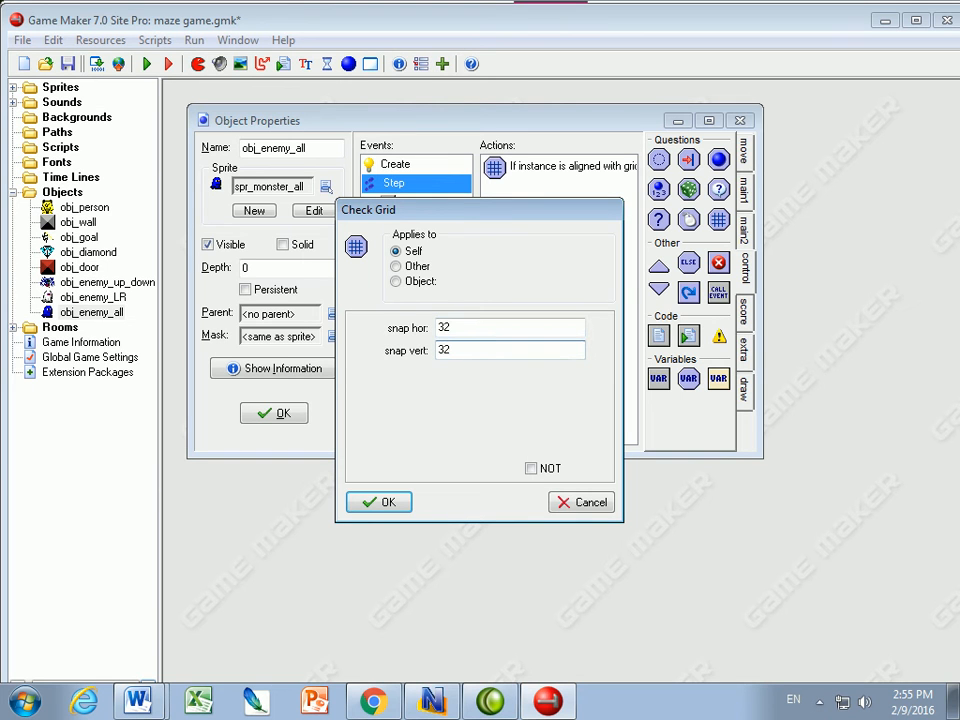
left_click(378, 502)
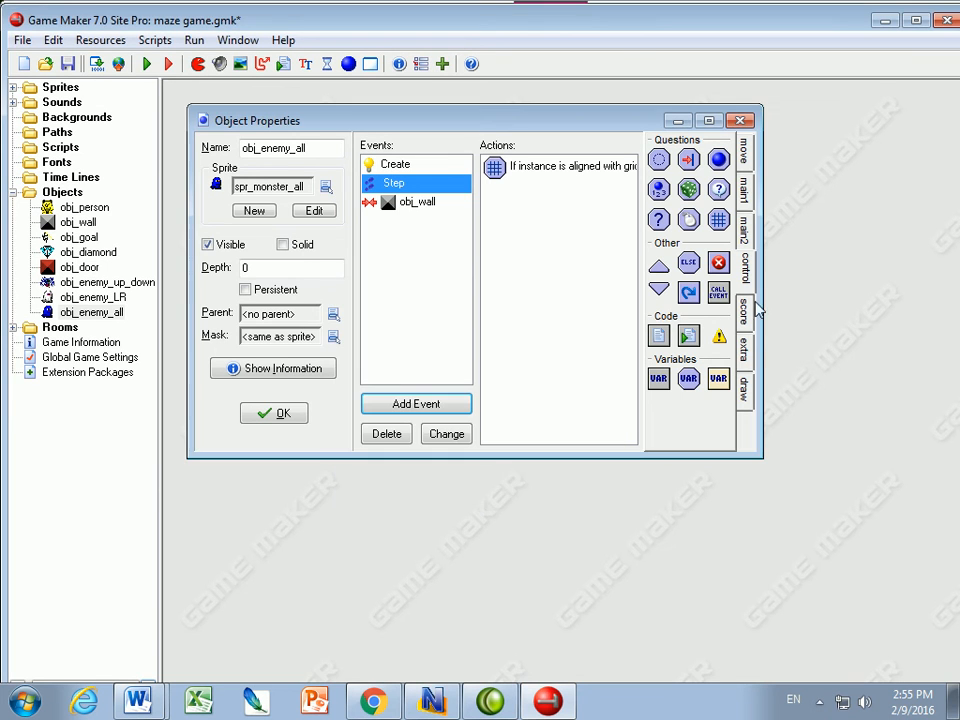
left_click(658, 264)
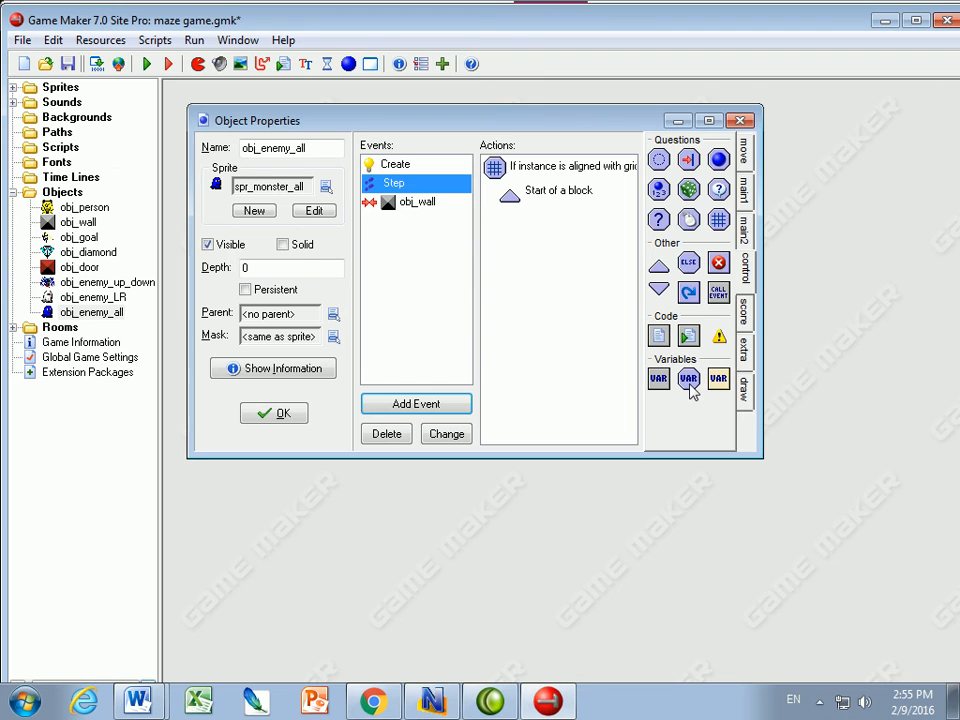
mouse_move(650, 224)
type("8")
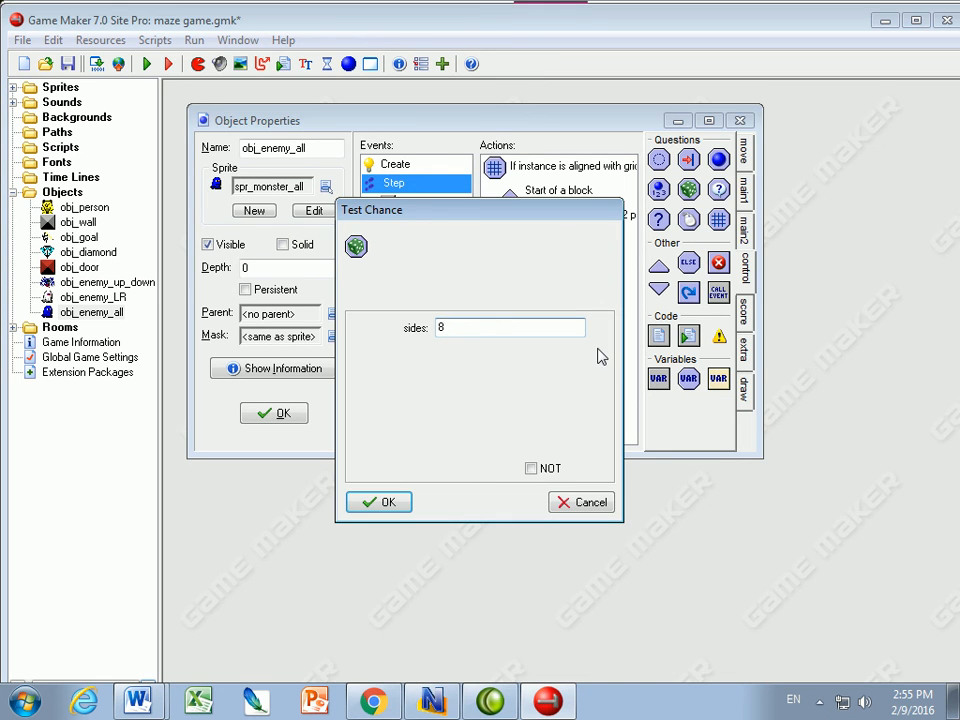
Step: Add a 1-in-8 Test Chance followed by a Move Fixed action inside the block
left_click(378, 502)
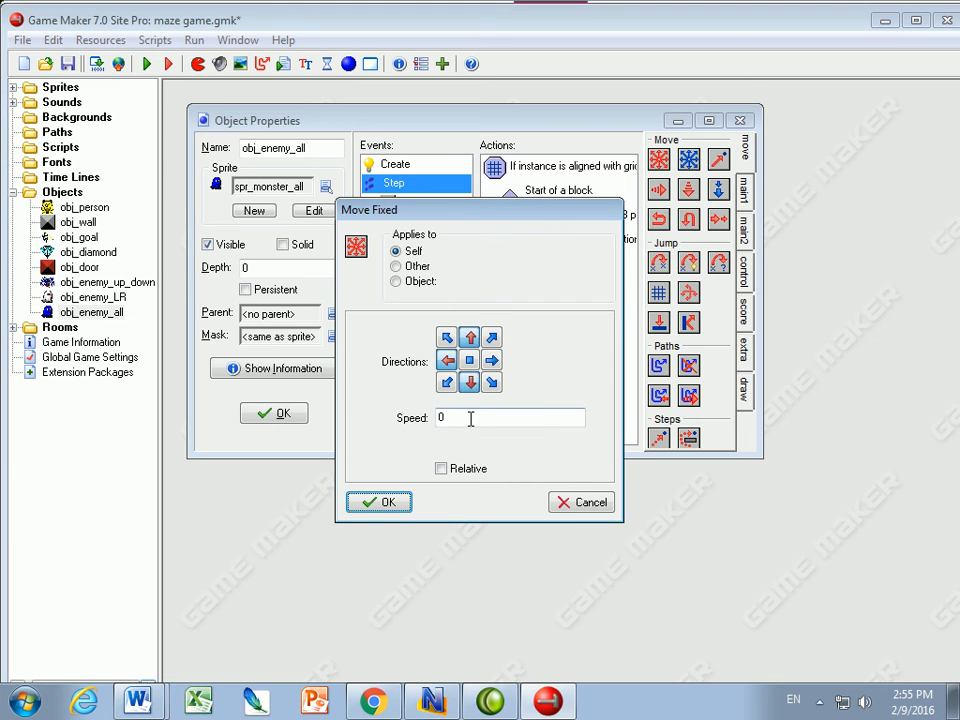
type("32/")
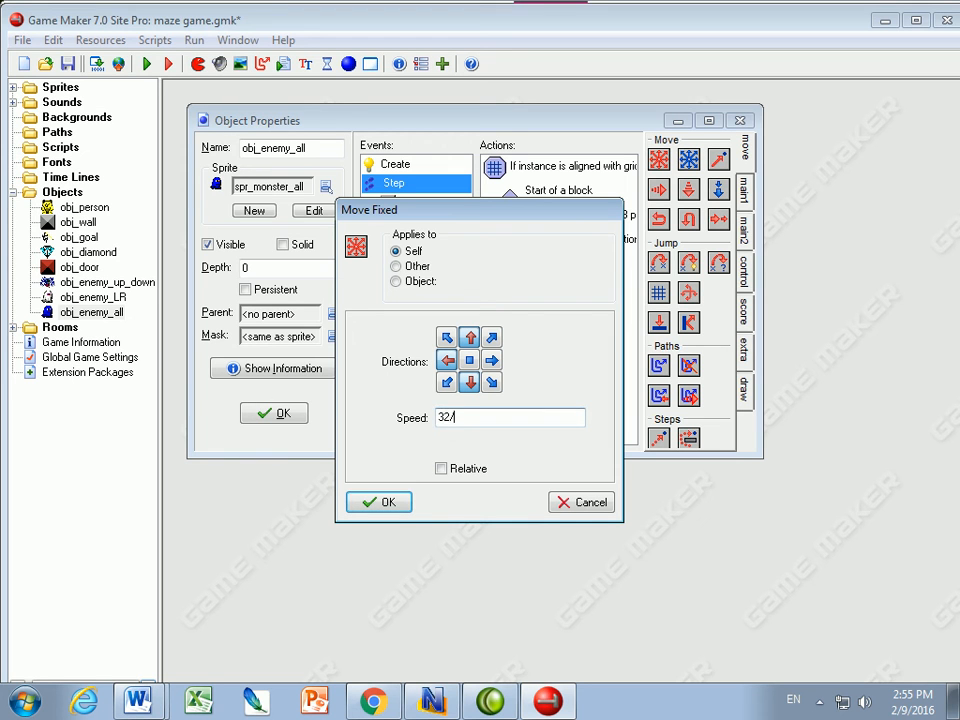
left_click(378, 502)
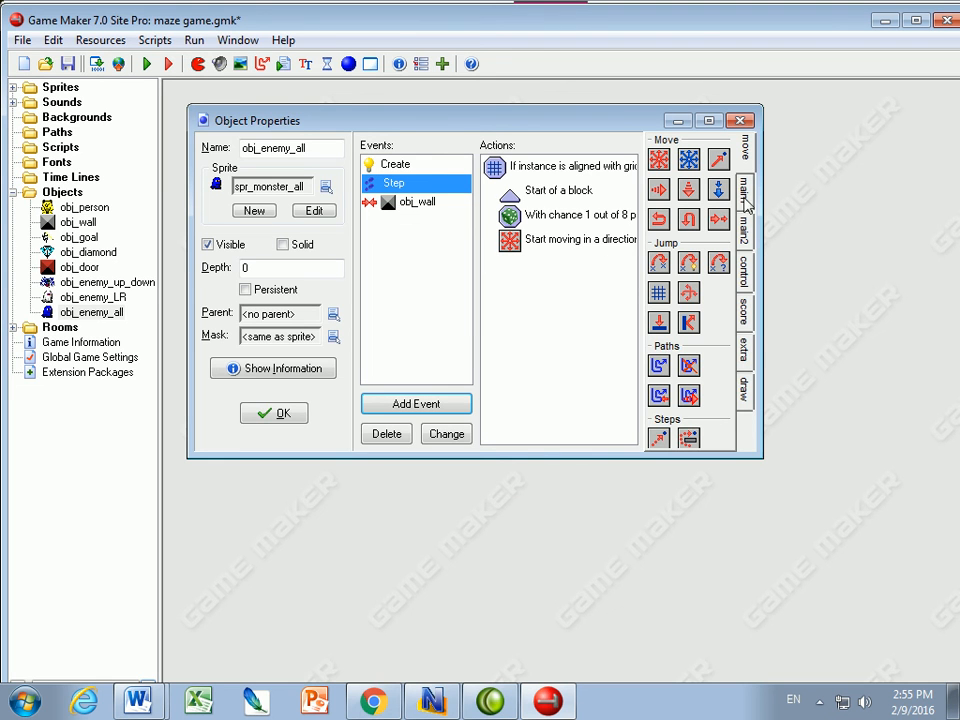
left_click(744, 270)
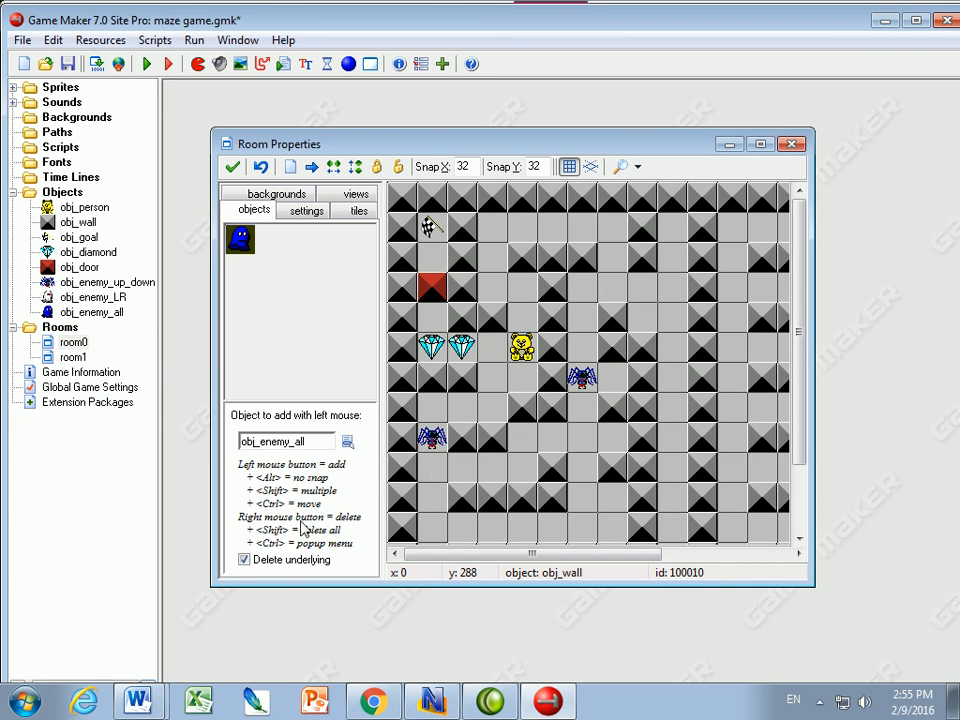
Step: Place an obj_enemy_LR instance in the maze room
left_click(348, 442)
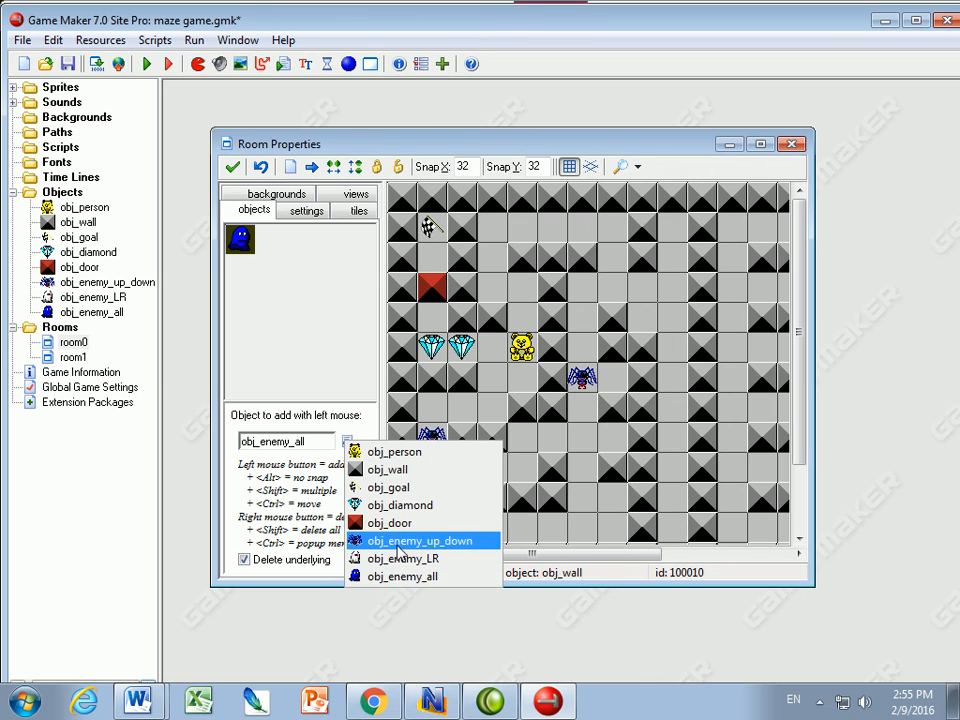
left_click(402, 558)
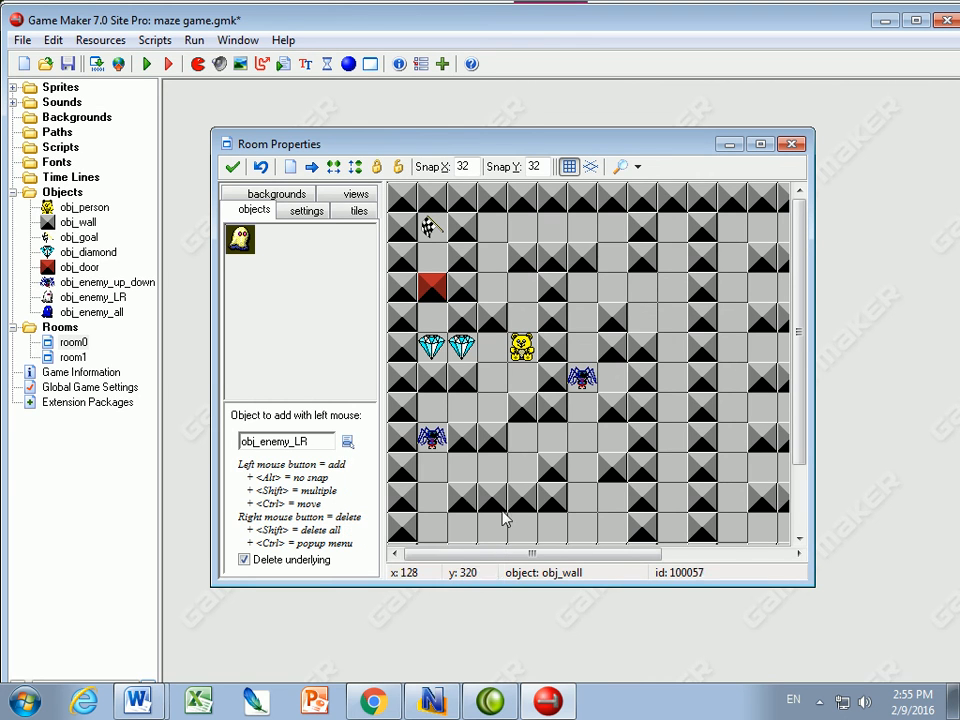
mouse_move(772, 438)
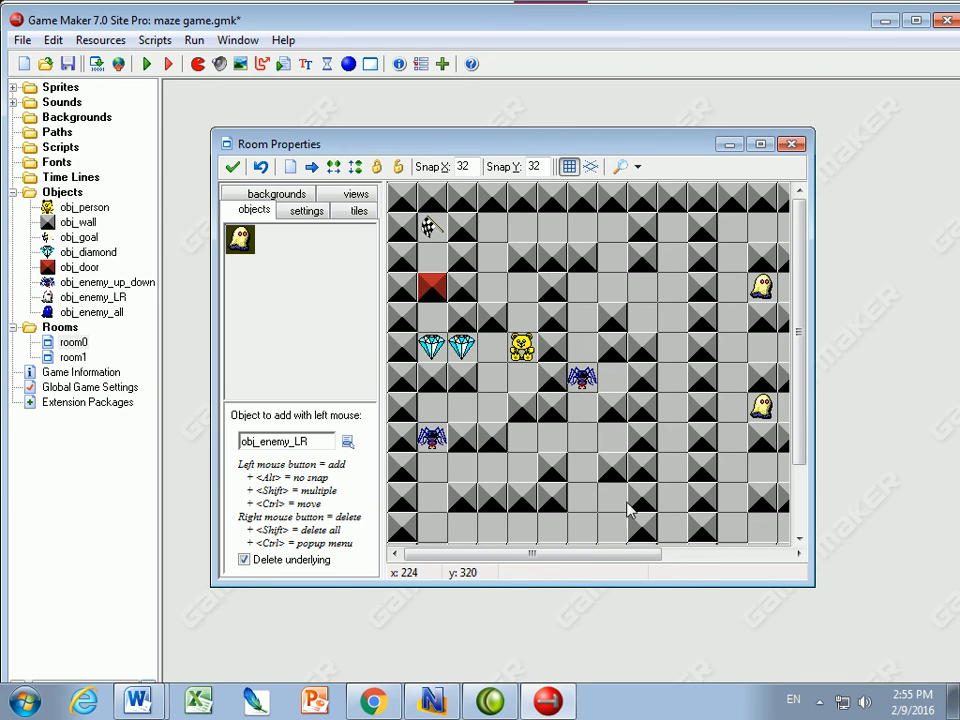
left_click(348, 440)
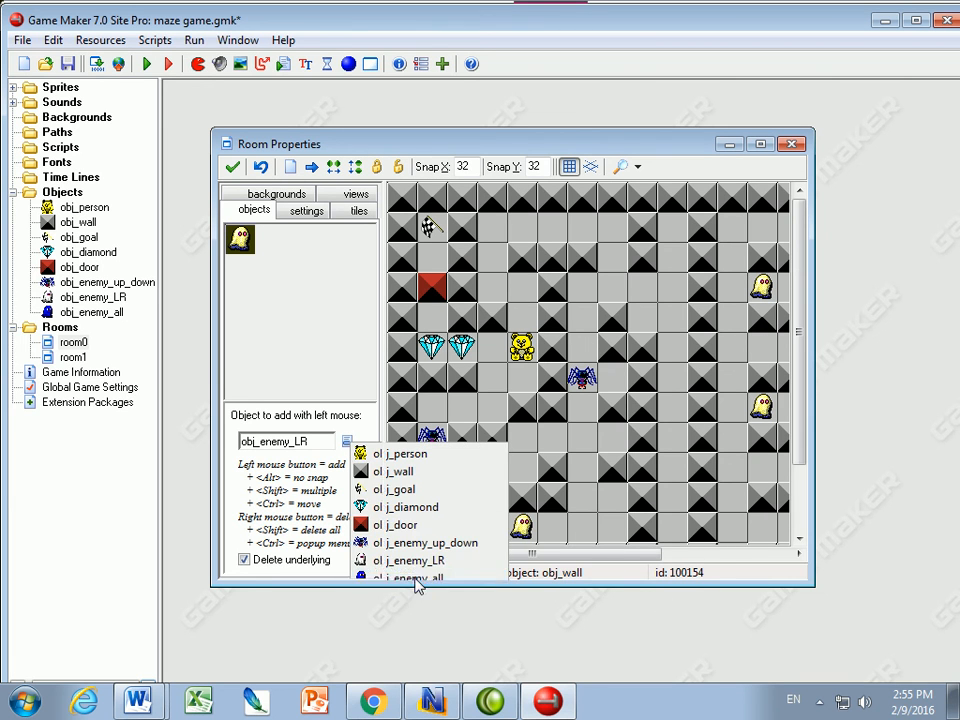
Step: Place obj_enemy_all instances in the maze corridors
left_click(410, 576)
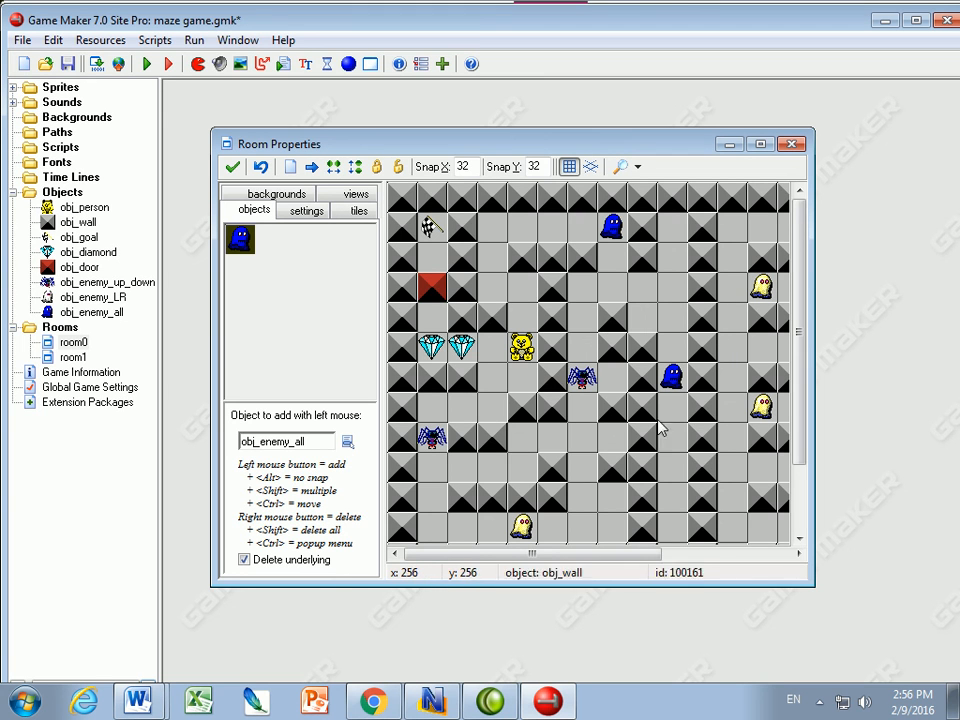
left_click(436, 524)
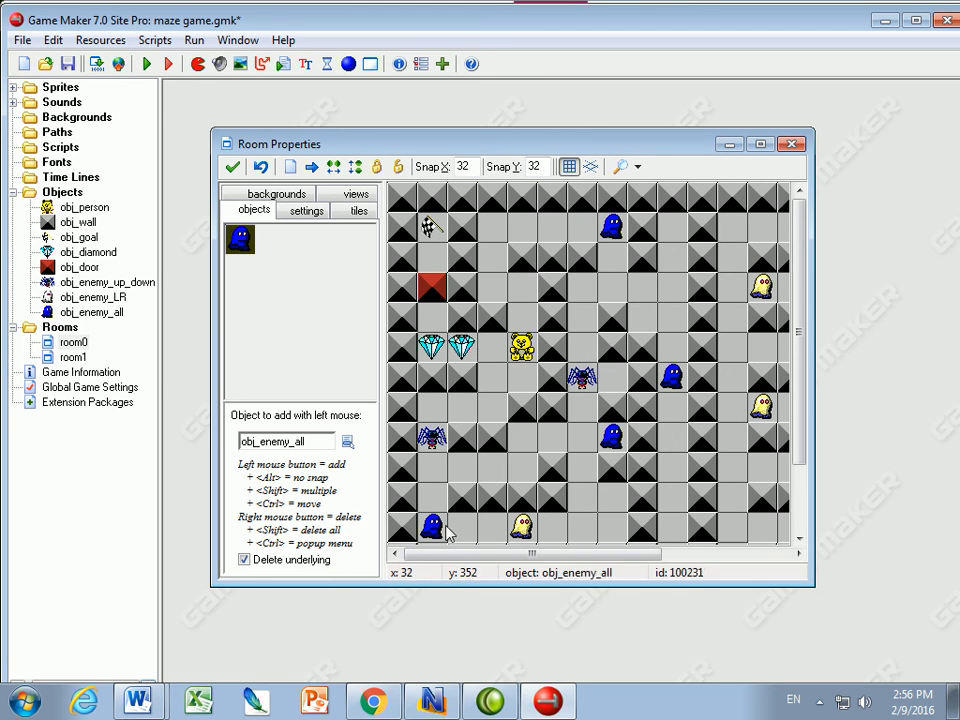
left_click(762, 348)
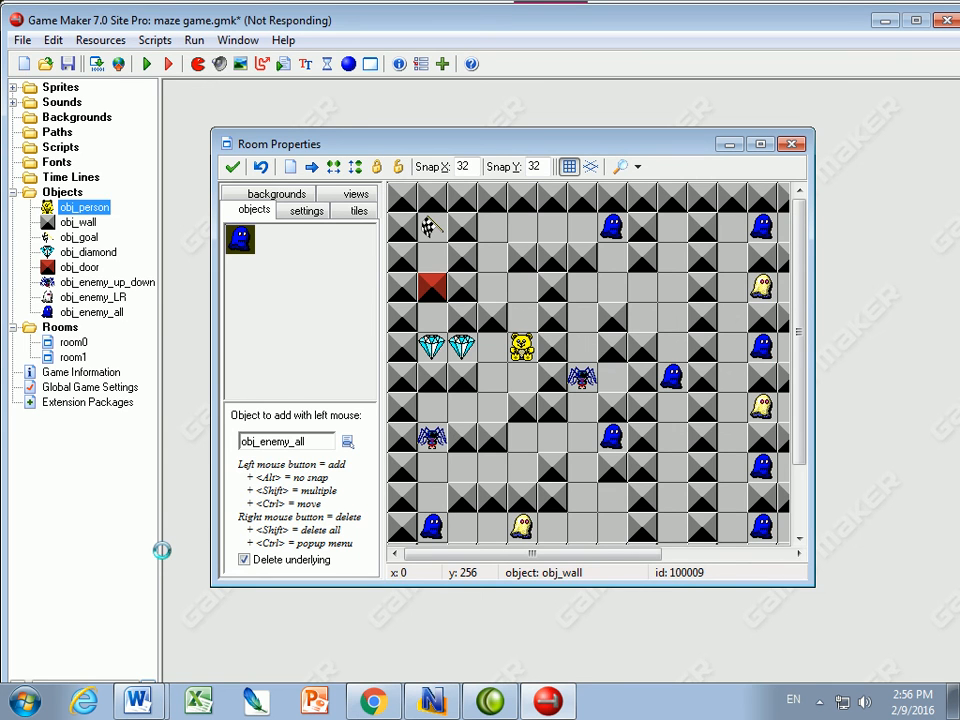
Step: Give obj_person a Collision event with obj_enemy_all that restarts the game
double_click(84, 206)
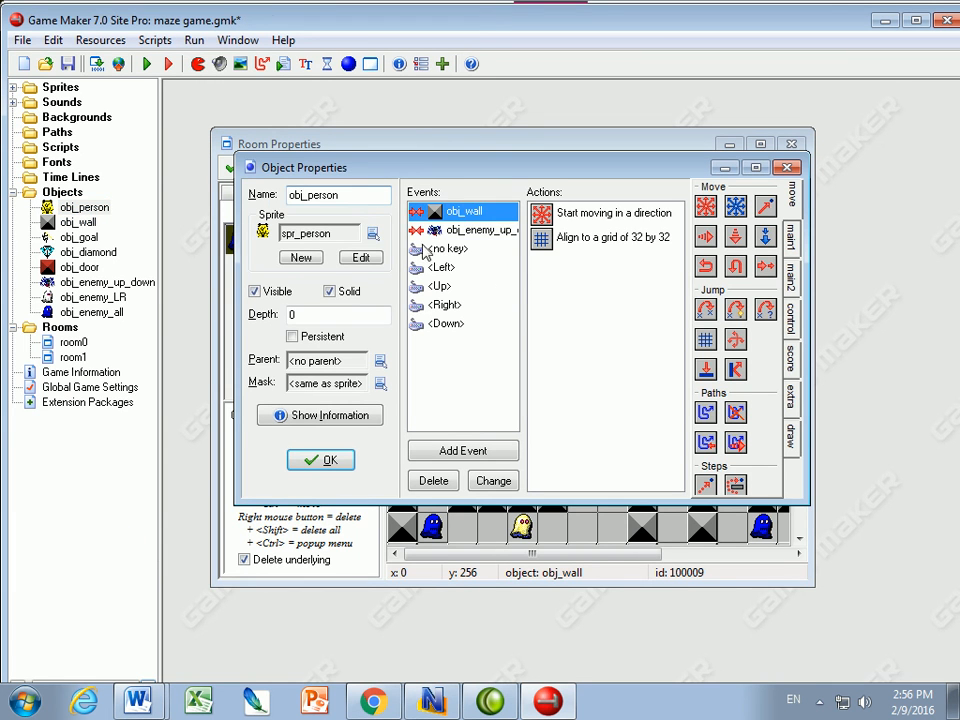
left_click(480, 228)
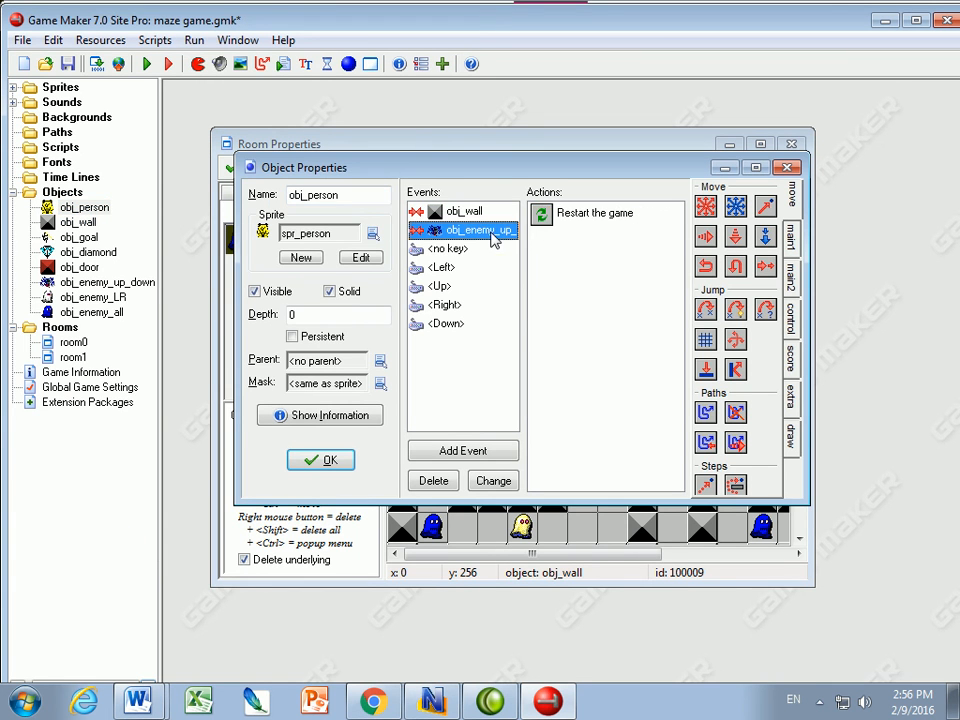
left_click(462, 450)
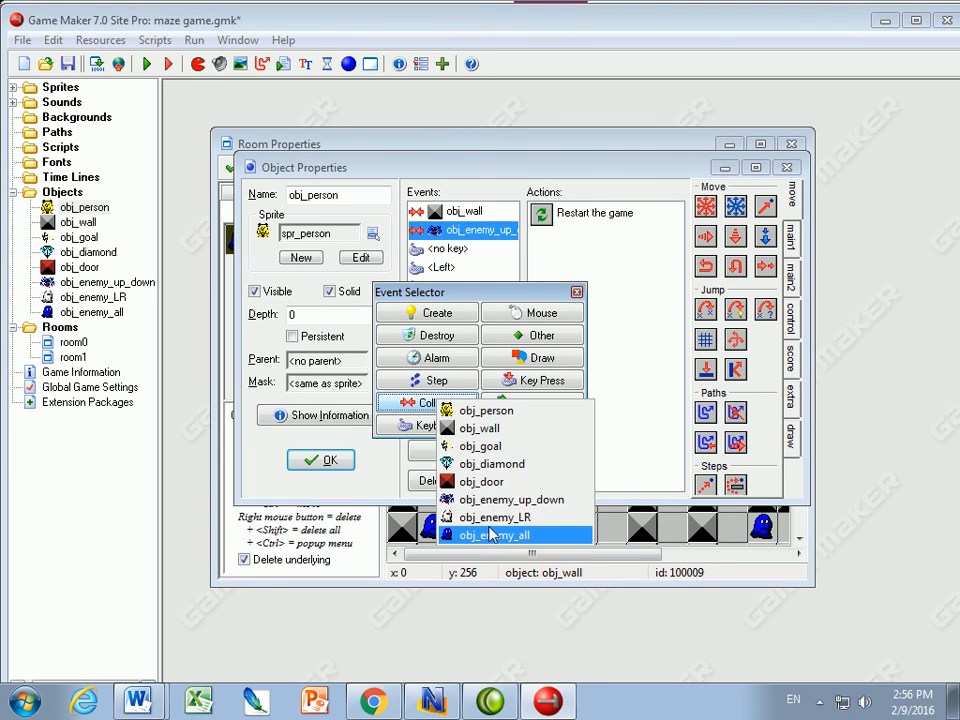
left_click(492, 534)
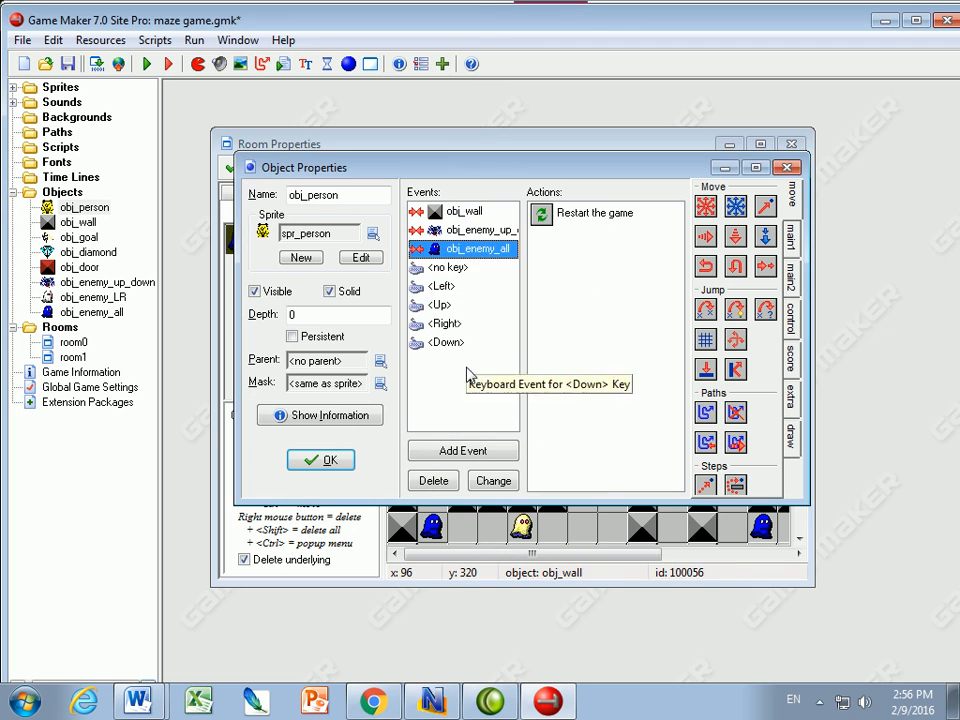
Step: Add a restart-on-collision event with obj_enemy_LR, save obj_person and test-run the game
left_click(464, 450)
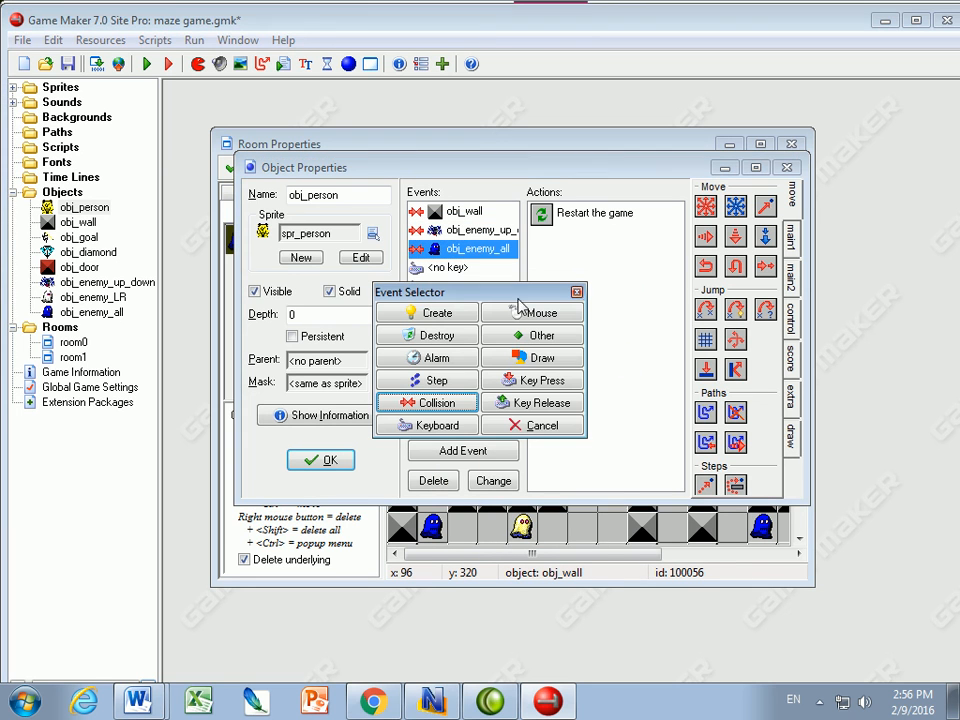
left_click(426, 402)
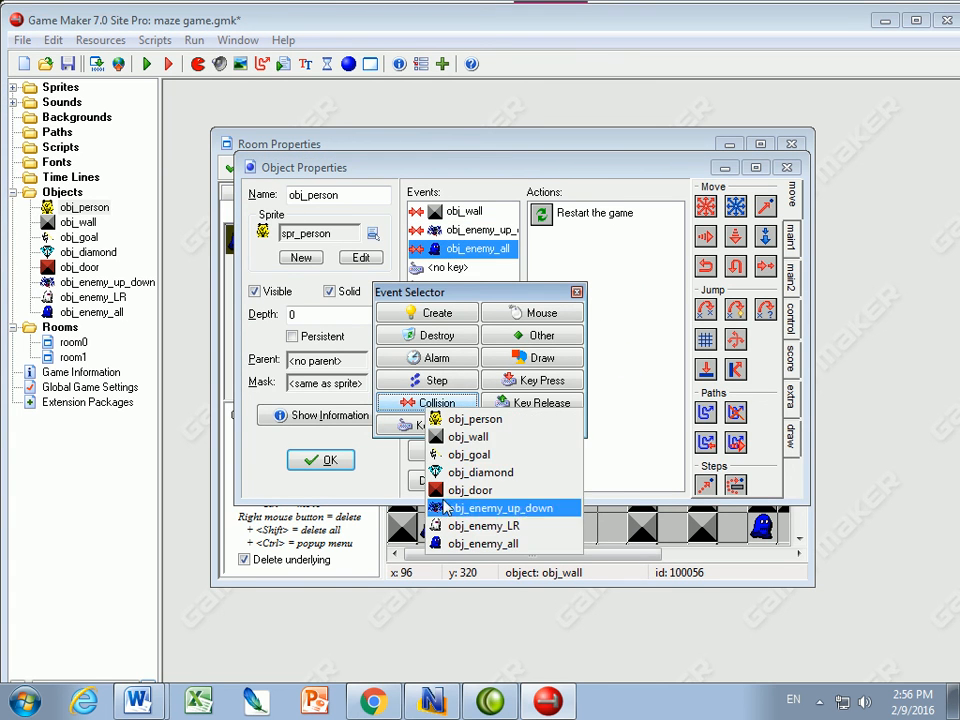
left_click(484, 524)
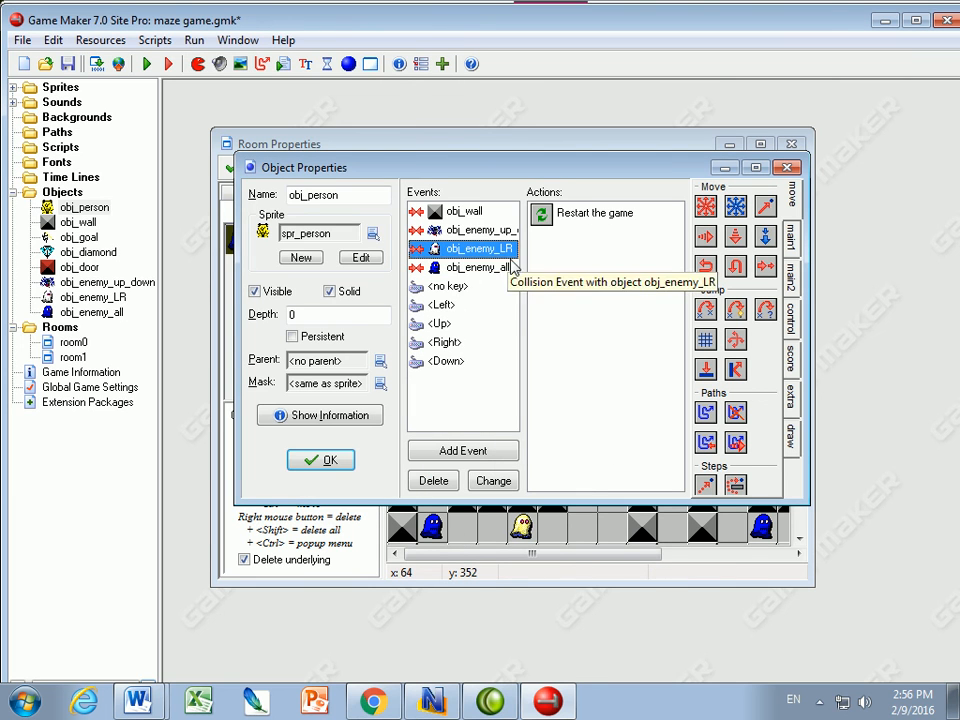
mouse_move(464, 260)
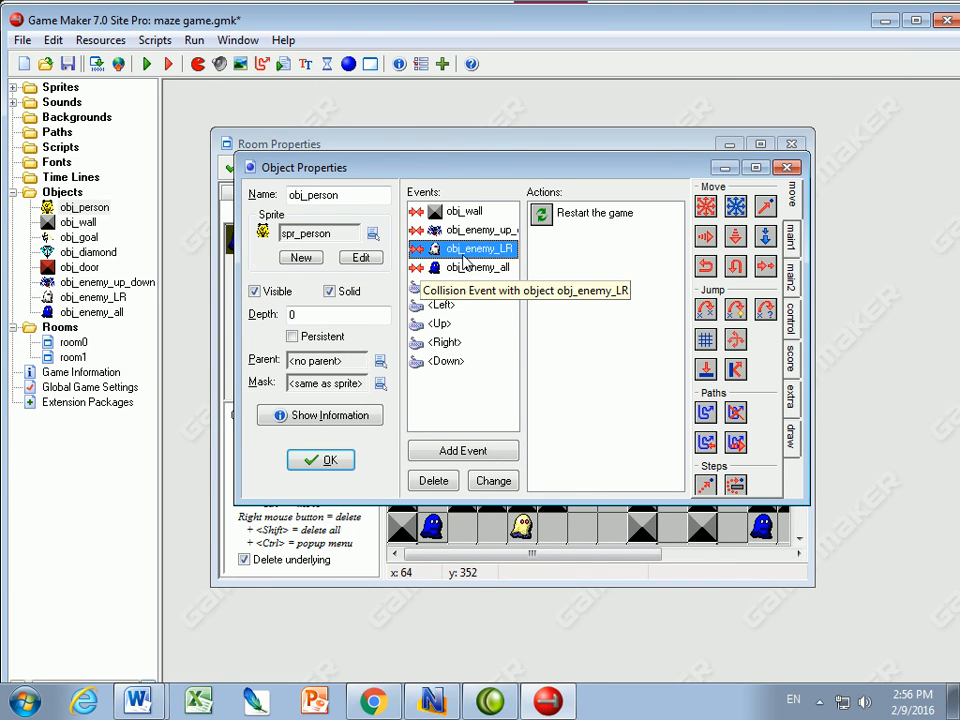
left_click(596, 212)
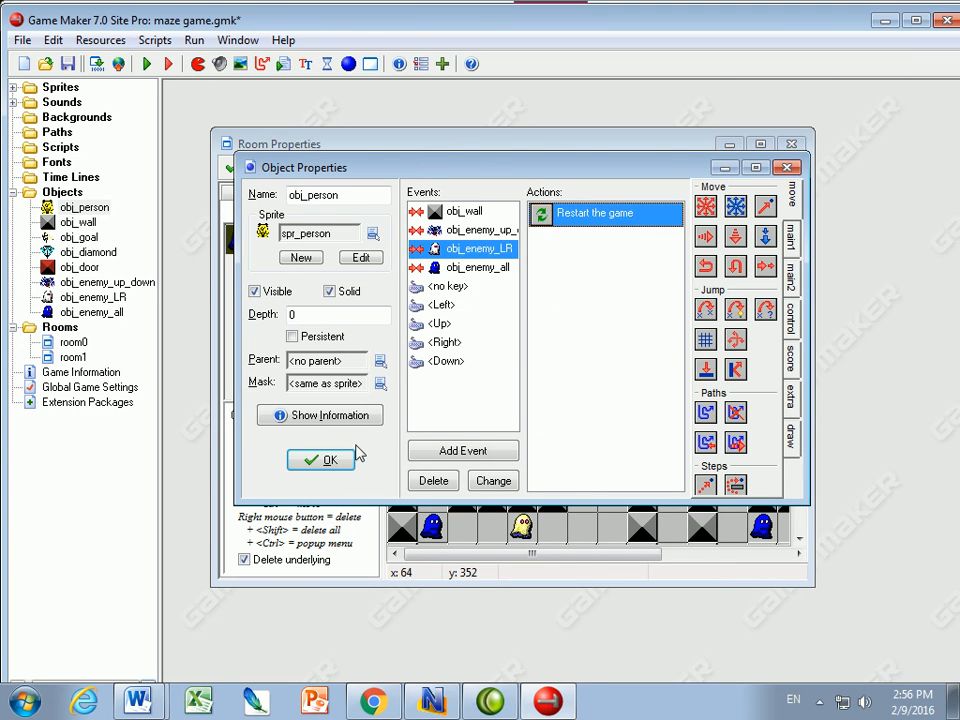
left_click(320, 458)
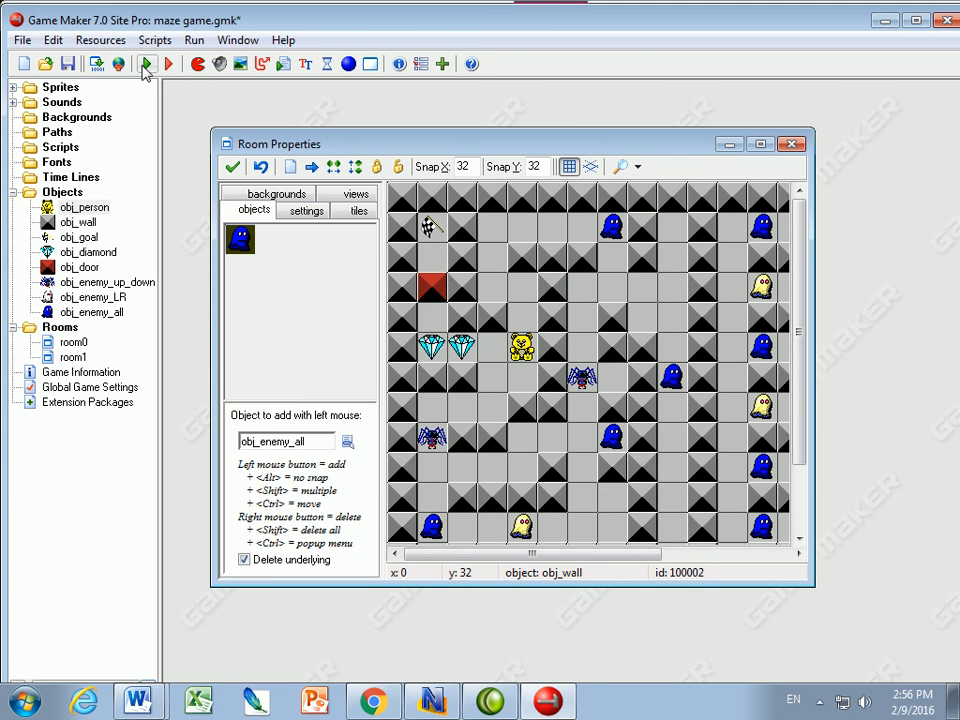
left_click(146, 62)
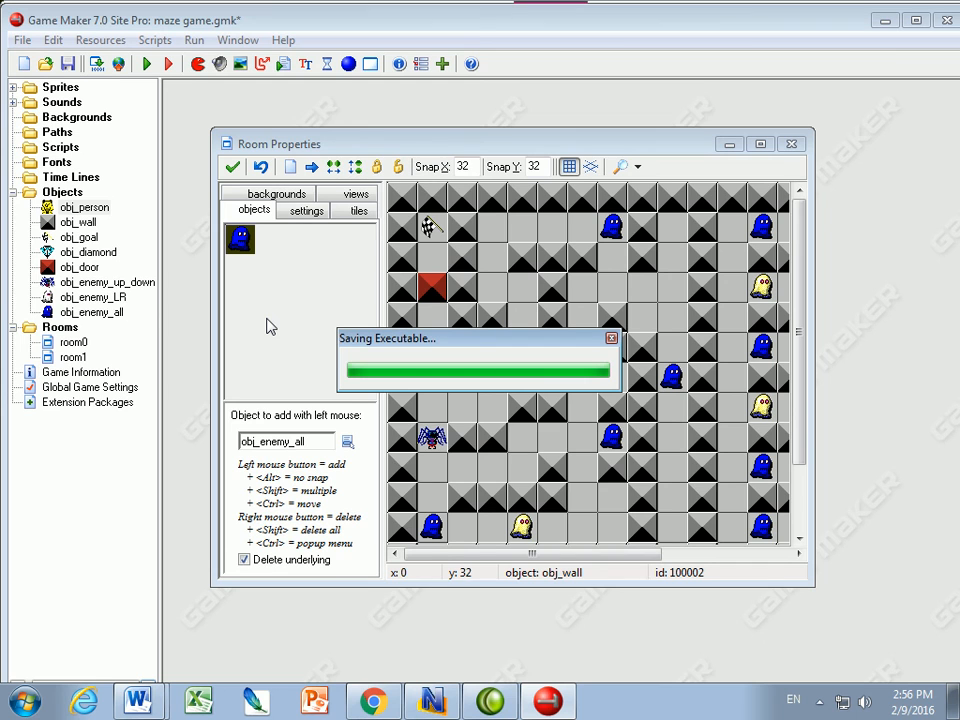